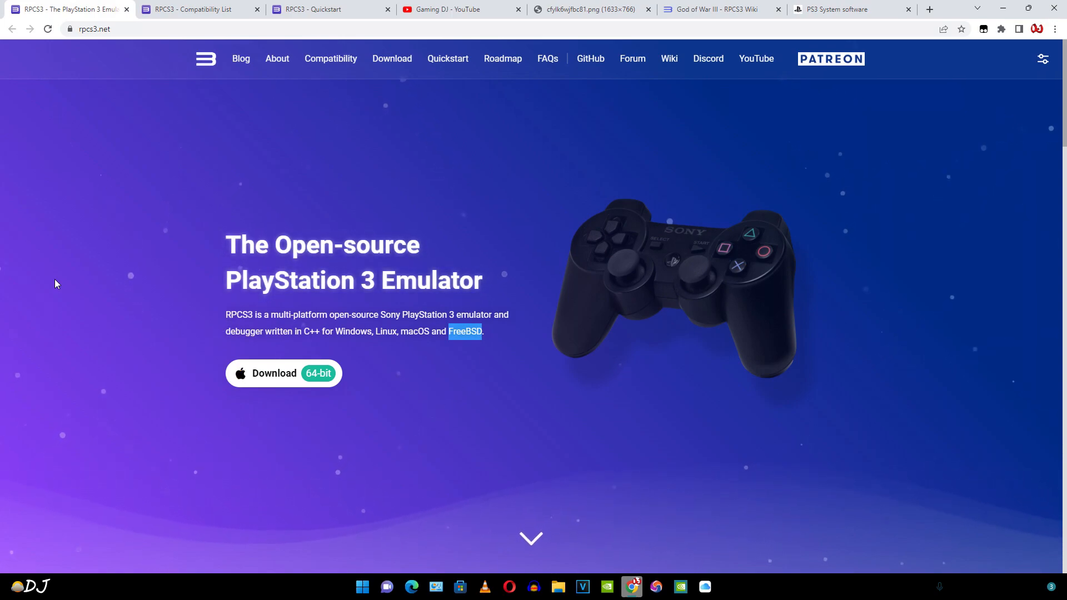
pyautogui.moveTo(175, 100)
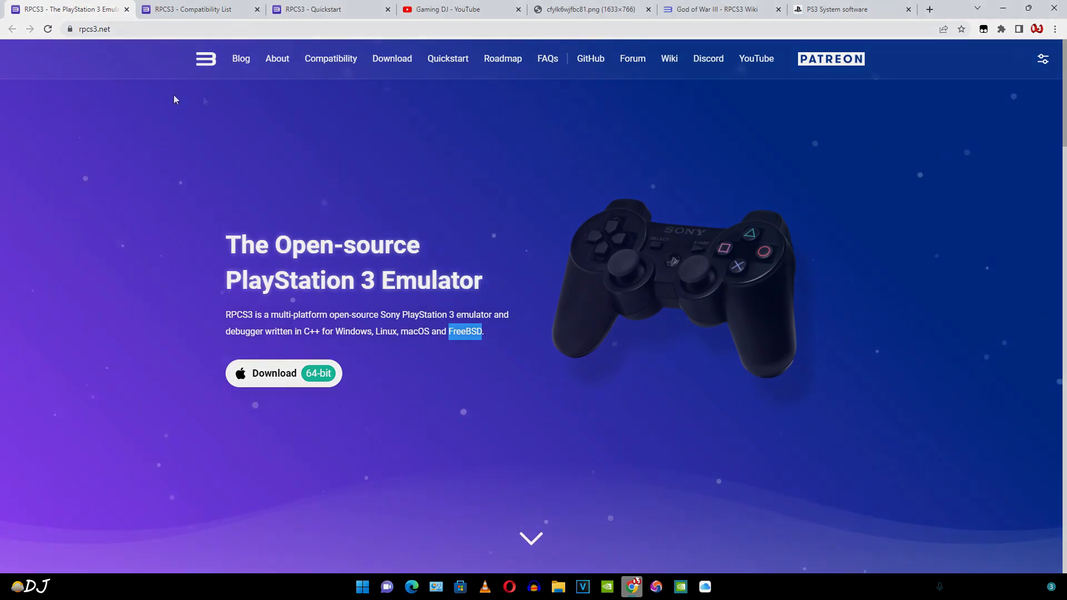
# View the RPCS3 Quickstart page's recommended and minimum hardware requirements.
pyautogui.click(324, 9)
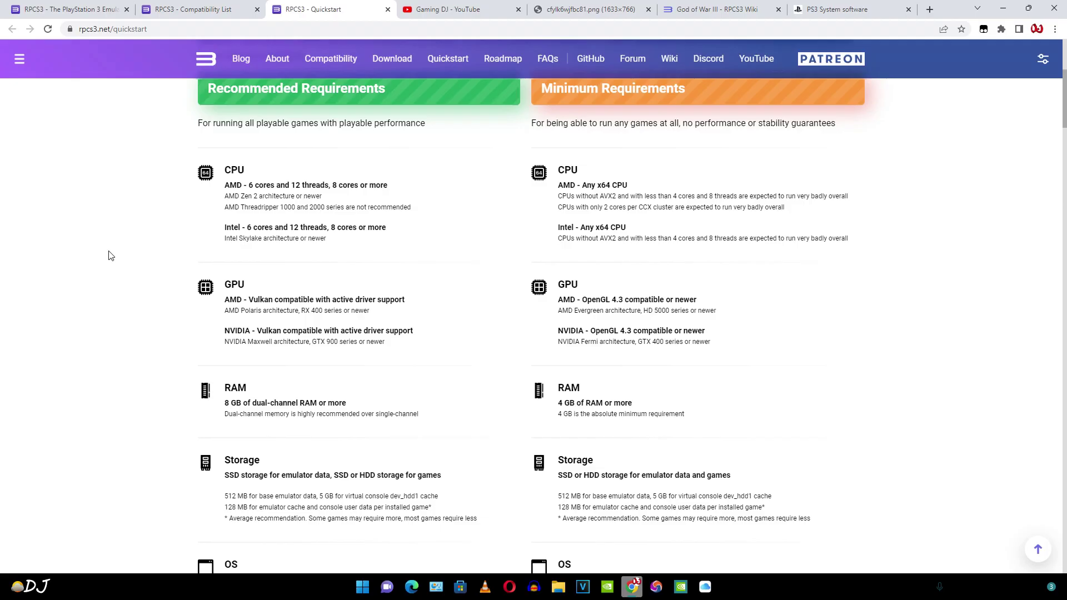
pyautogui.moveTo(208, 215)
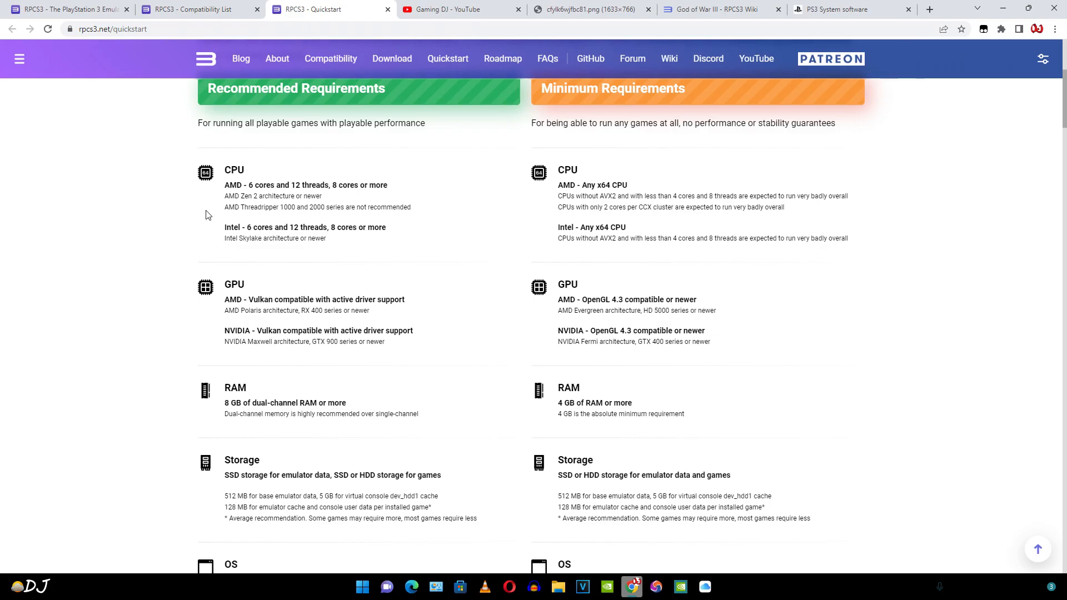
pyautogui.moveTo(241, 206)
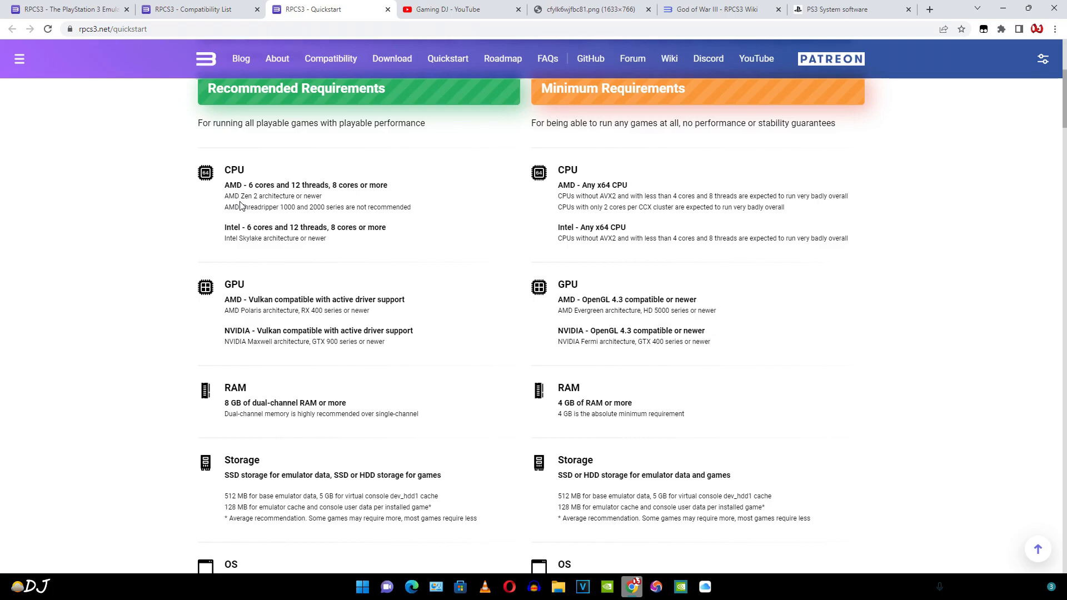
pyautogui.moveTo(184, 210)
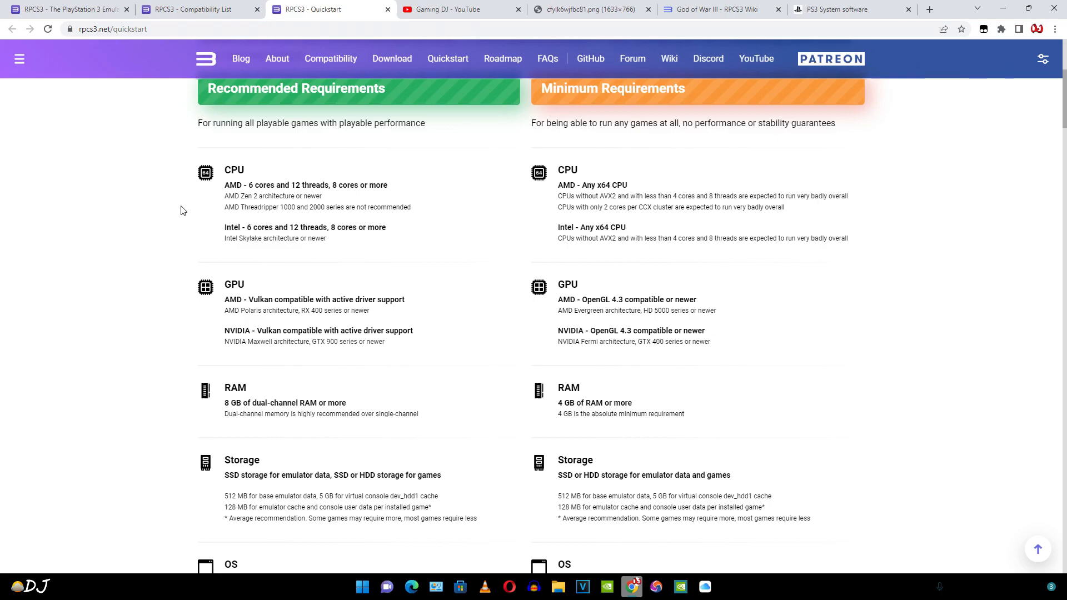
pyautogui.moveTo(208, 217)
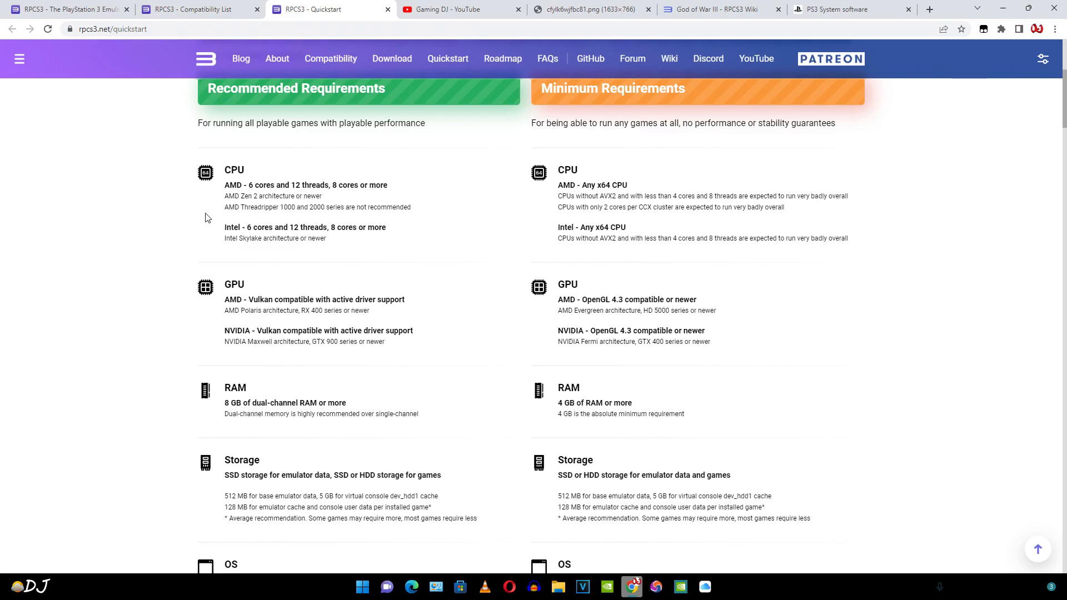
pyautogui.moveTo(340, 206)
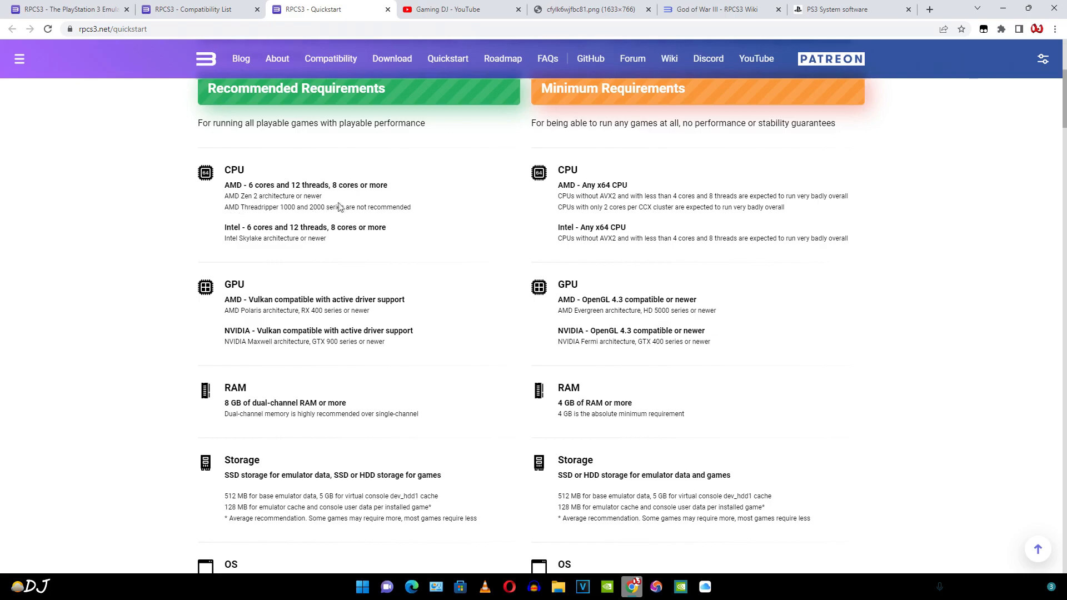
pyautogui.moveTo(185, 226)
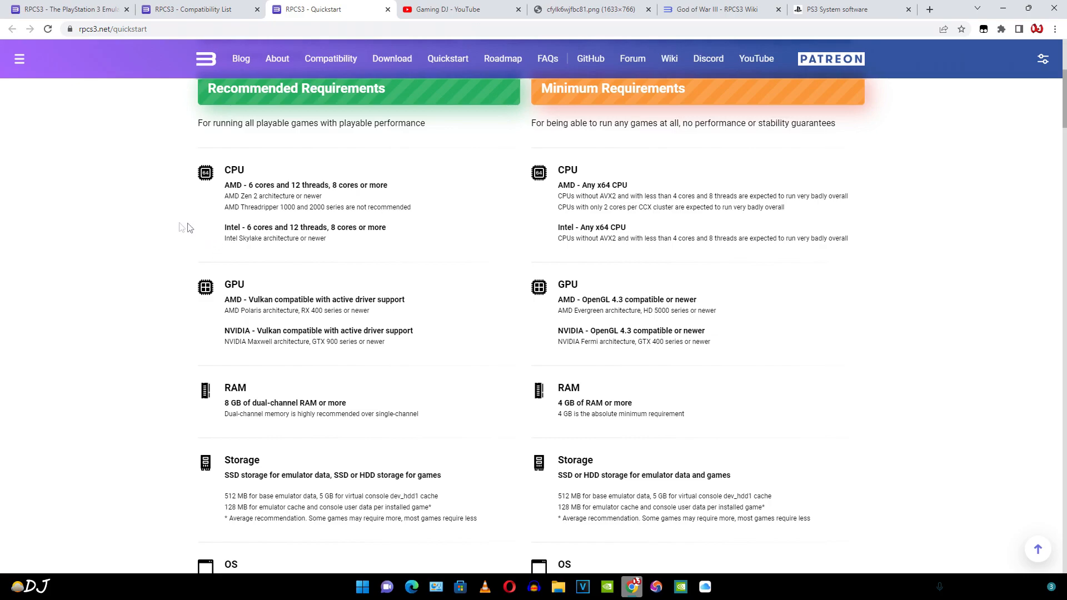
pyautogui.moveTo(253, 250)
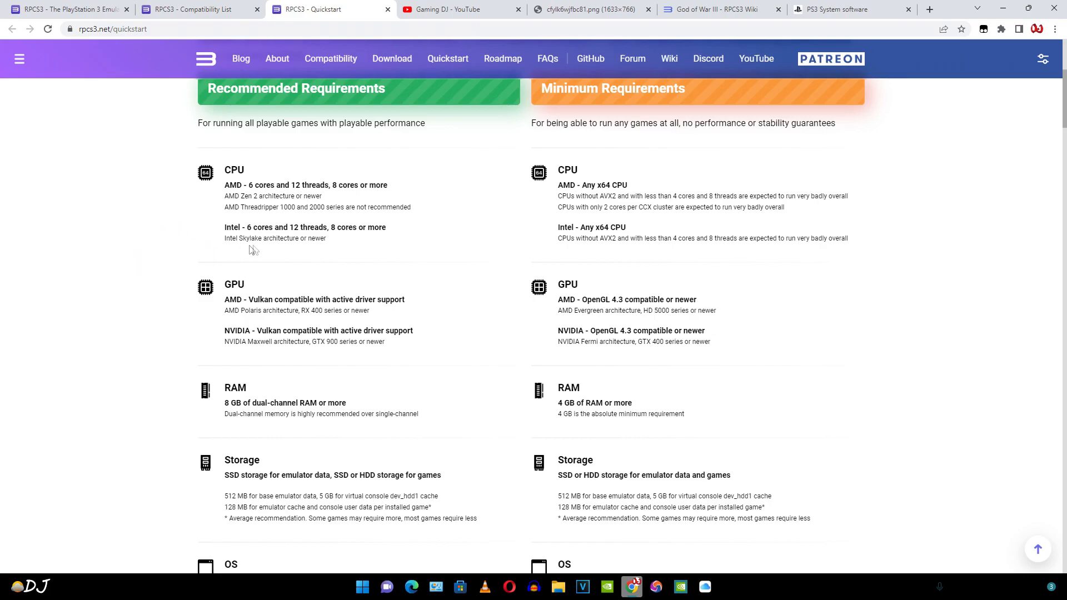
pyautogui.moveTo(290, 249)
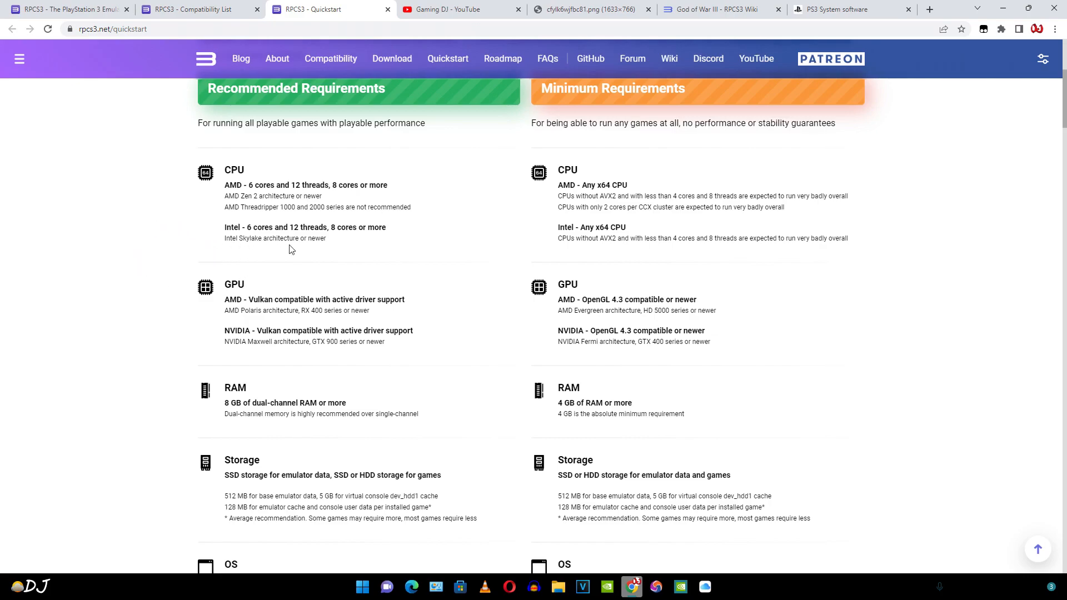
pyautogui.moveTo(289, 253)
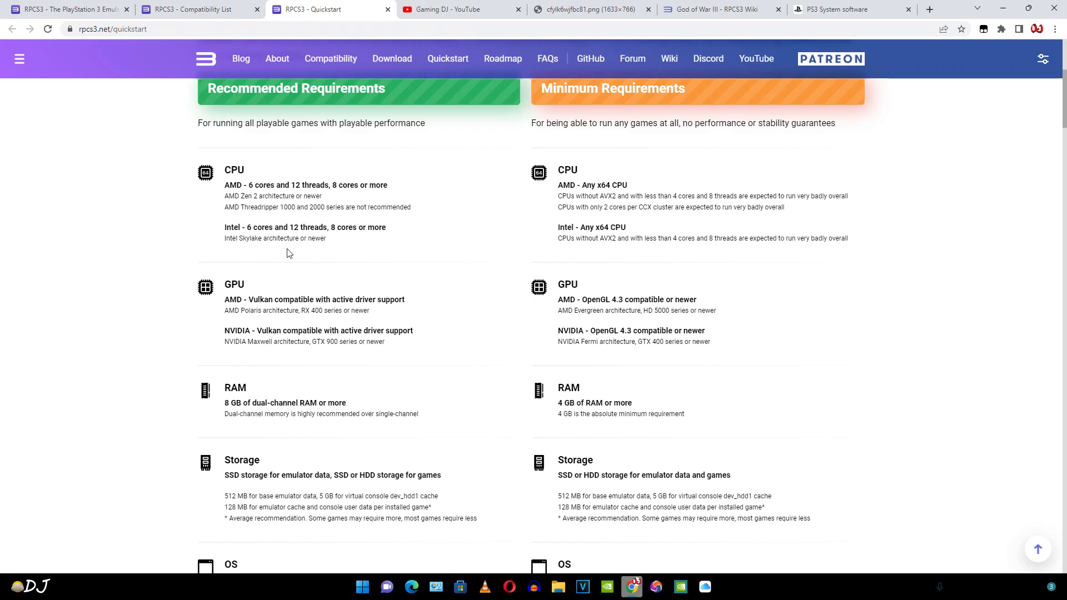
pyautogui.moveTo(425, 246)
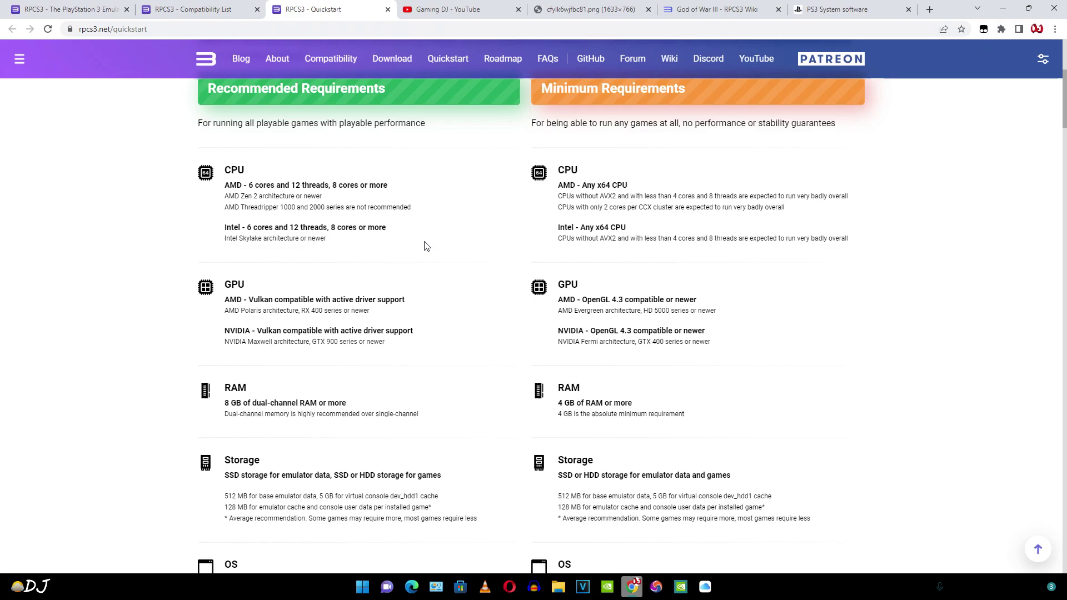
pyautogui.moveTo(577, 277)
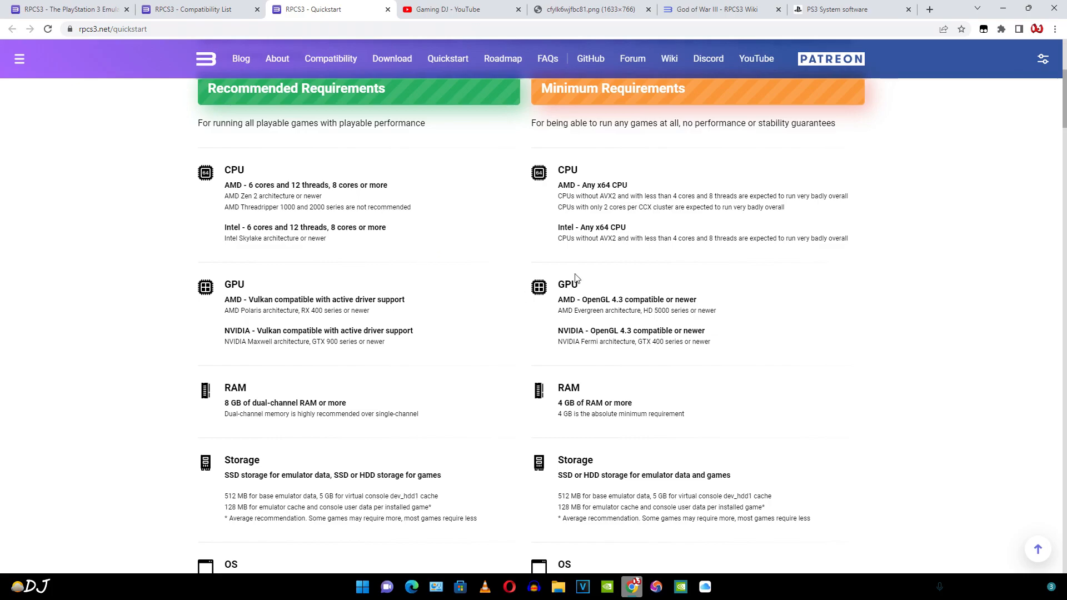
# Filter the RPCS3 compatibility list to titles starting with P.
pyautogui.click(189, 10)
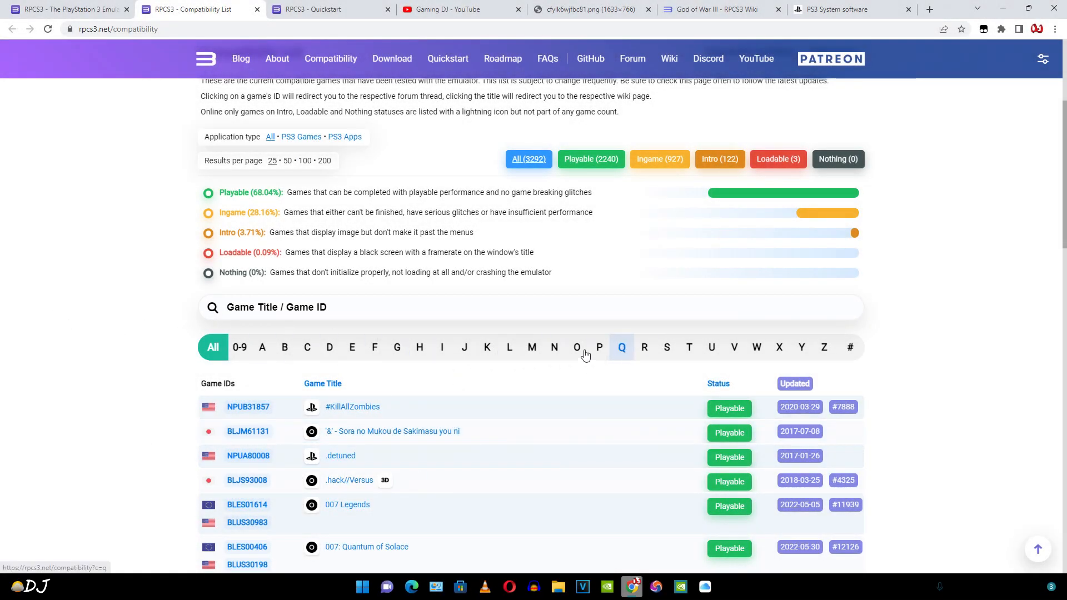
pyautogui.click(599, 347)
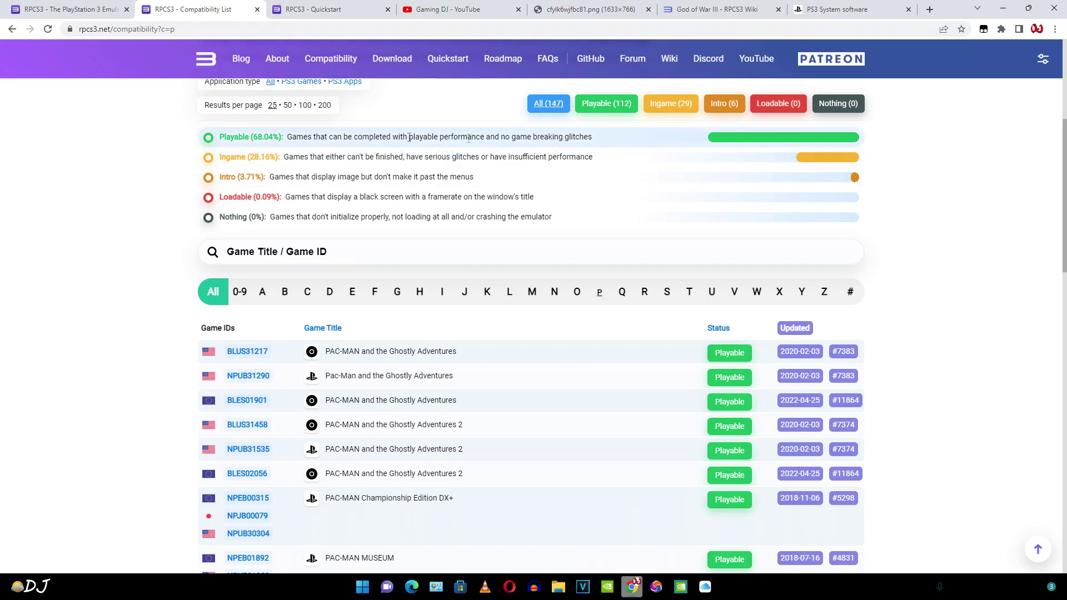
pyautogui.moveTo(287, 174)
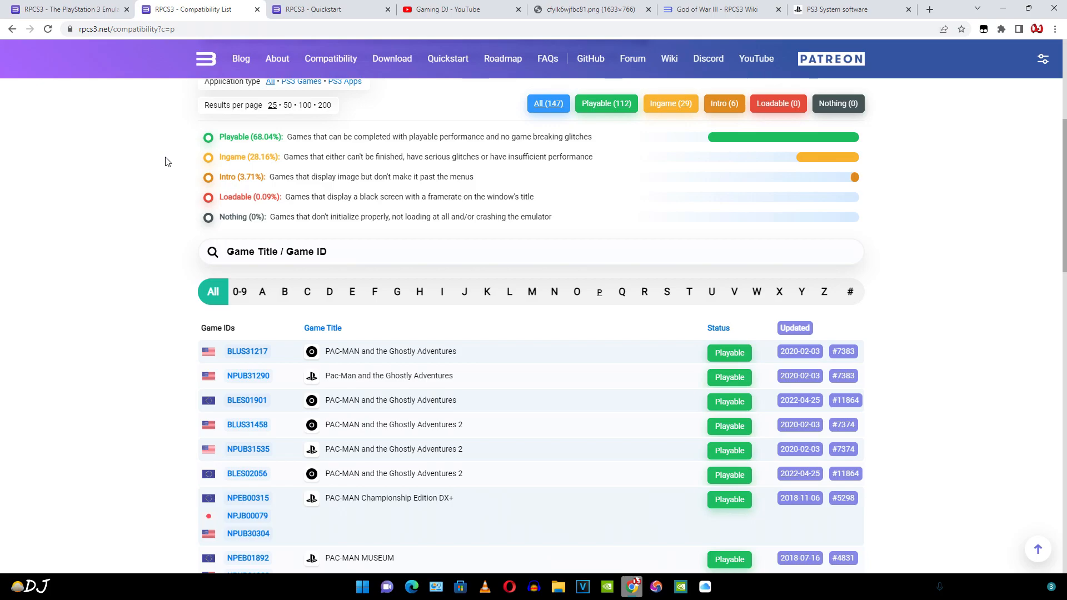
pyautogui.moveTo(248, 149)
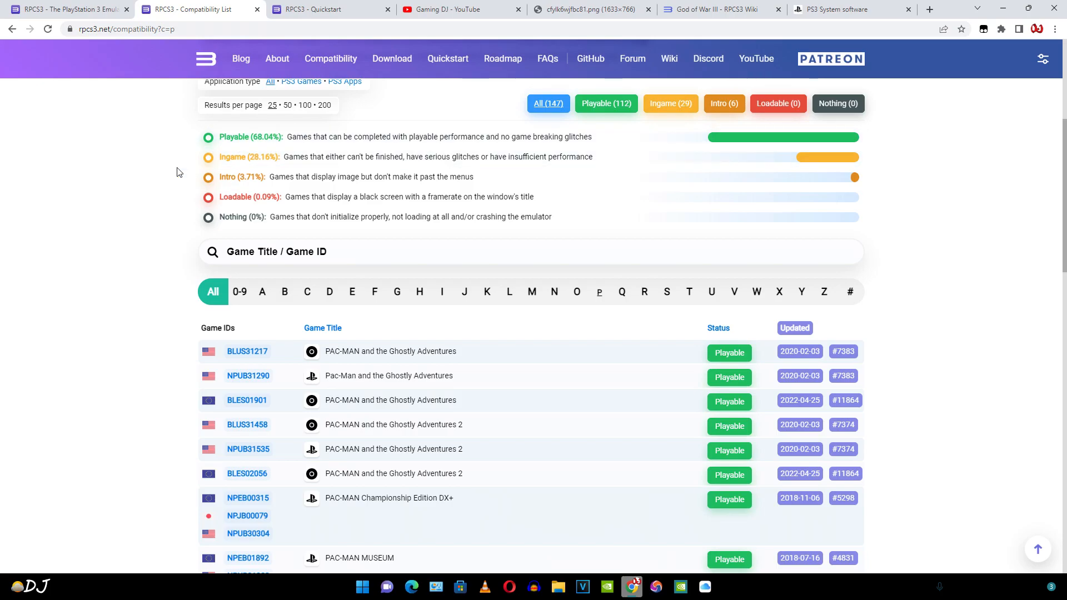
pyautogui.moveTo(44, 346)
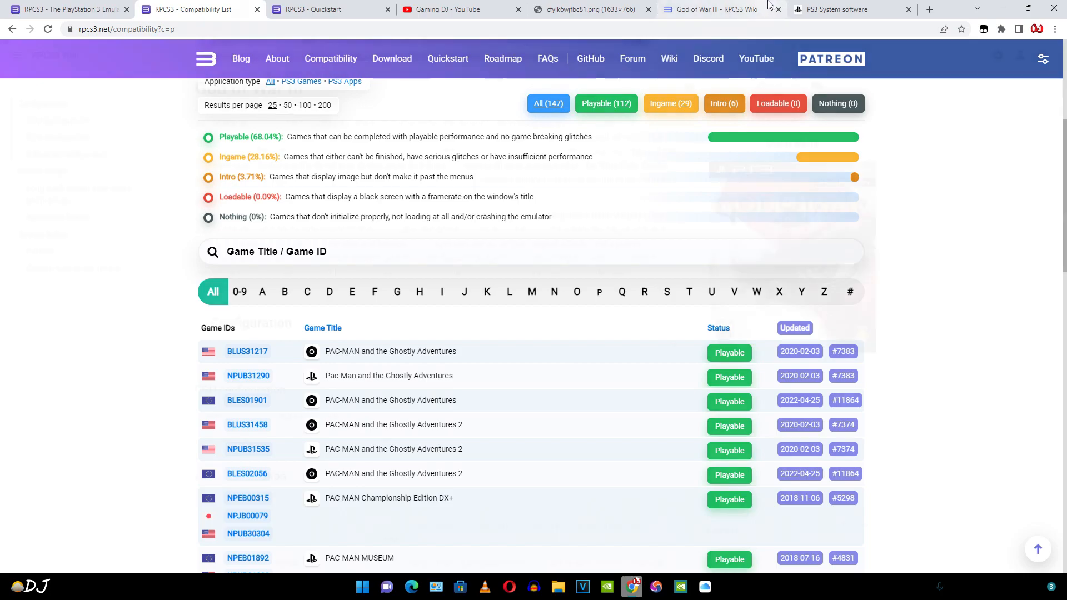
# Read God of War III's GPU, advanced configuration and Known Issues sections on the wiki.
pyautogui.click(711, 9)
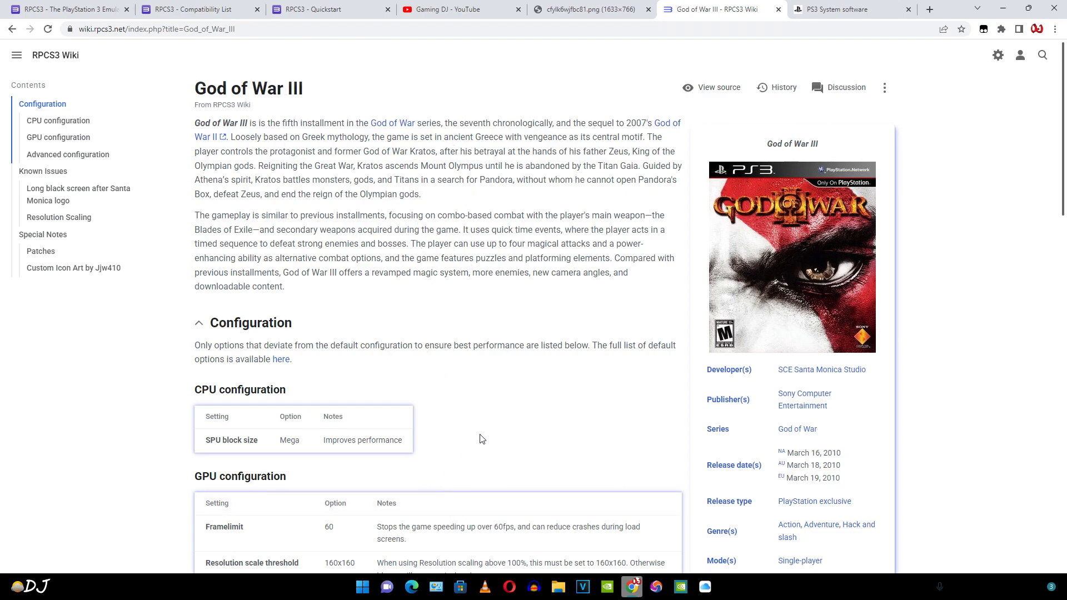
pyautogui.scroll(-3)
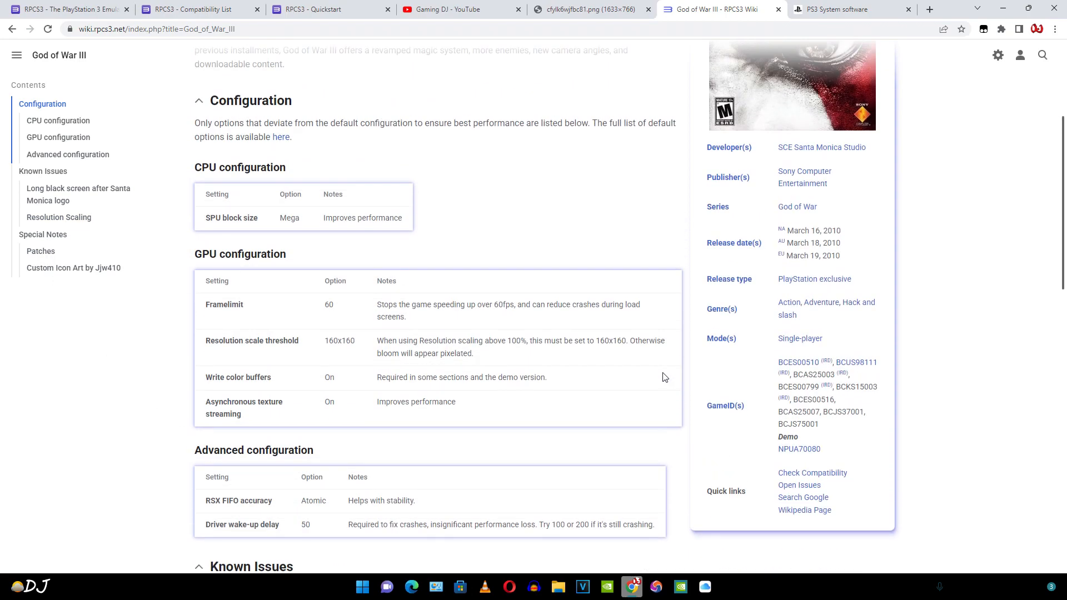
pyautogui.moveTo(191, 155)
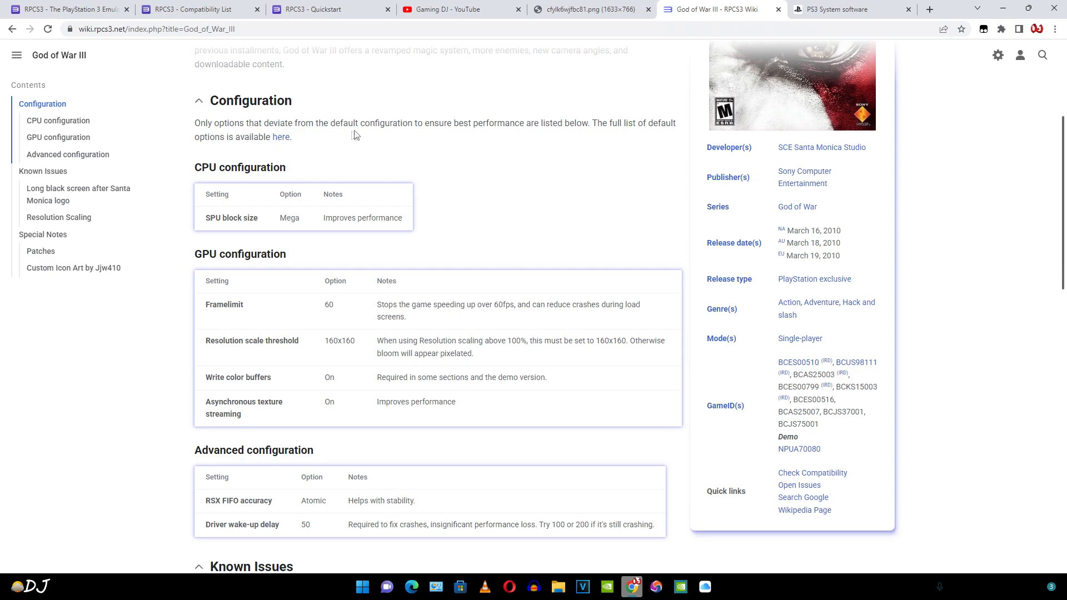
pyautogui.moveTo(508, 140)
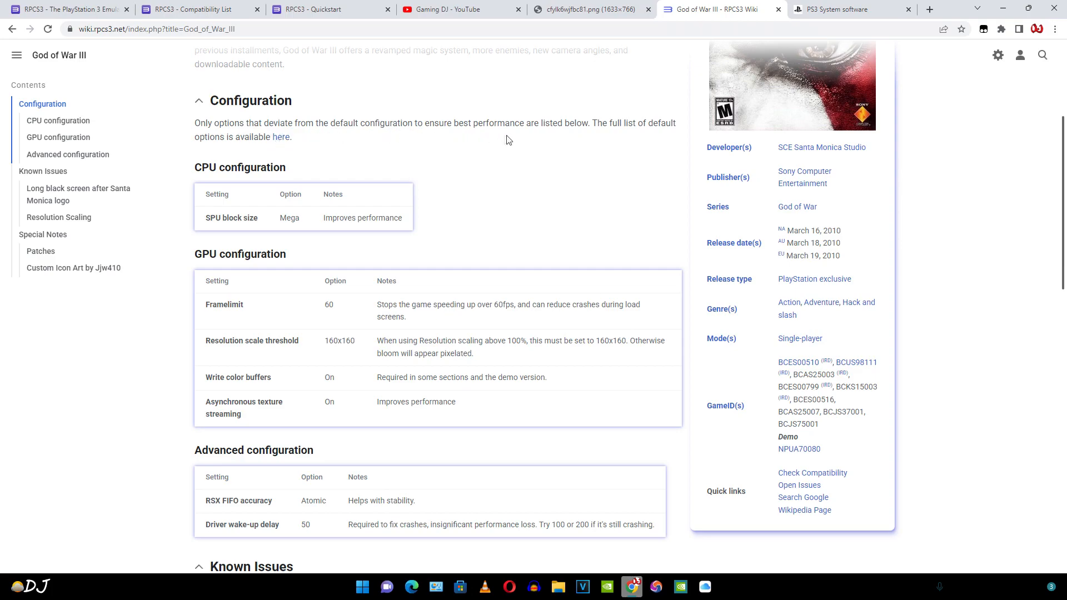
pyautogui.moveTo(589, 133)
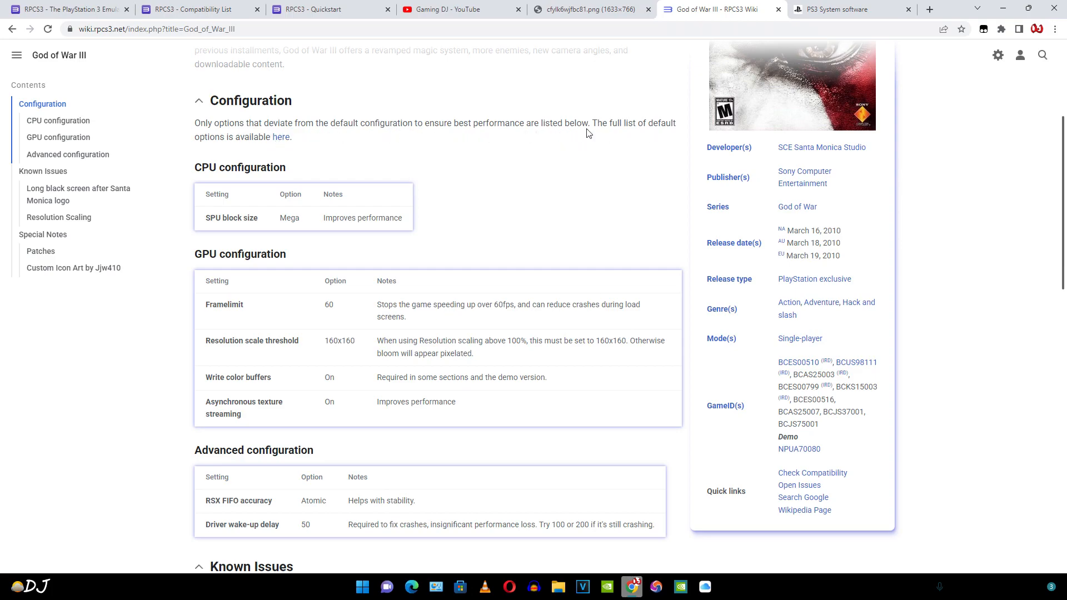
pyautogui.moveTo(317, 149)
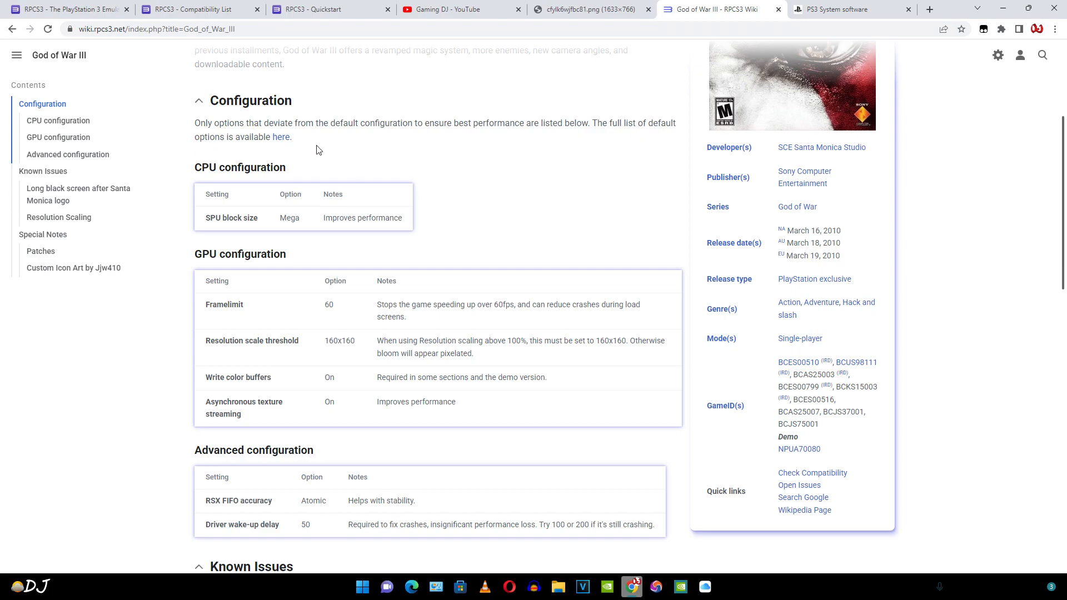
pyautogui.scroll(-3)
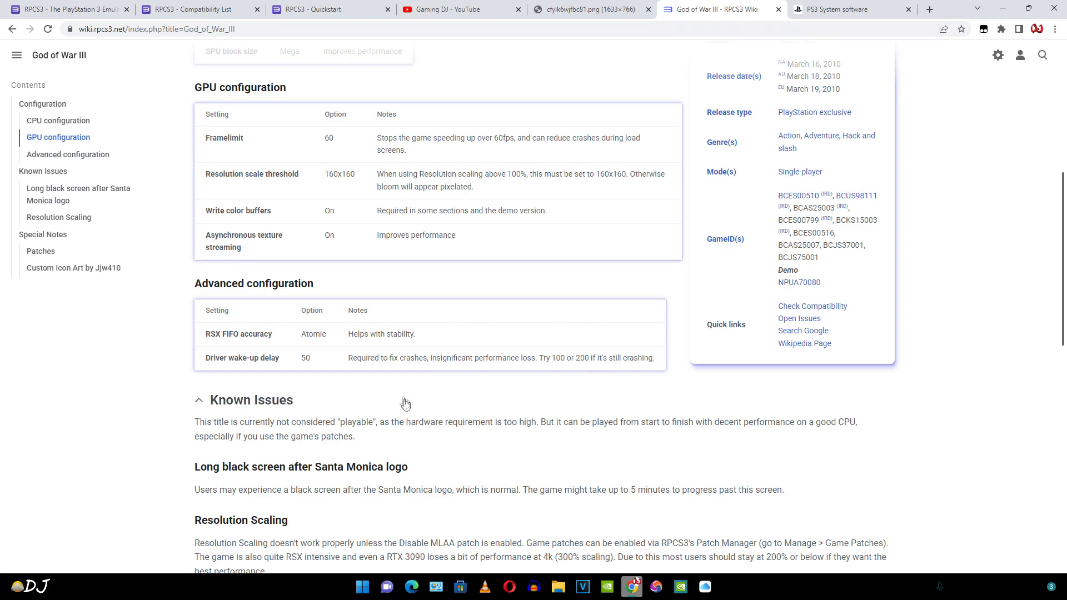
pyautogui.moveTo(316, 429)
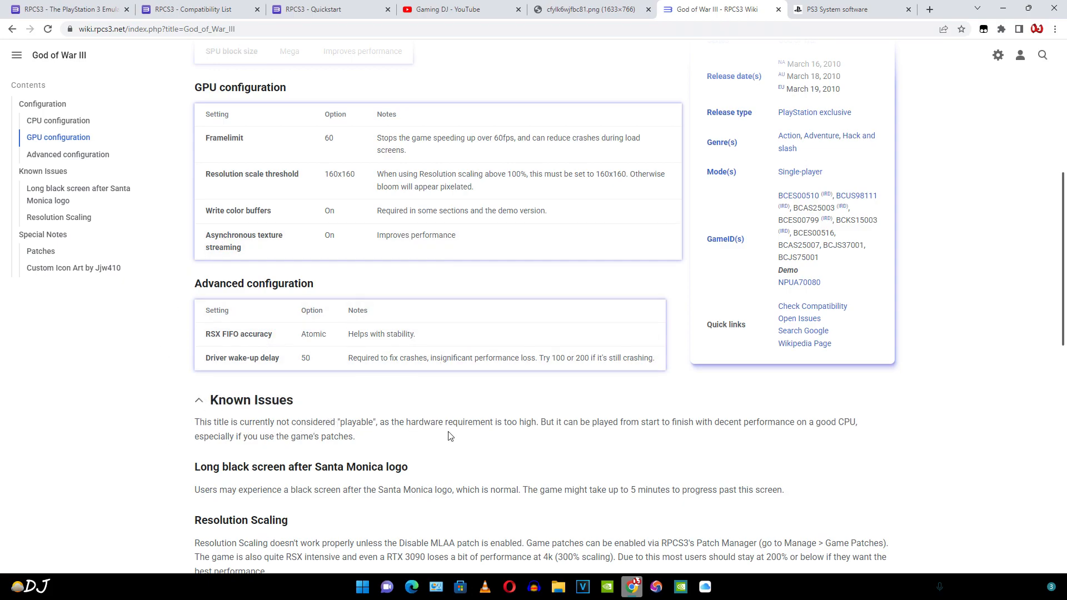
pyautogui.moveTo(558, 436)
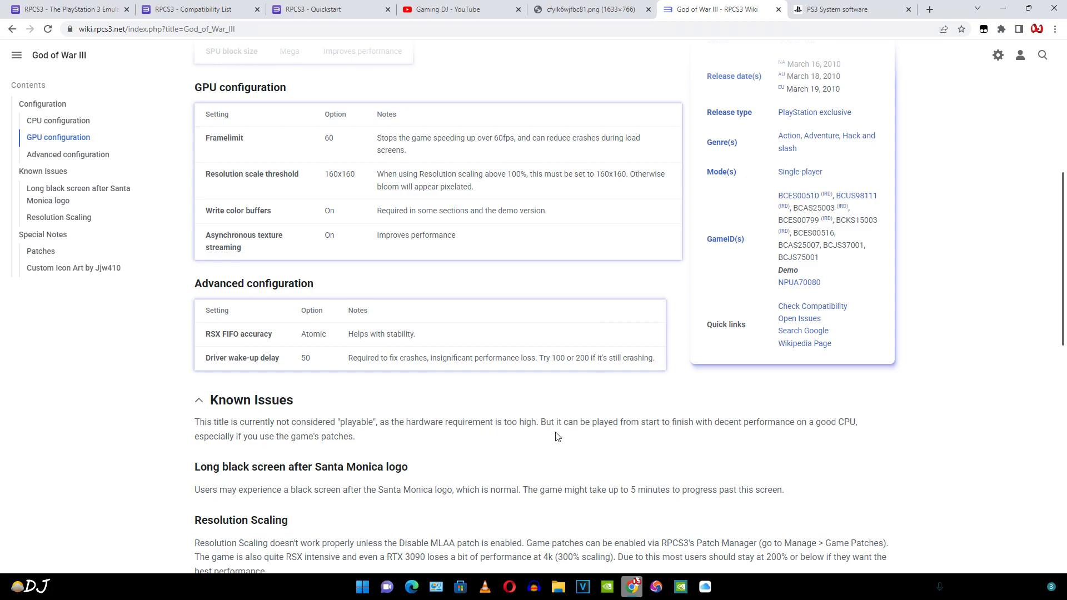
pyautogui.moveTo(703, 437)
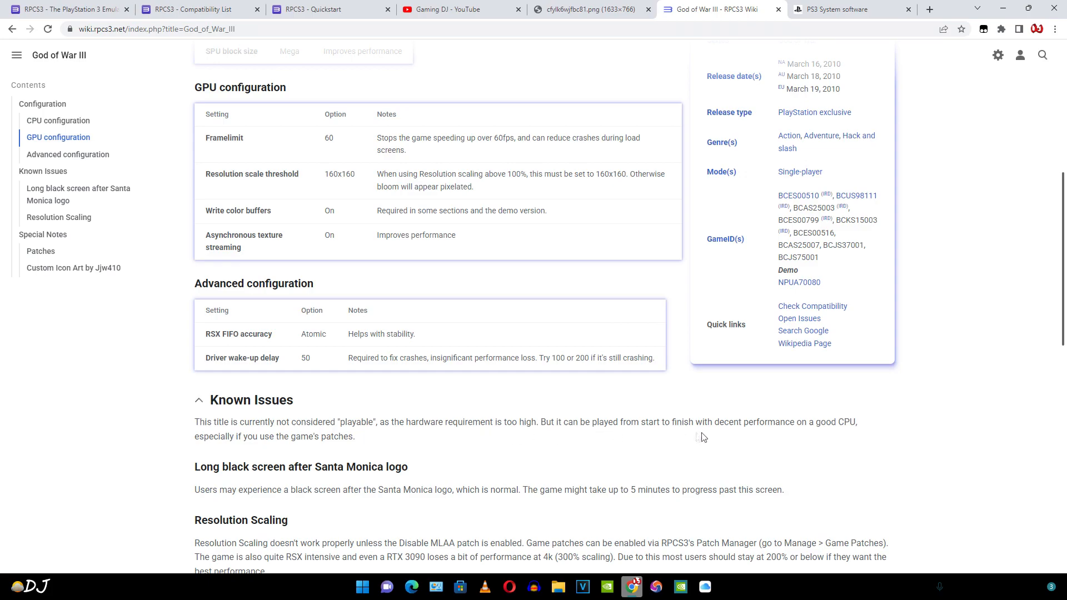
pyautogui.moveTo(848, 432)
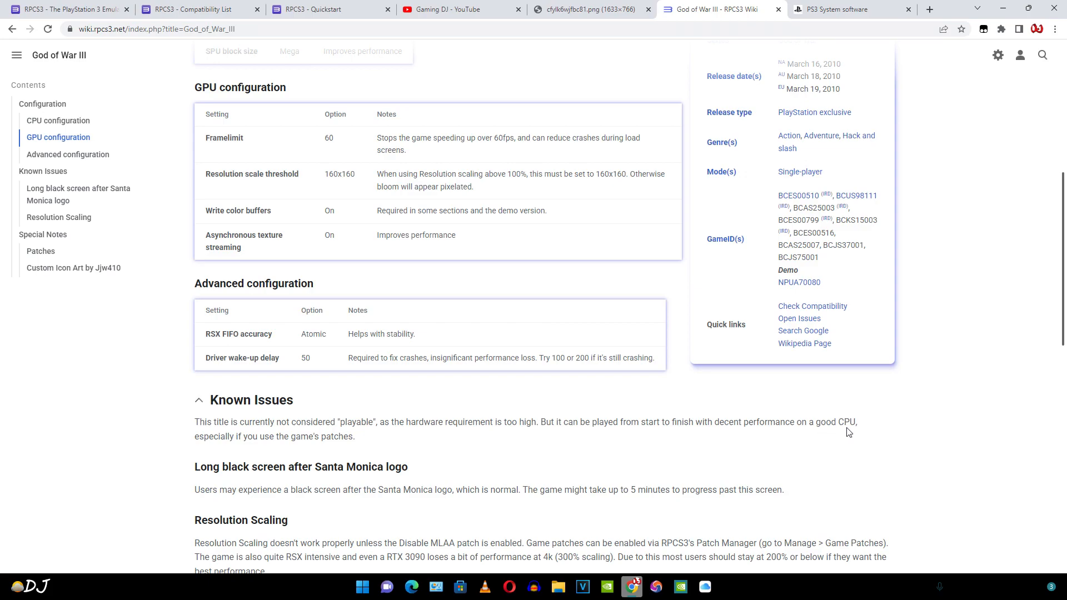
pyautogui.moveTo(308, 449)
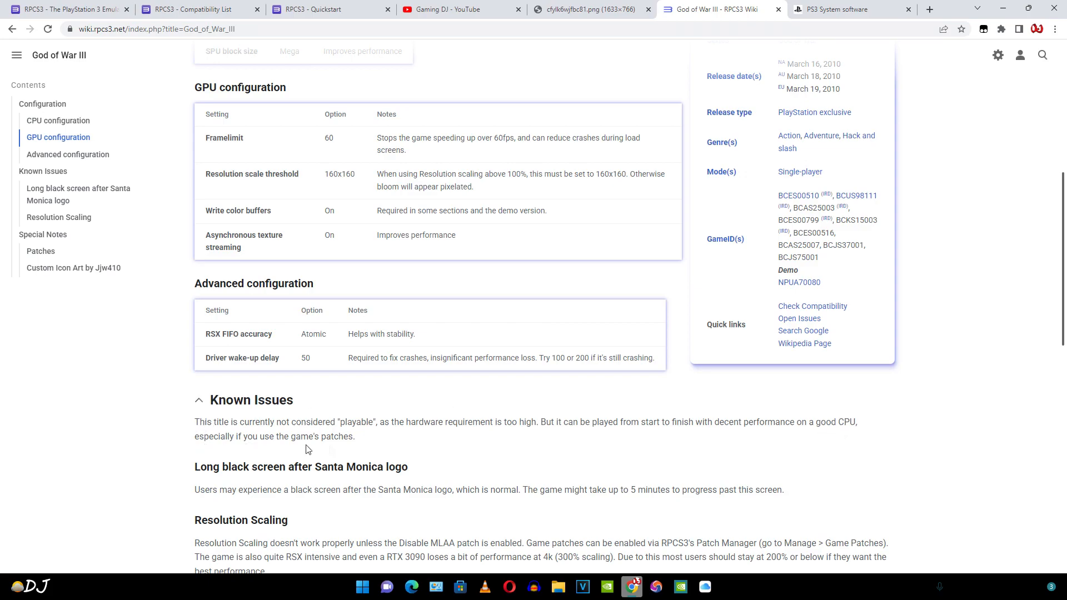
pyautogui.moveTo(417, 440)
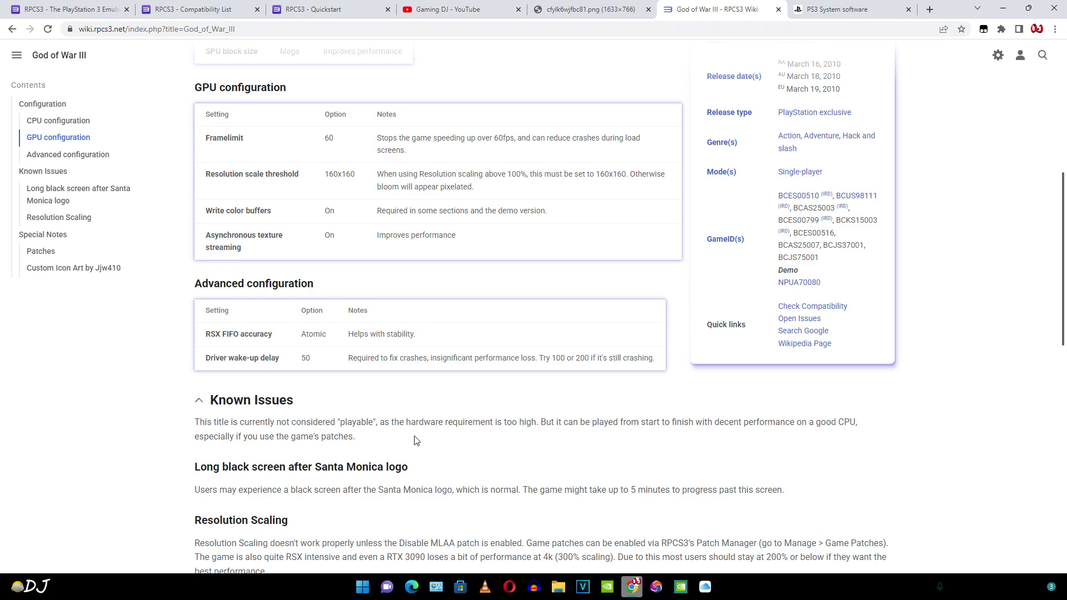
# View the RPCS3 desktop CPU tier list image ranking processors S to F.
pyautogui.click(583, 9)
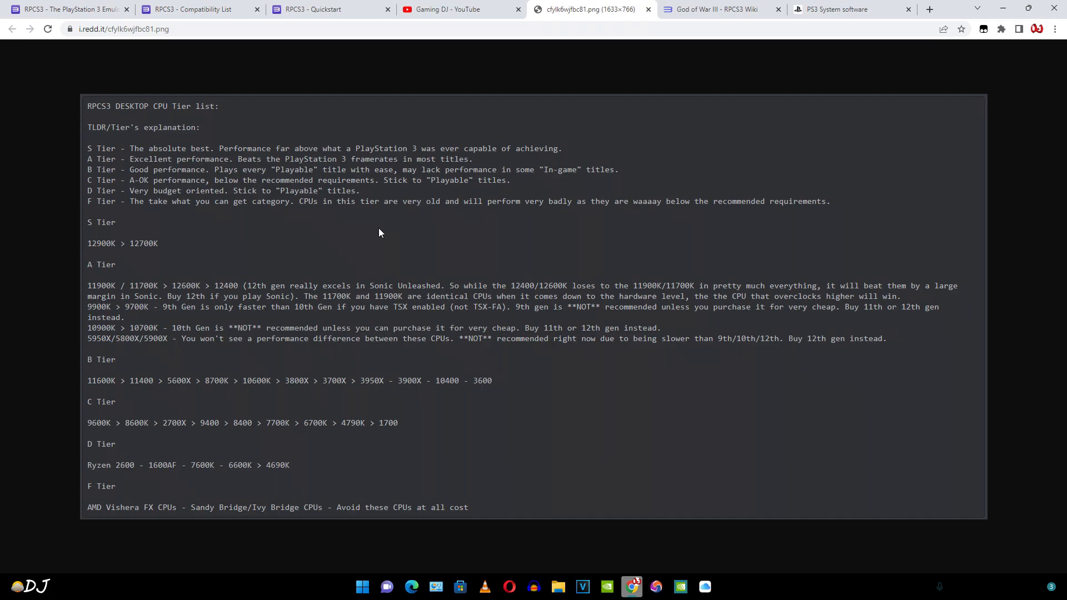
pyautogui.moveTo(188, 152)
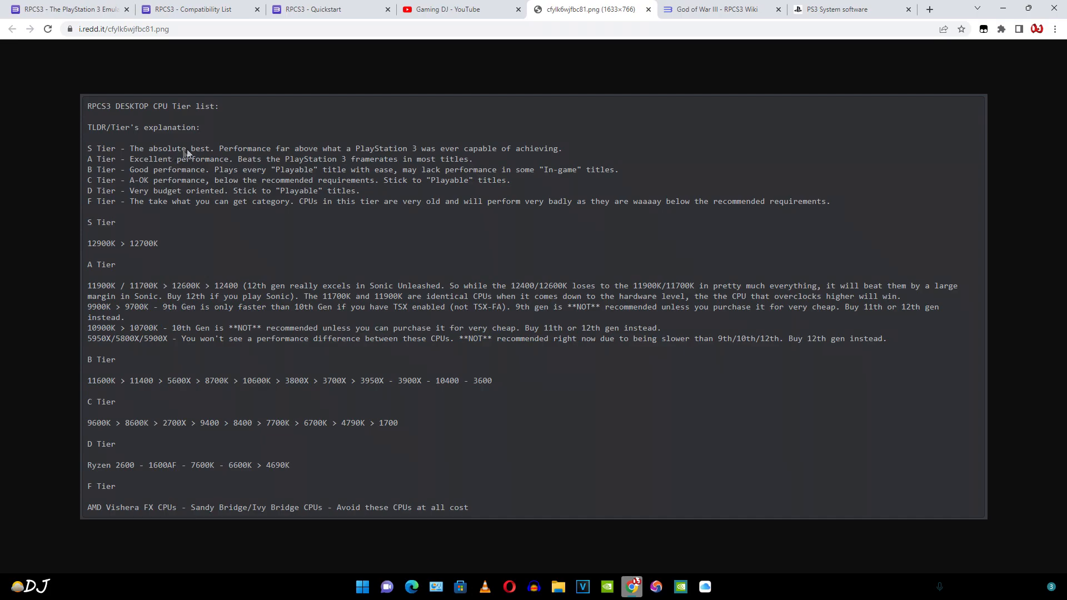
pyautogui.moveTo(401, 154)
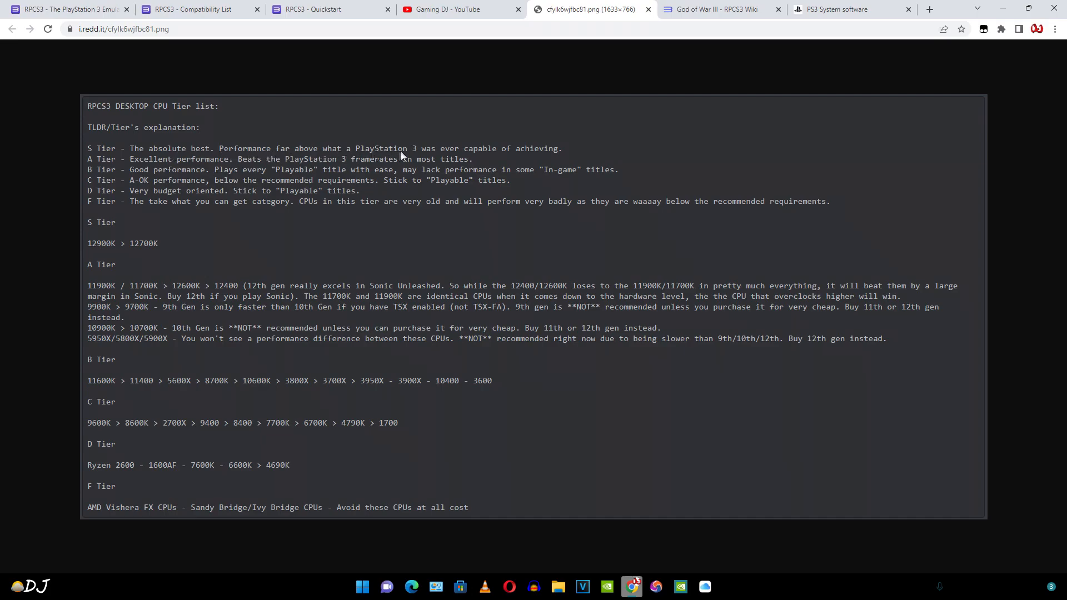
pyautogui.moveTo(565, 160)
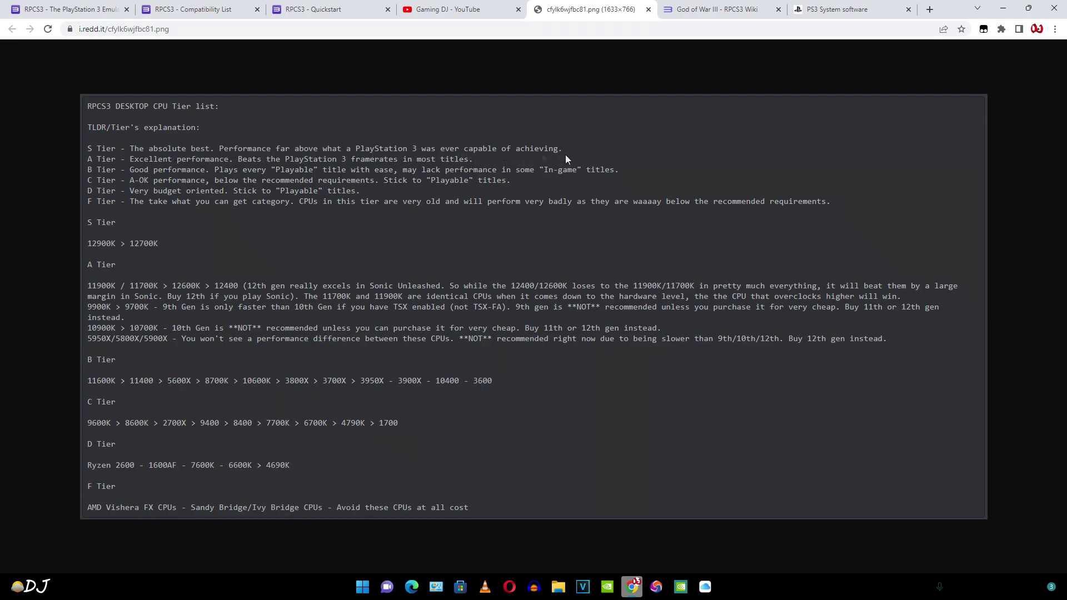
pyautogui.moveTo(118, 249)
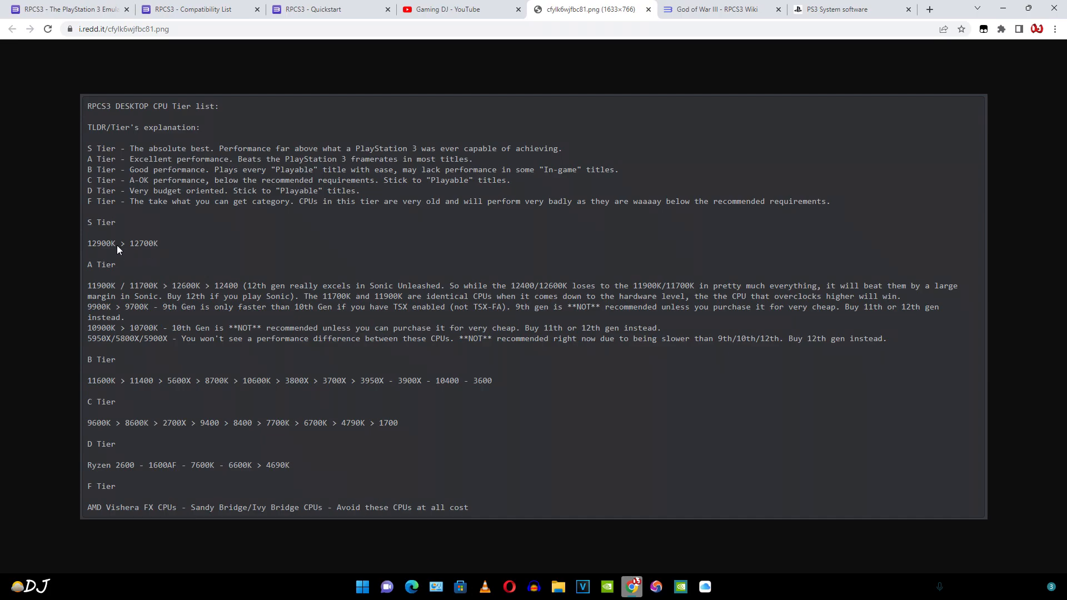
pyautogui.moveTo(96, 254)
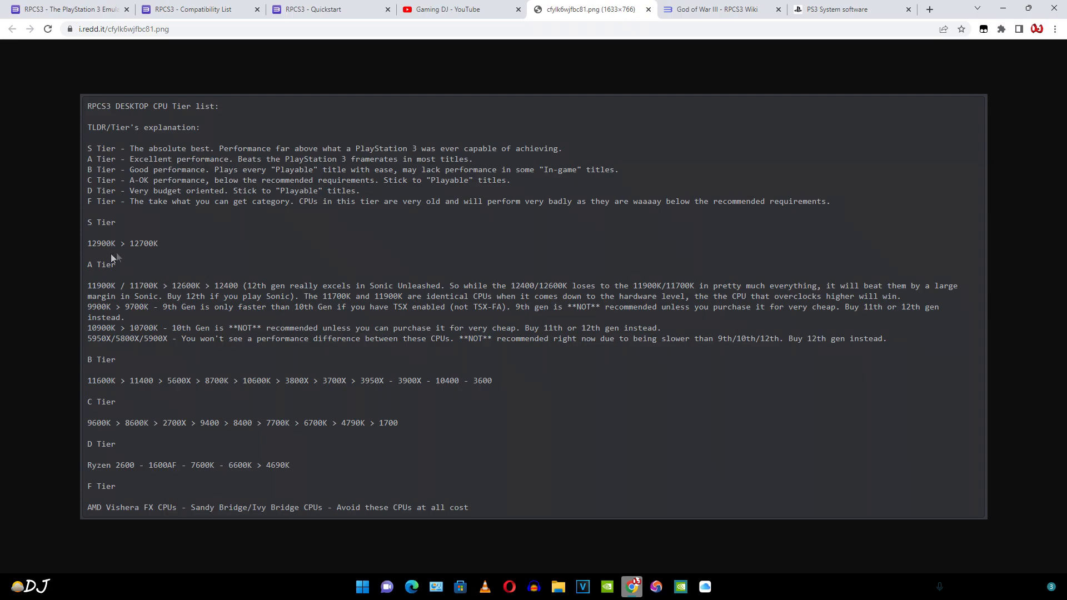
pyautogui.moveTo(335, 392)
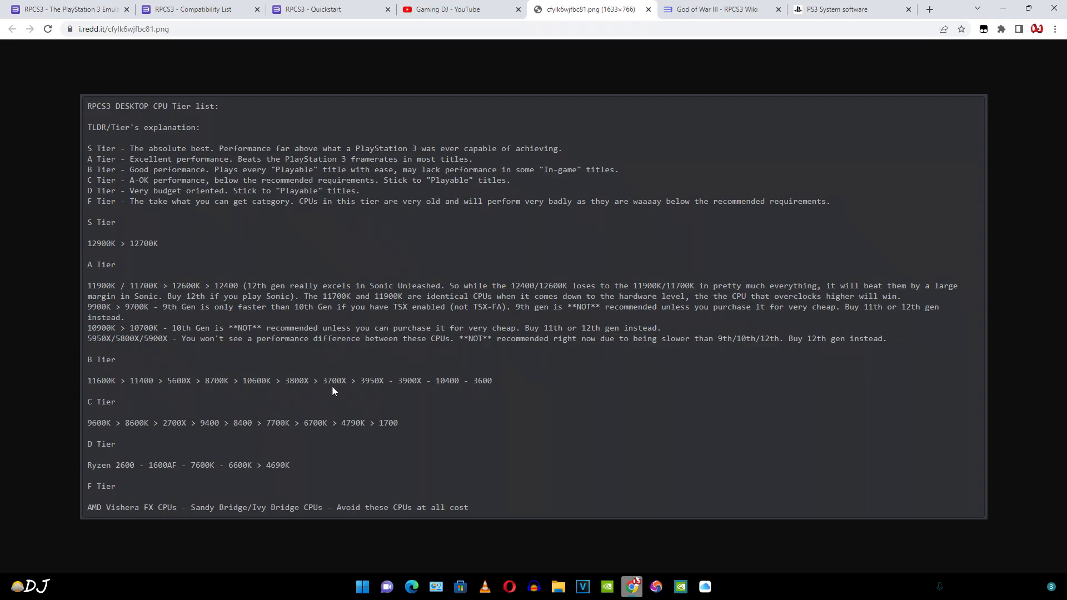
pyautogui.moveTo(386, 394)
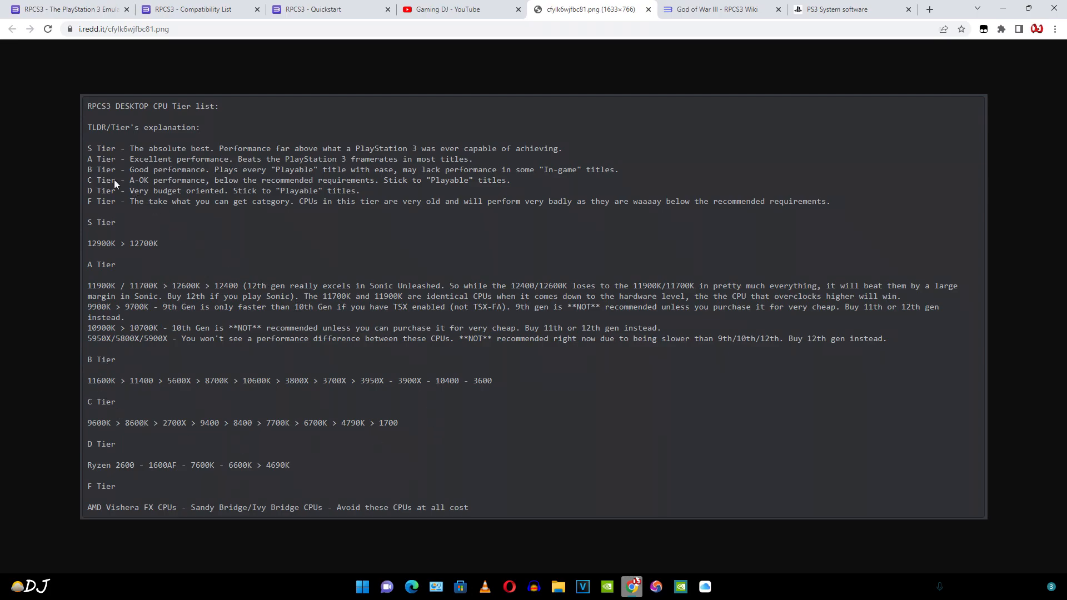
pyautogui.moveTo(274, 180)
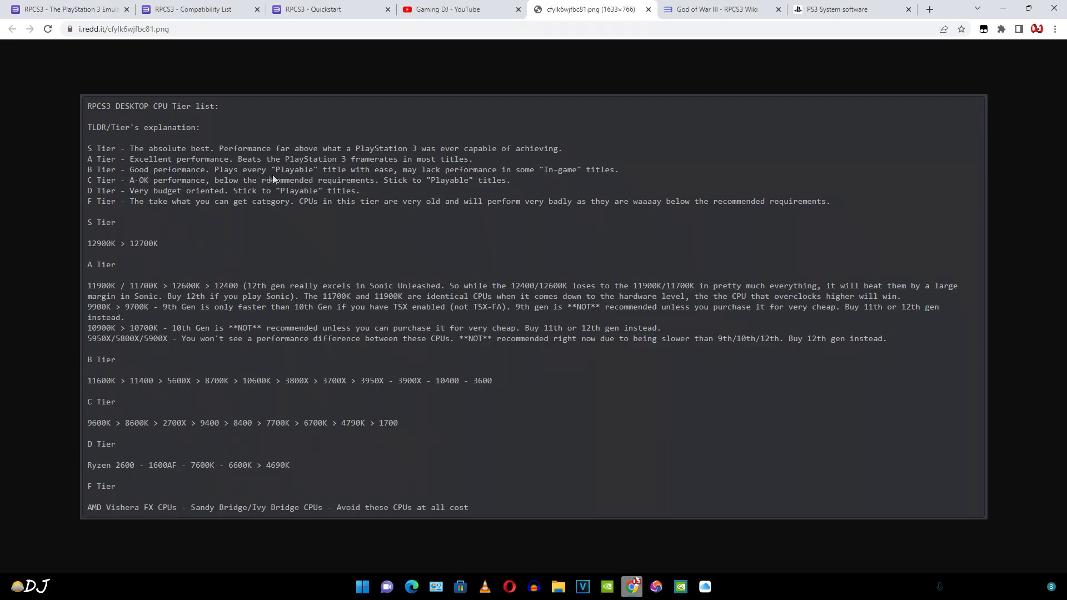
pyautogui.moveTo(488, 182)
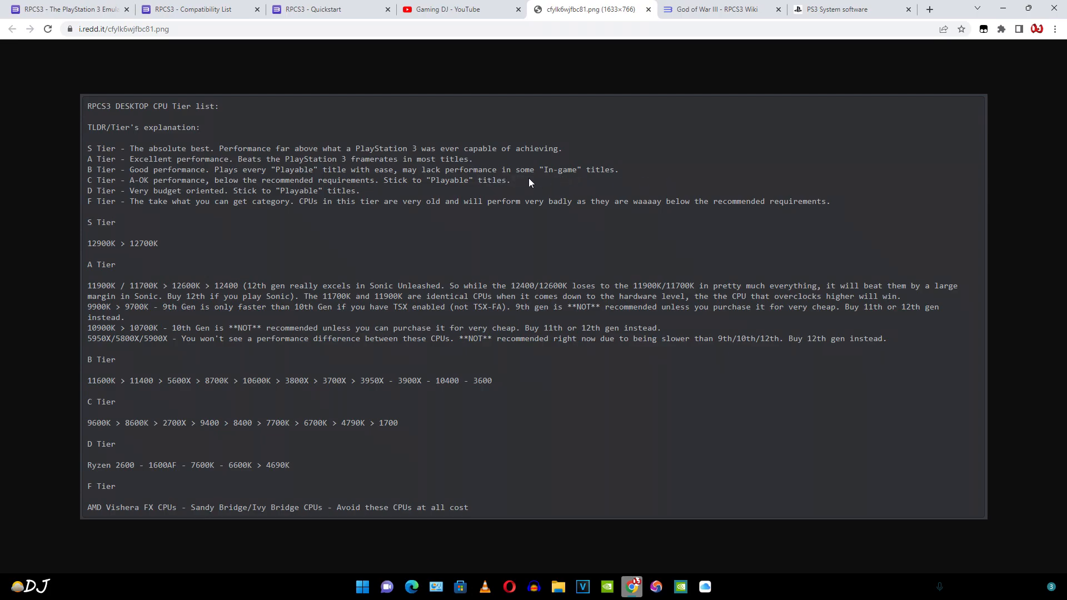
pyautogui.moveTo(703, 185)
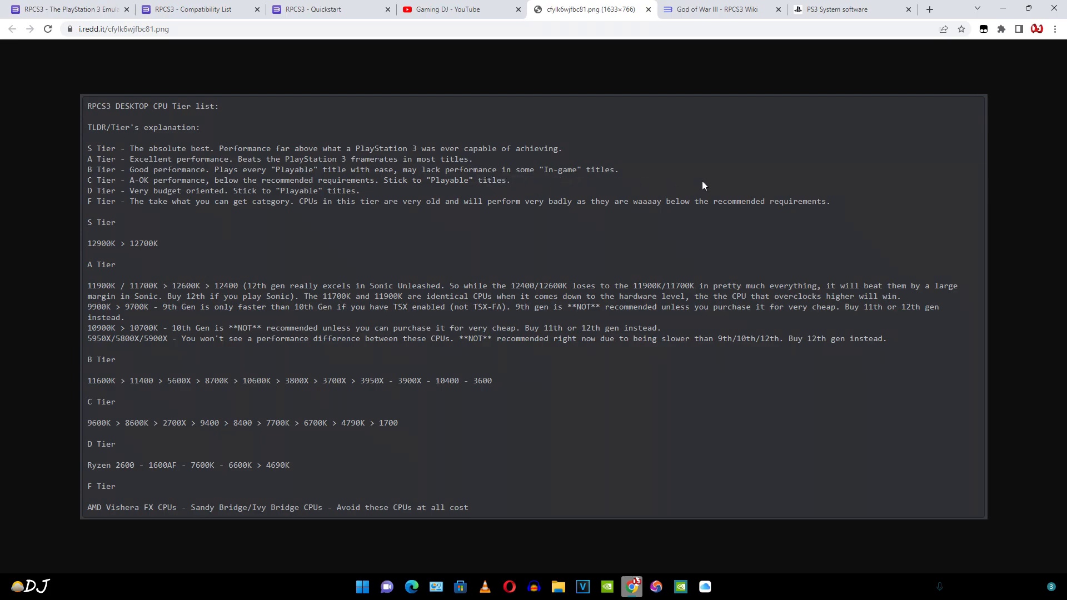
# Download the RPCS3 Windows build and the PS3 system software update PUP.
pyautogui.click(67, 10)
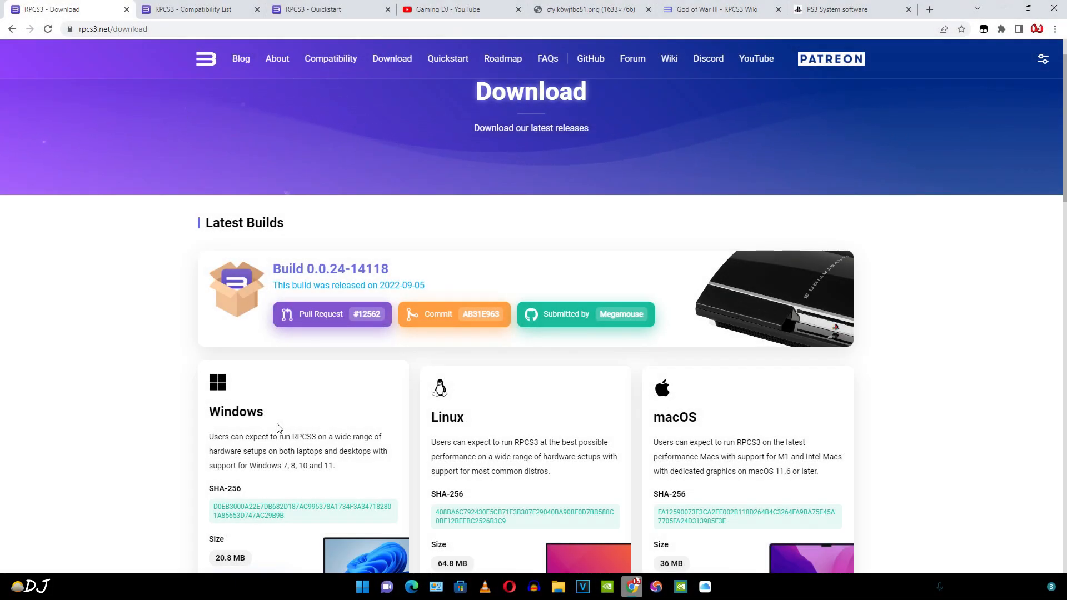
pyautogui.scroll(-3)
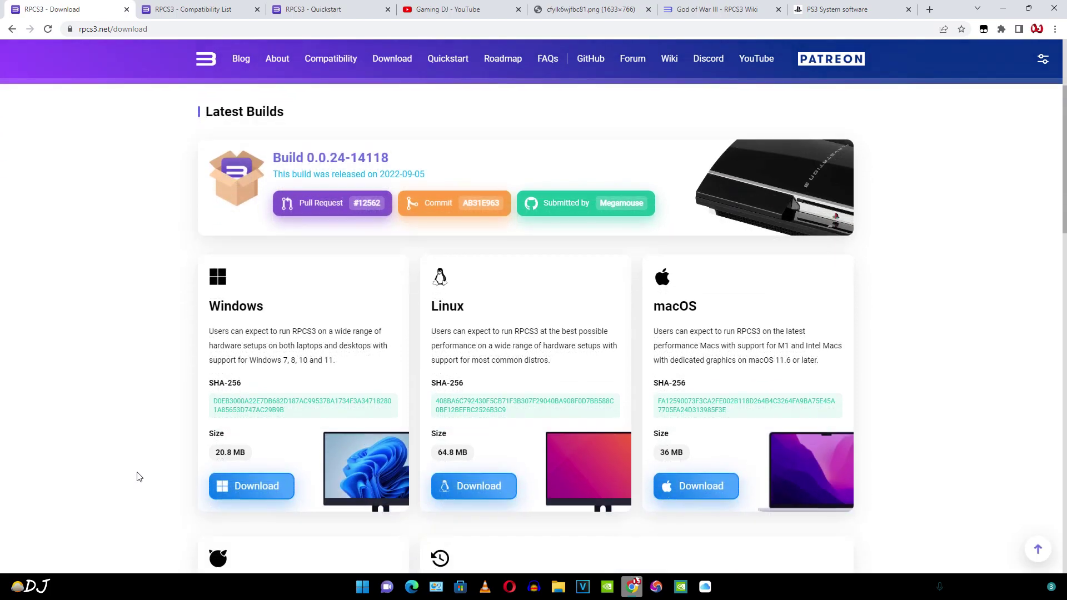
pyautogui.moveTo(235, 486)
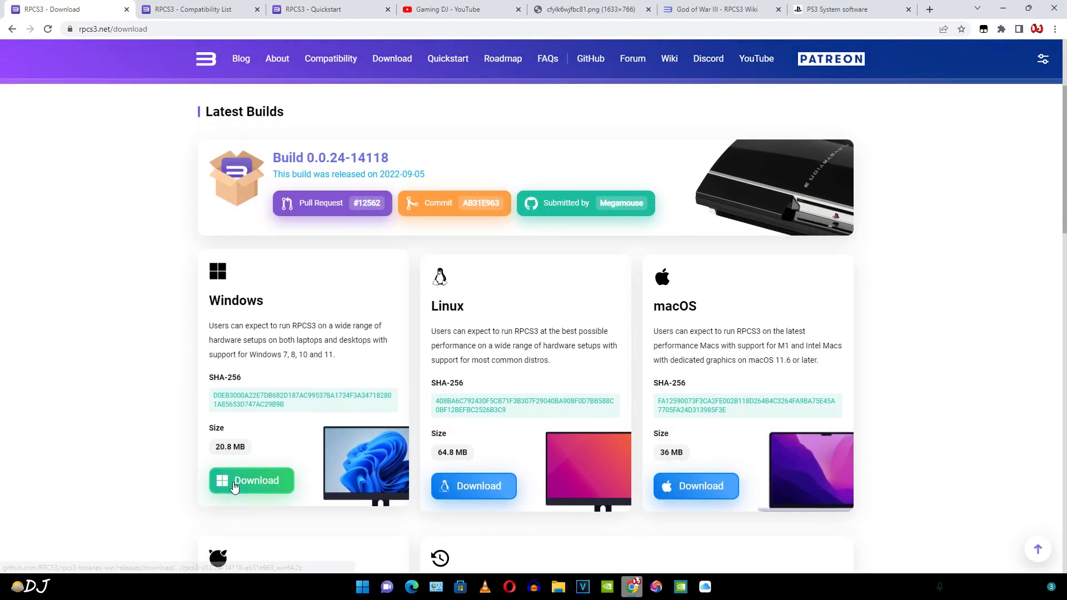
pyautogui.click(251, 480)
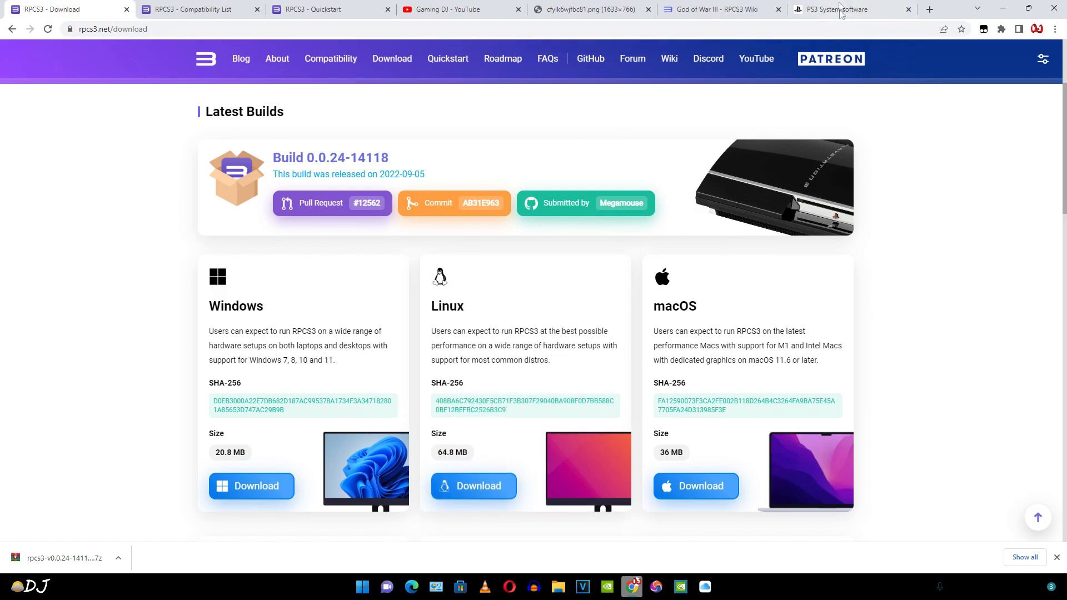
pyautogui.click(842, 9)
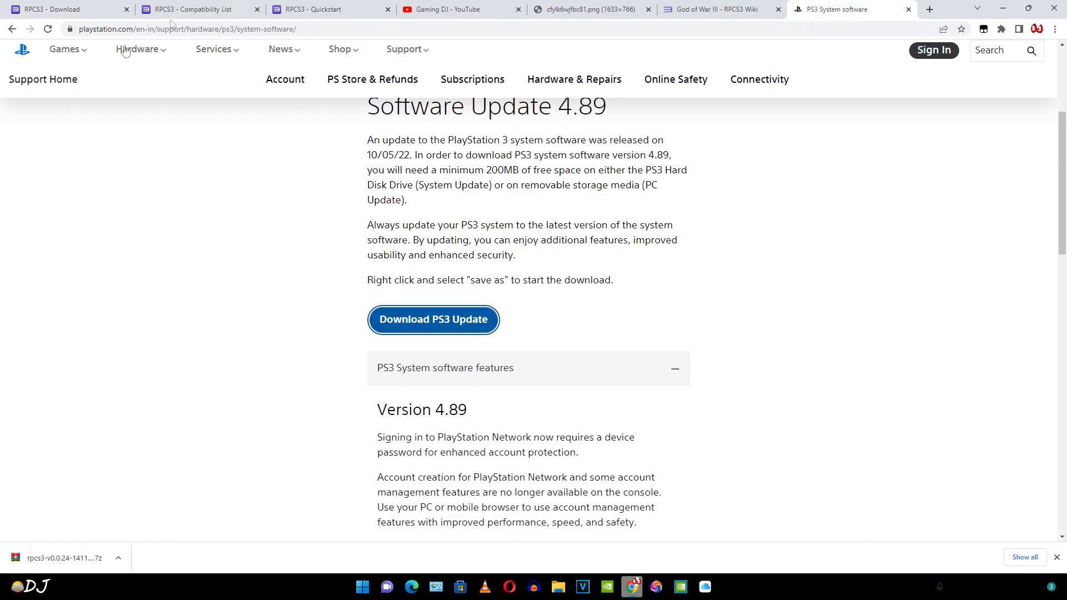
pyautogui.moveTo(230, 278)
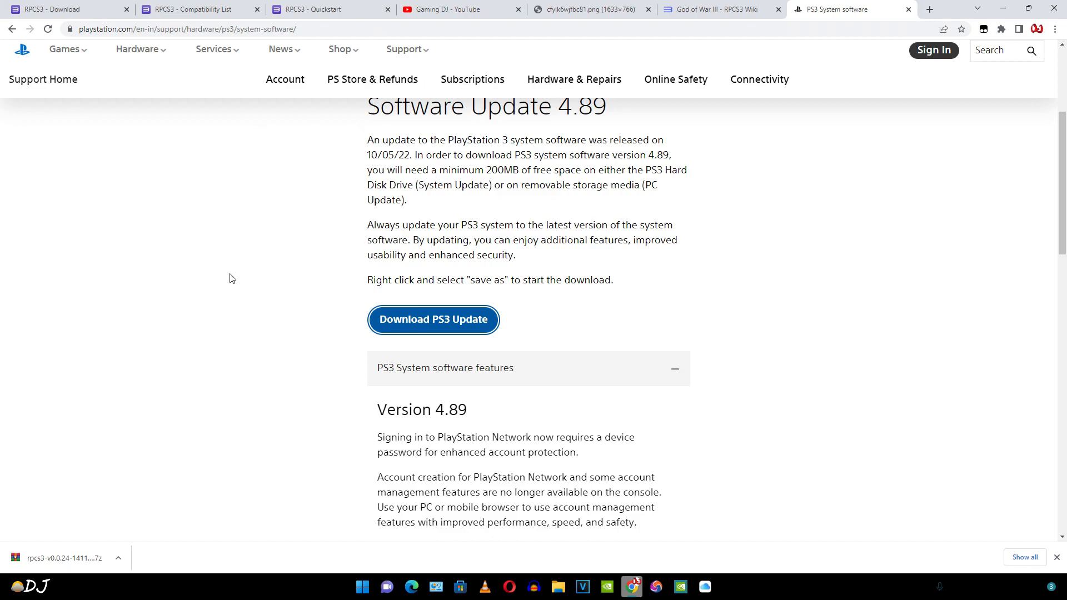
pyautogui.moveTo(429, 335)
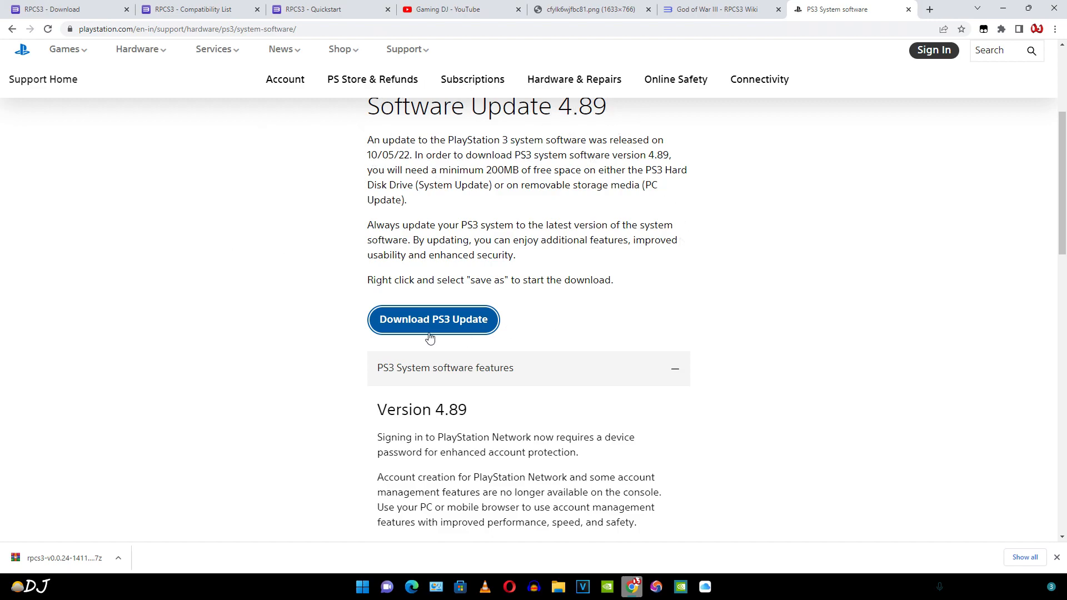
pyautogui.click(561, 586)
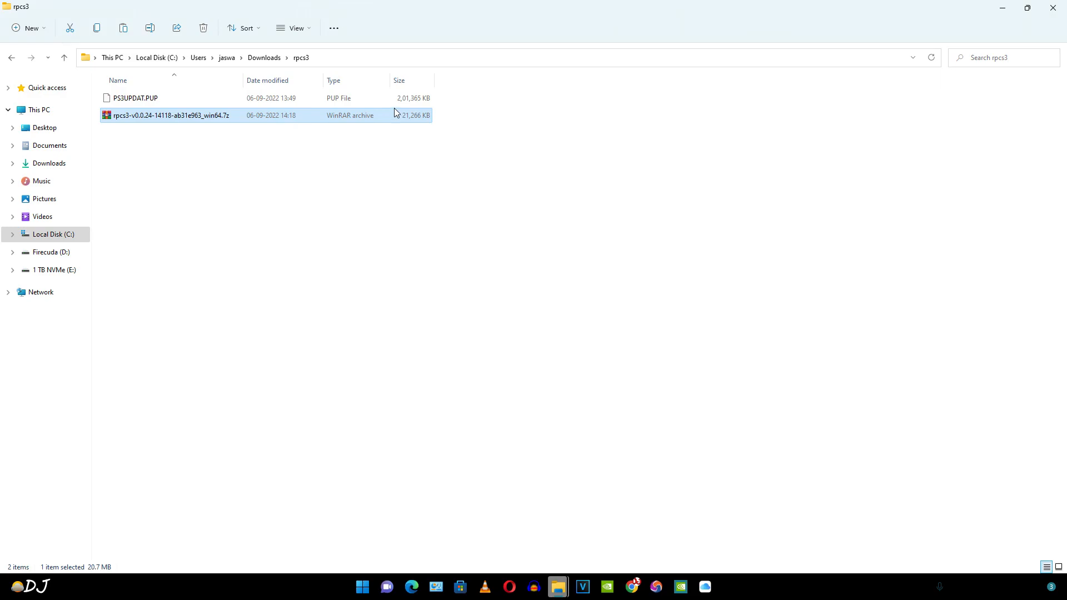
pyautogui.moveTo(123, 124)
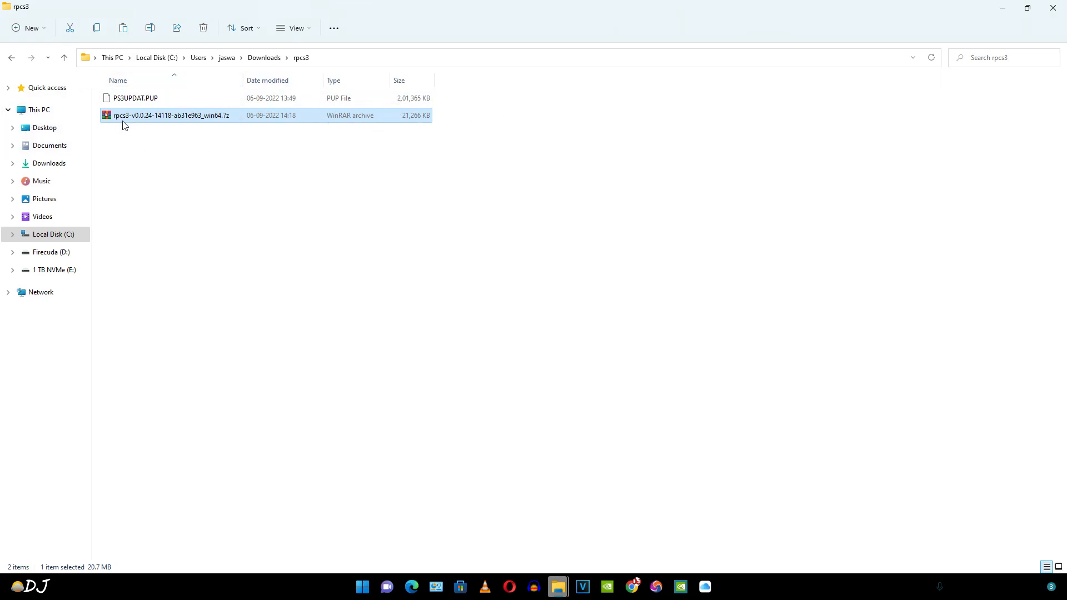
pyautogui.moveTo(222, 123)
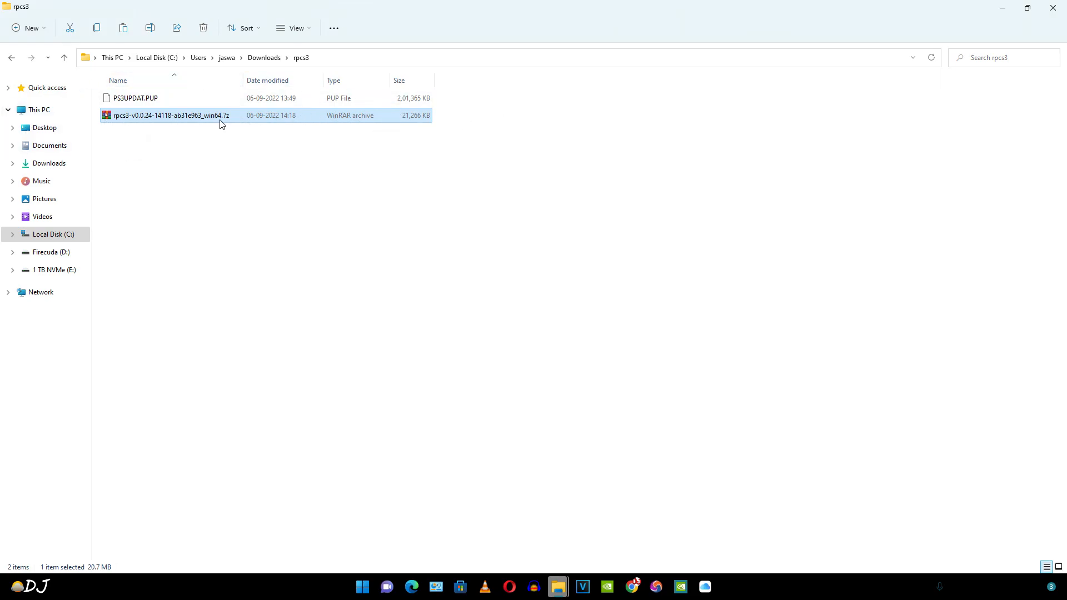
pyautogui.moveTo(108, 128)
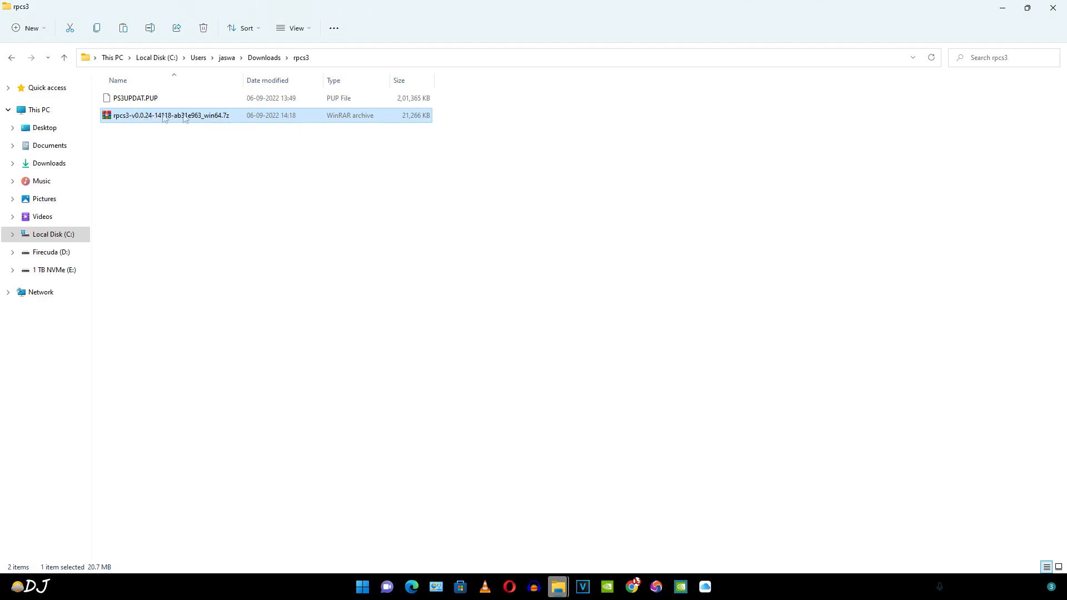
pyautogui.moveTo(193, 121)
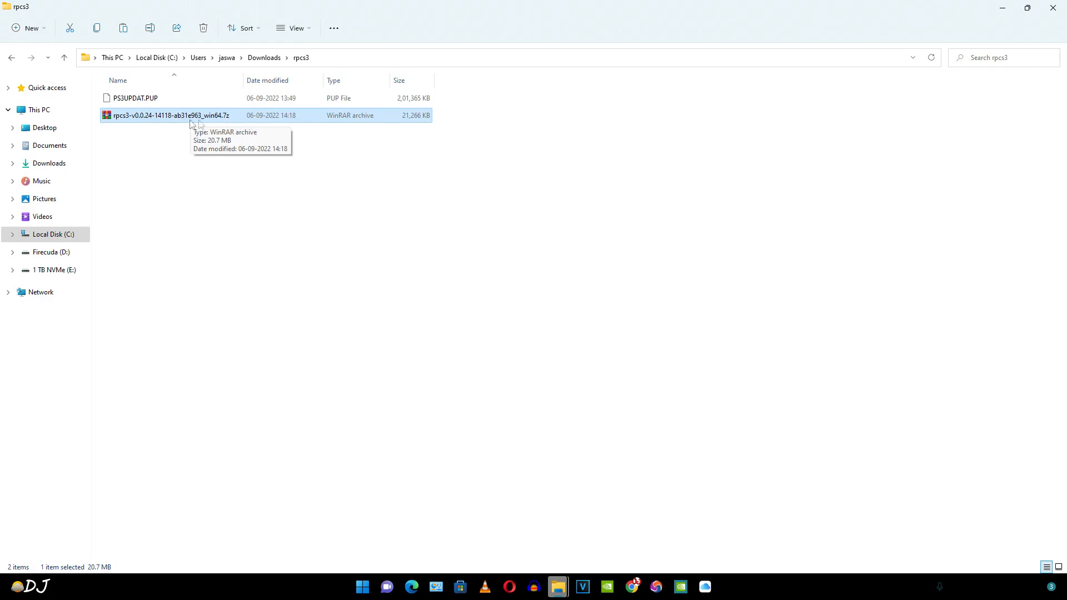
# Open the rpcs3-v0.0.24 .7z archive from Downloads\rpcs3 in WinRAR.
pyautogui.doubleClick(155, 115)
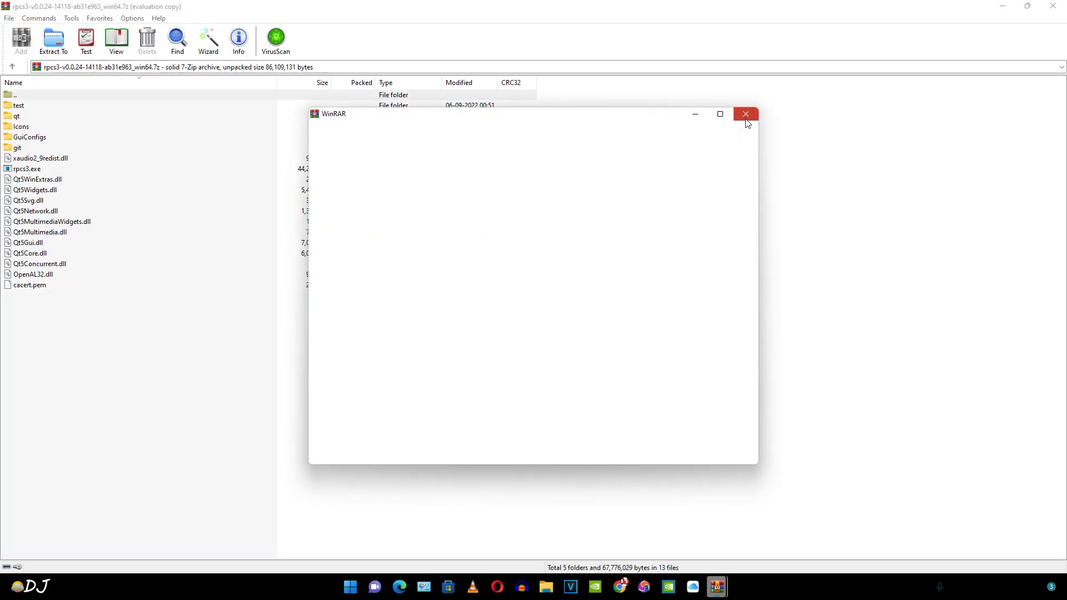
# Dismiss the WinRAR notice and extract the archive into E:\rpcs3.
pyautogui.click(745, 114)
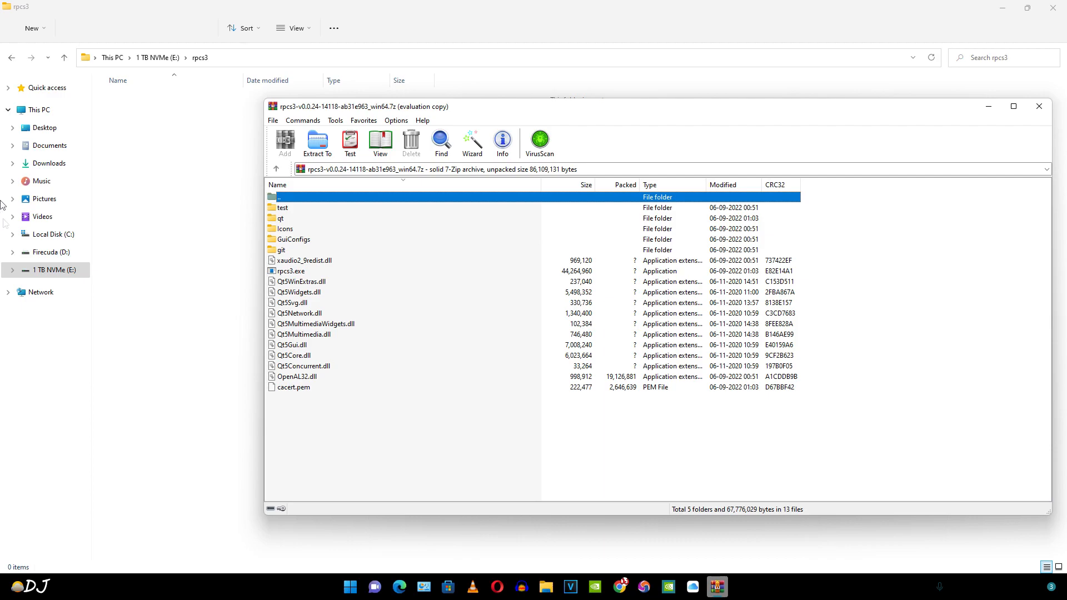
pyautogui.moveTo(327, 406)
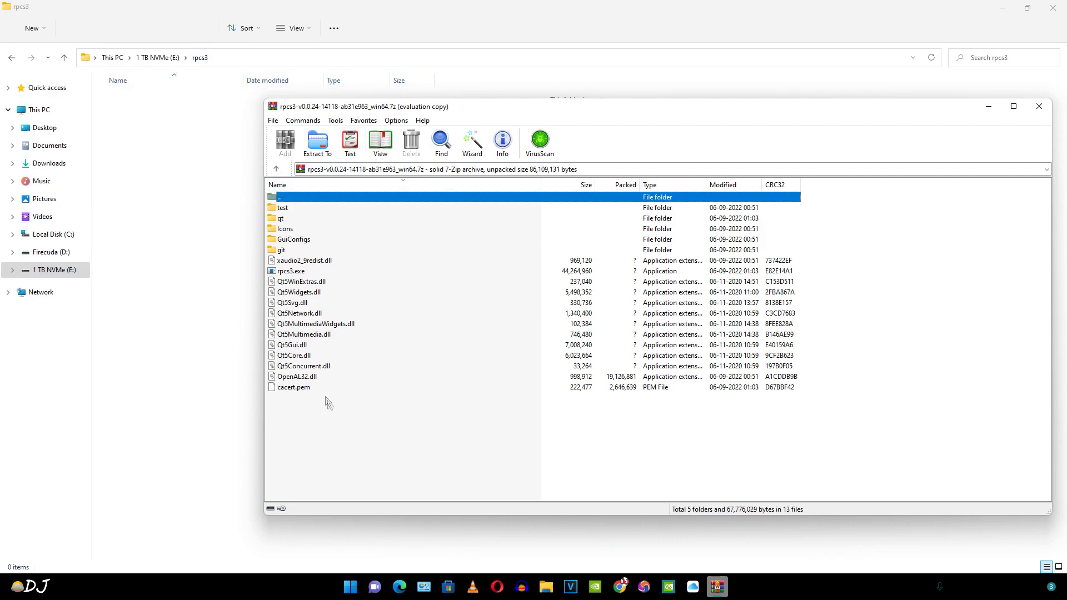
pyautogui.click(316, 141)
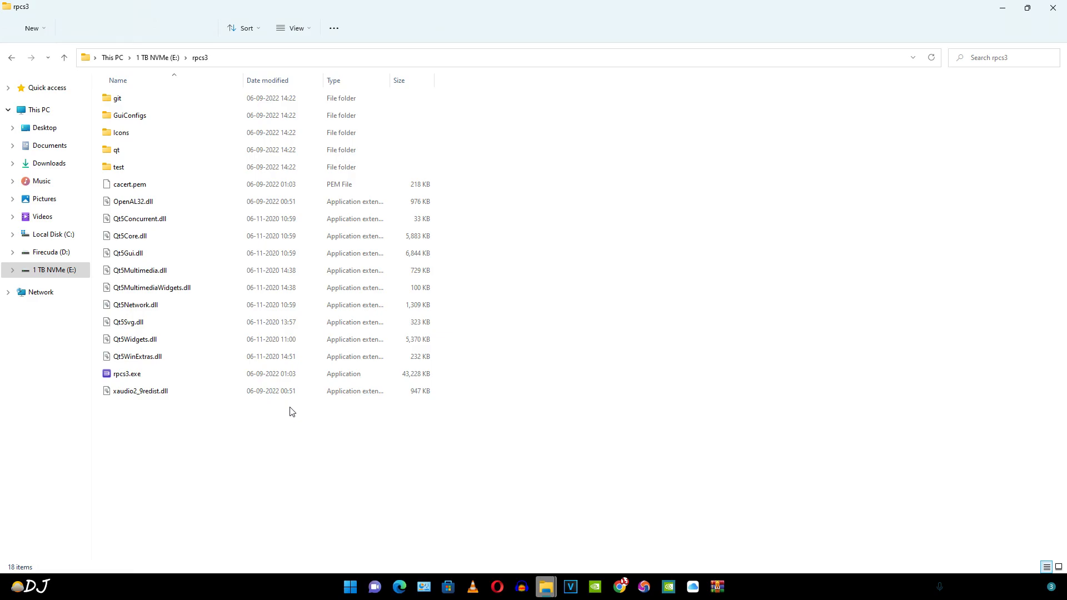
# Launch RPCS3, tick 'I have read the Quickstart guide' and 'Do not show again'.
pyautogui.click(126, 374)
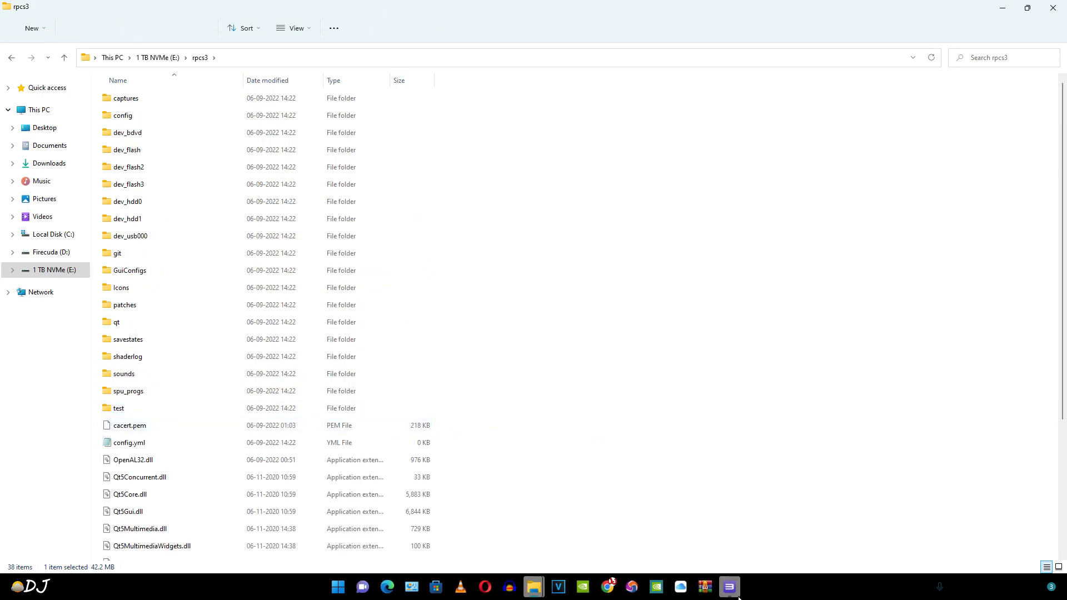
pyautogui.click(729, 587)
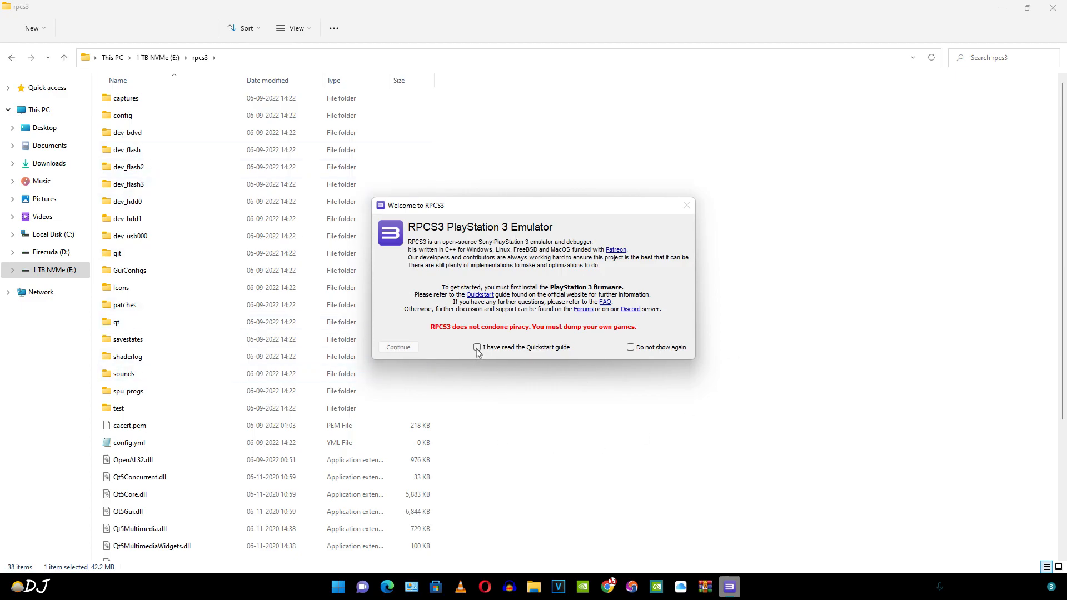
pyautogui.click(476, 348)
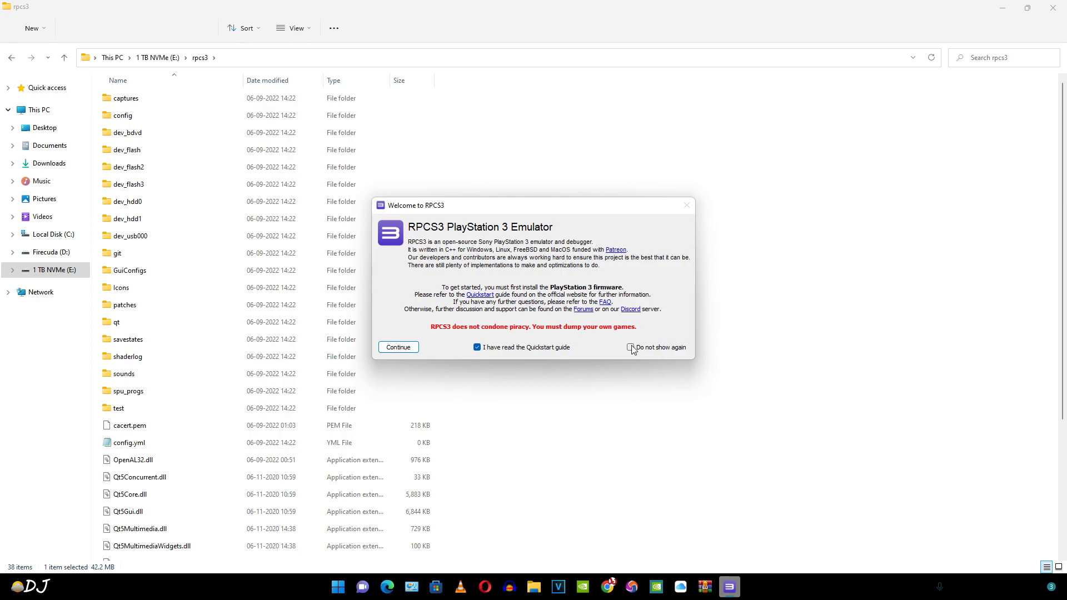
pyautogui.click(399, 347)
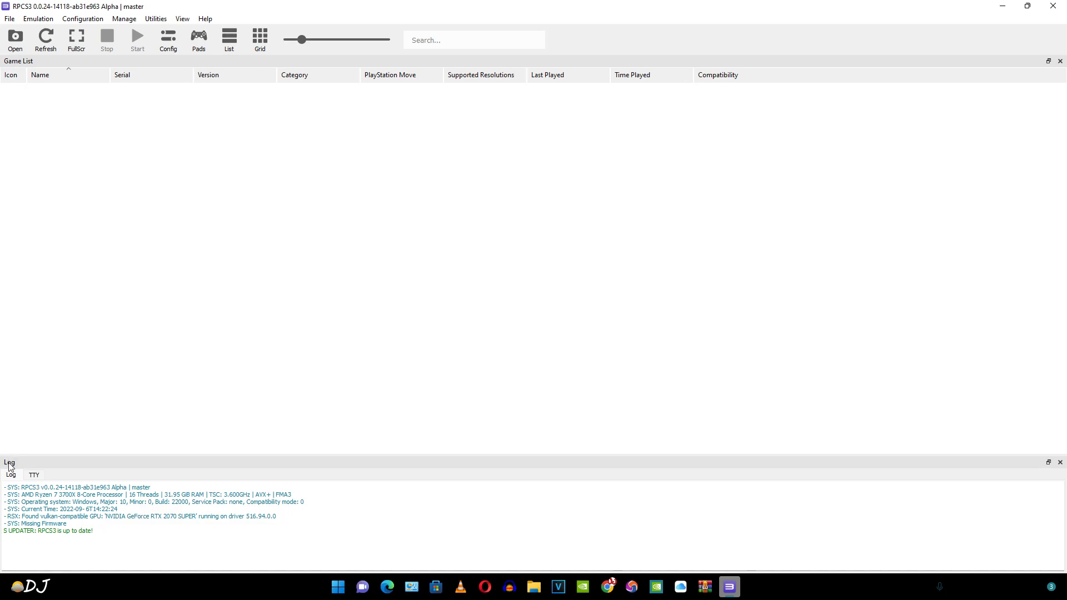
pyautogui.moveTo(80, 403)
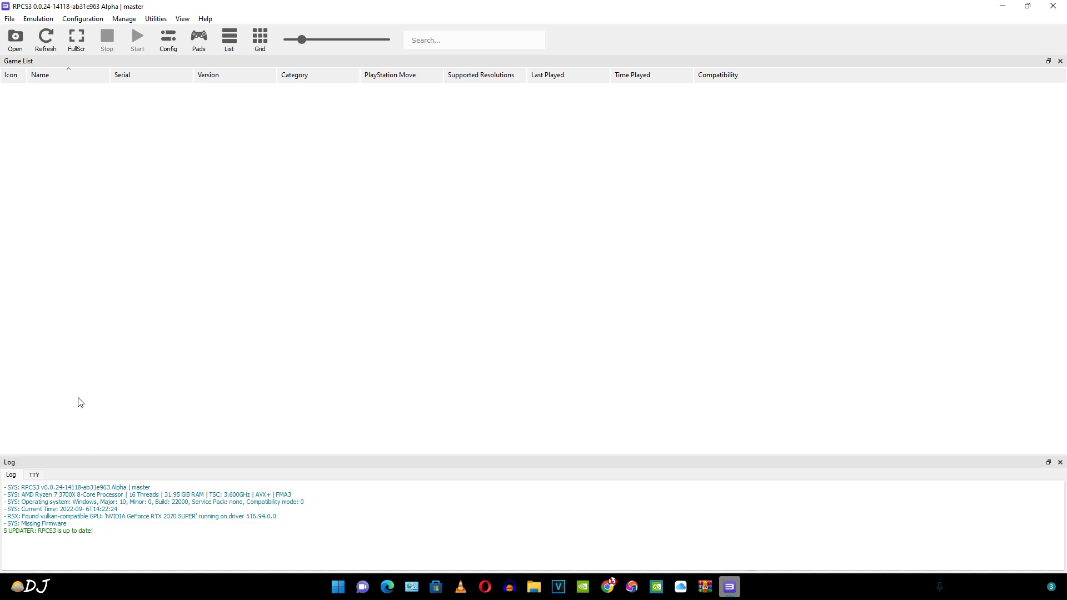
pyautogui.moveTo(23, 66)
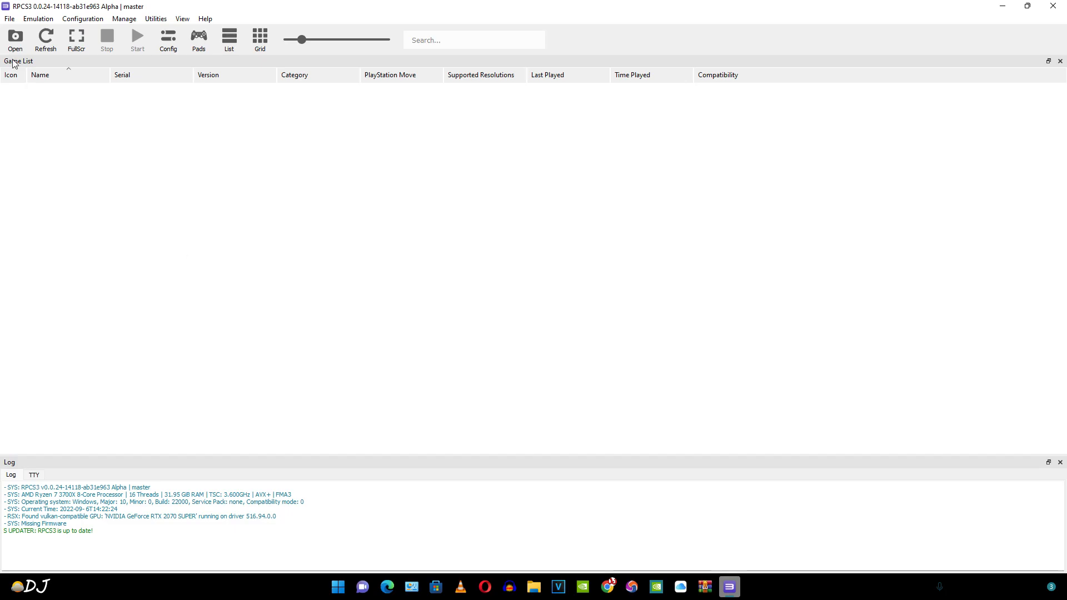
# Install firmware 4.89 from PS3UPDAT.PUP via File > Install Firmware.
pyautogui.click(10, 19)
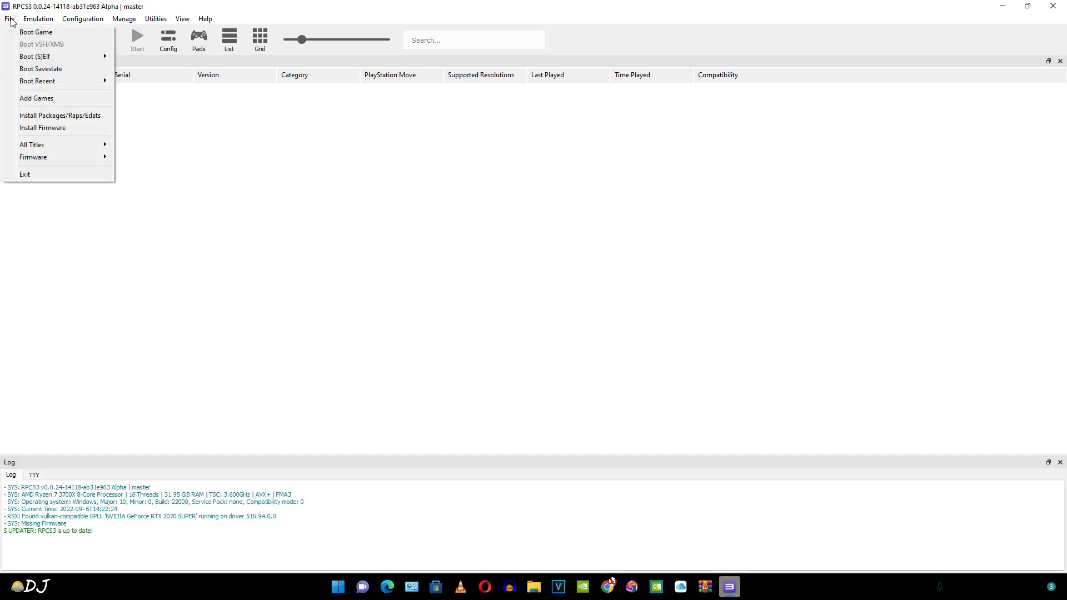
pyautogui.moveTo(37, 144)
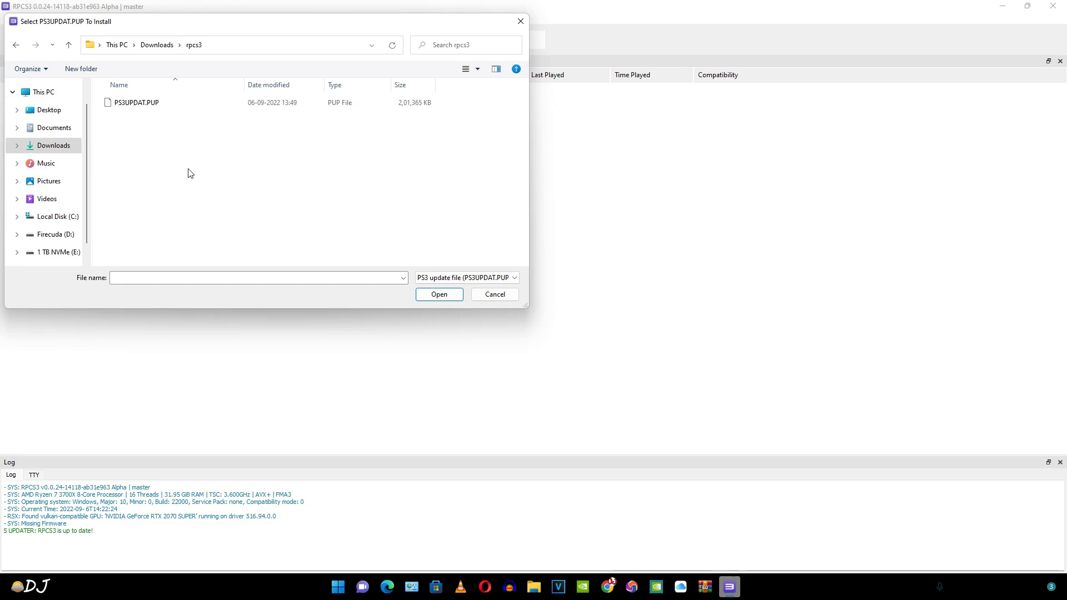
pyautogui.click(134, 102)
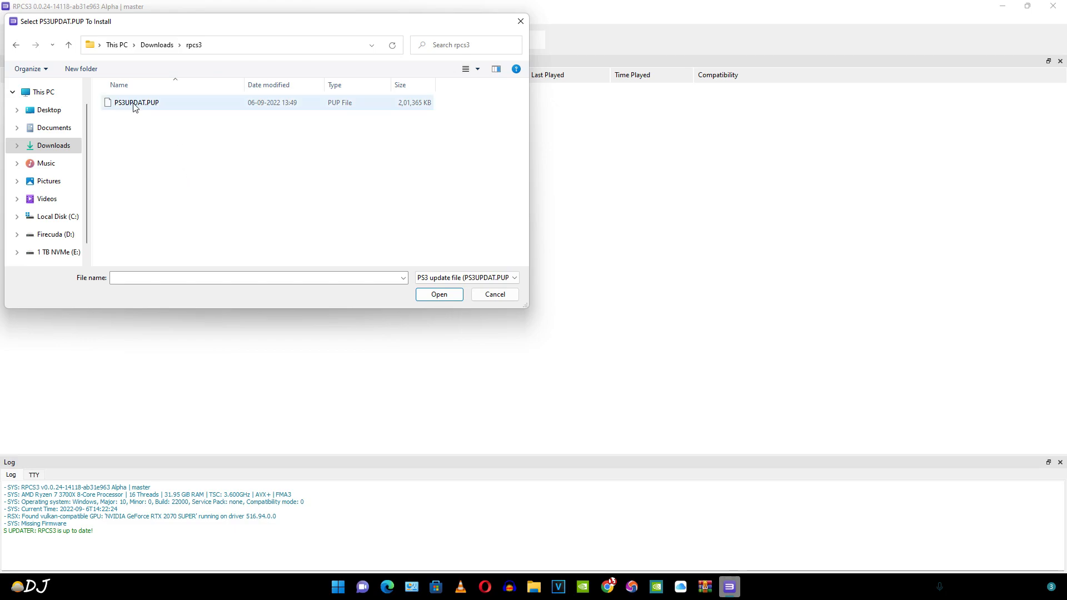
pyautogui.click(439, 294)
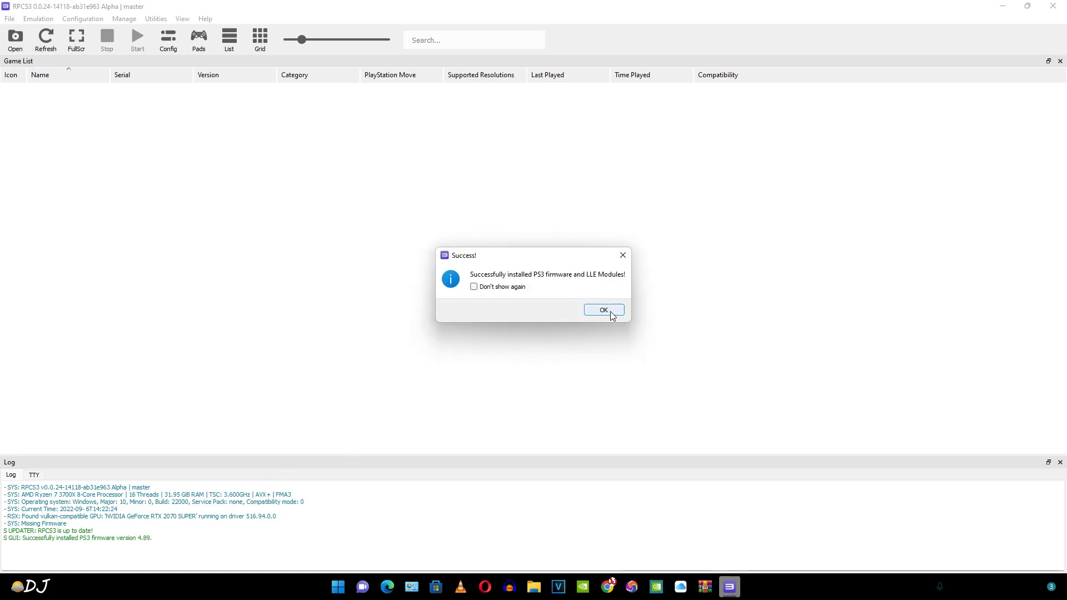
pyautogui.click(603, 310)
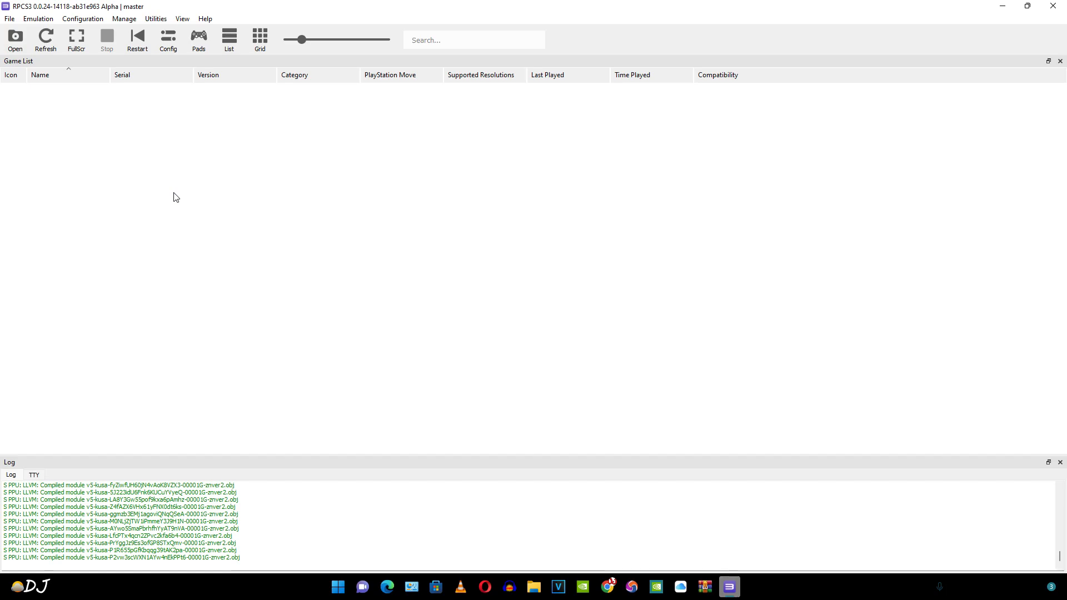
pyautogui.moveTo(531, 257)
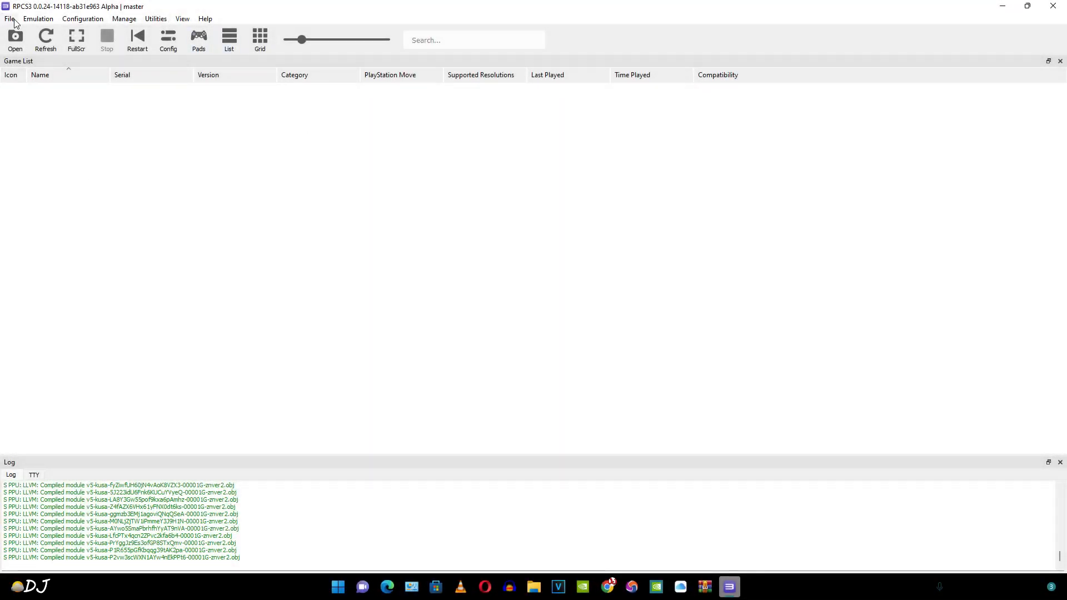
# Add the God of War III folder from E:\Games through File > Add Games.
pyautogui.click(10, 19)
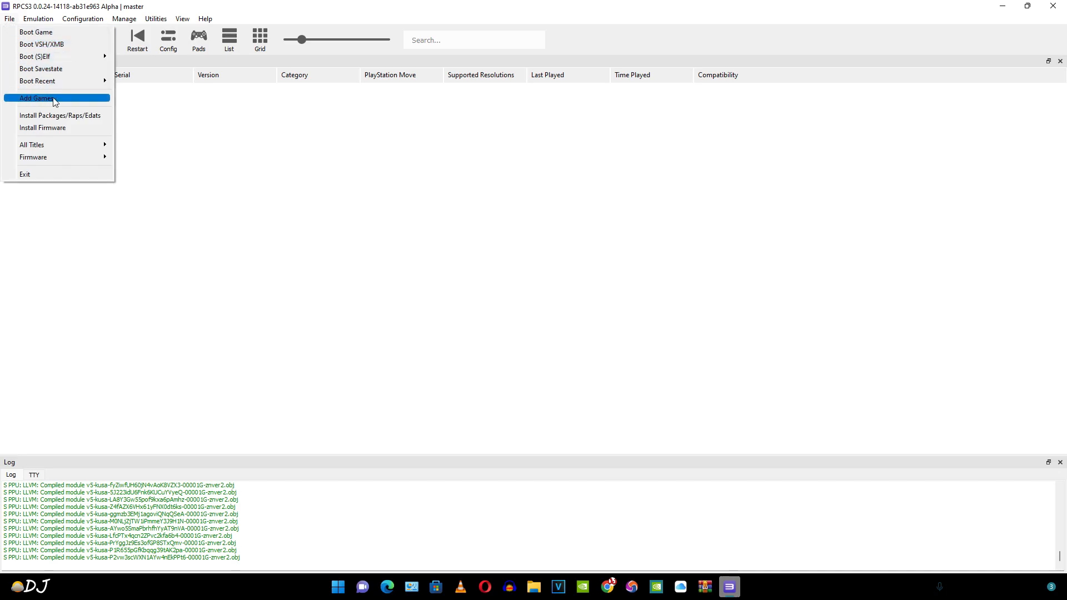
pyautogui.click(34, 98)
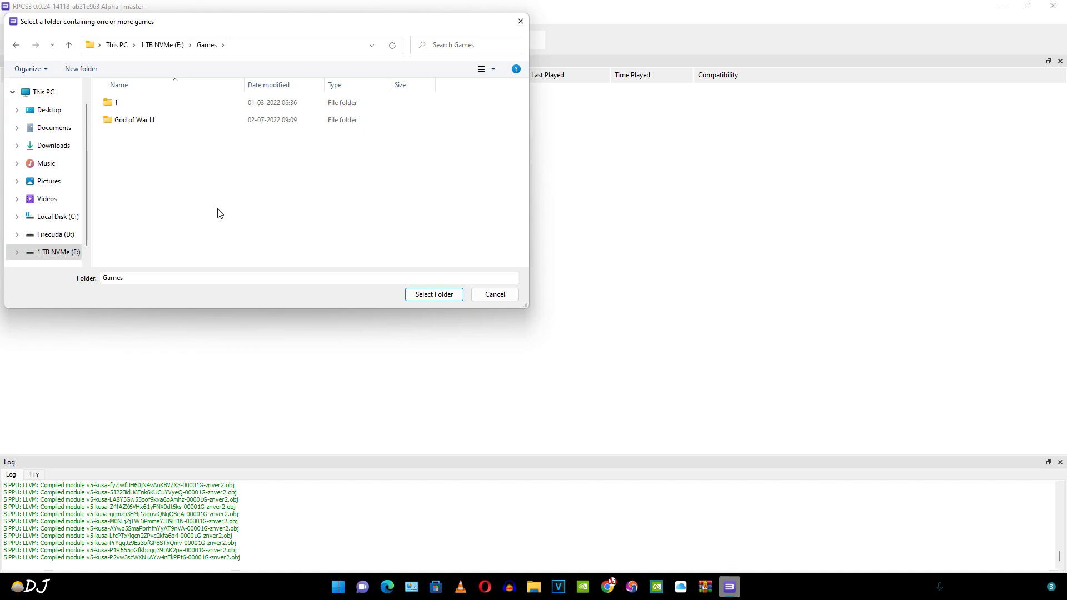
pyautogui.moveTo(144, 153)
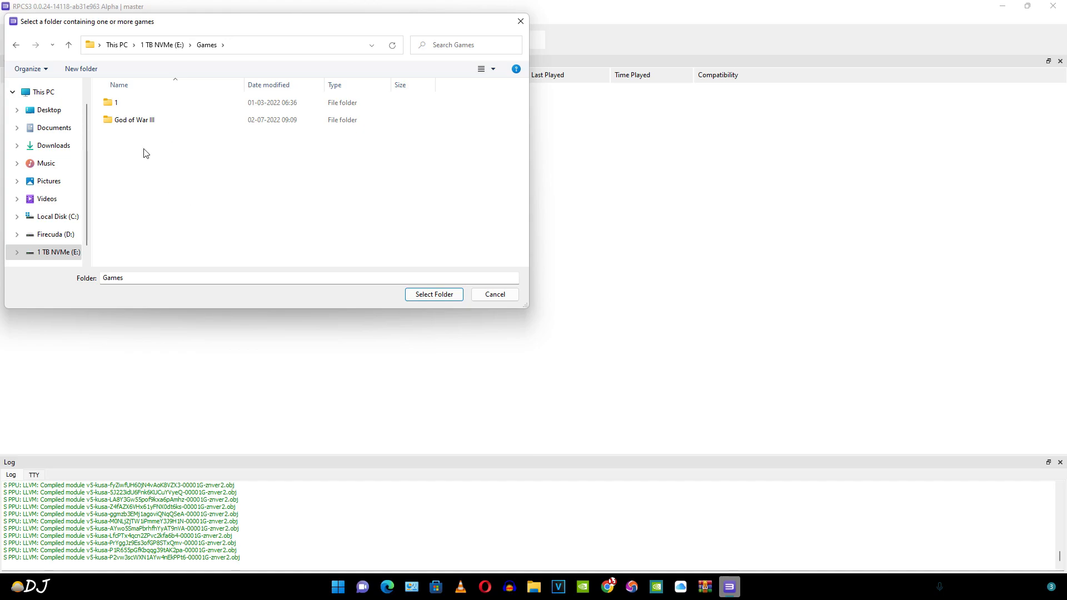
pyautogui.click(135, 119)
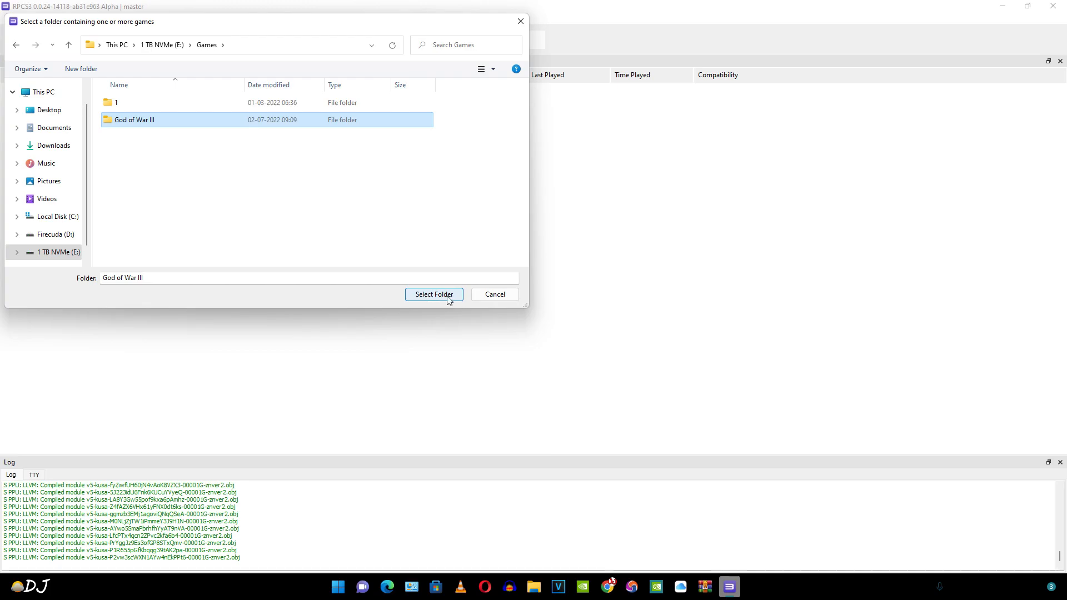
pyautogui.click(433, 294)
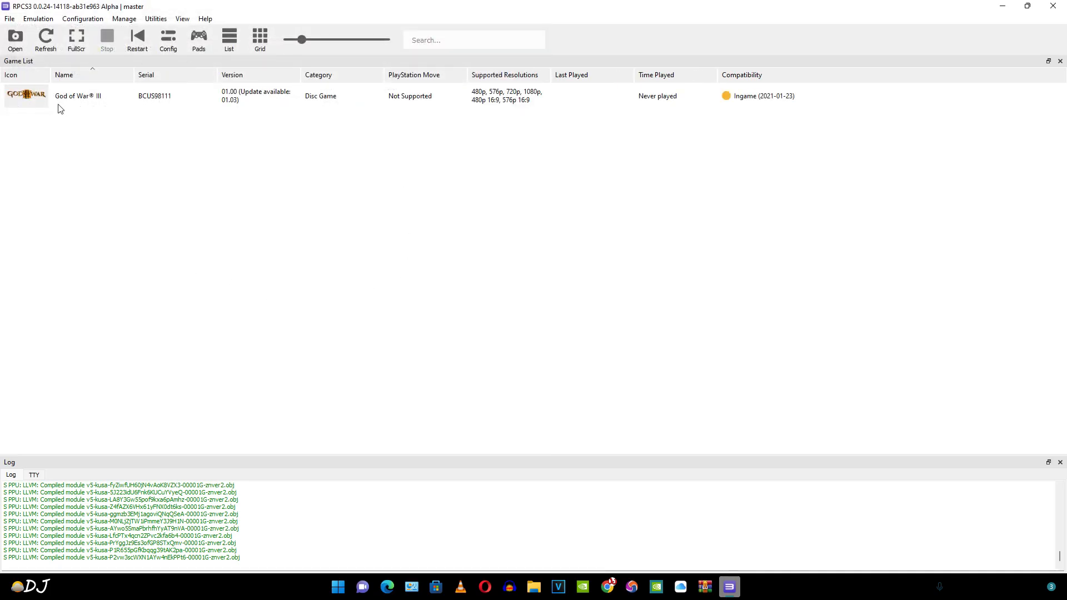
pyautogui.moveTo(761, 124)
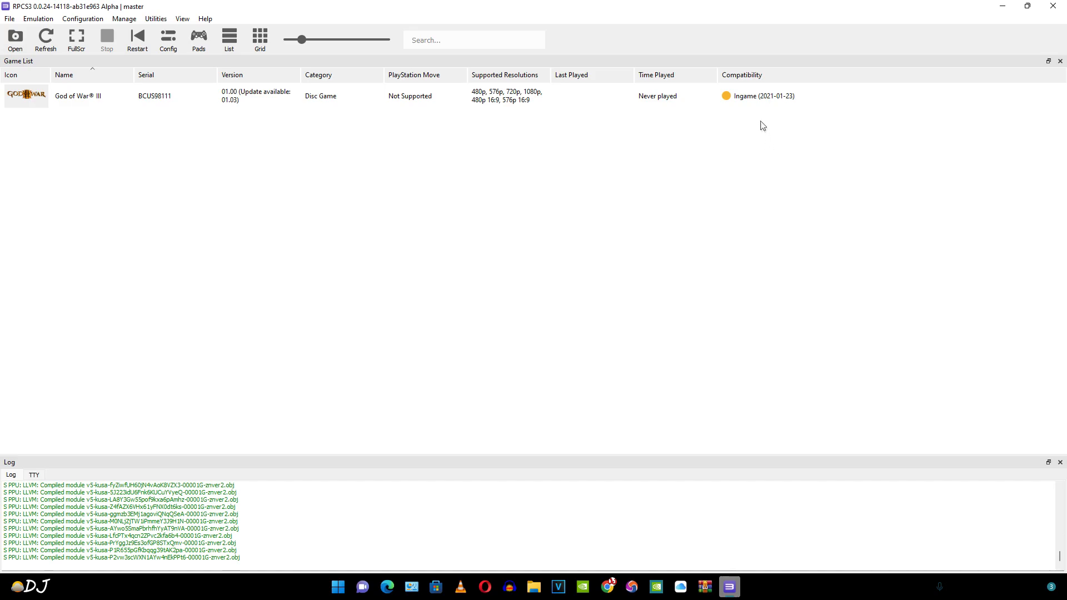
pyautogui.moveTo(758, 95)
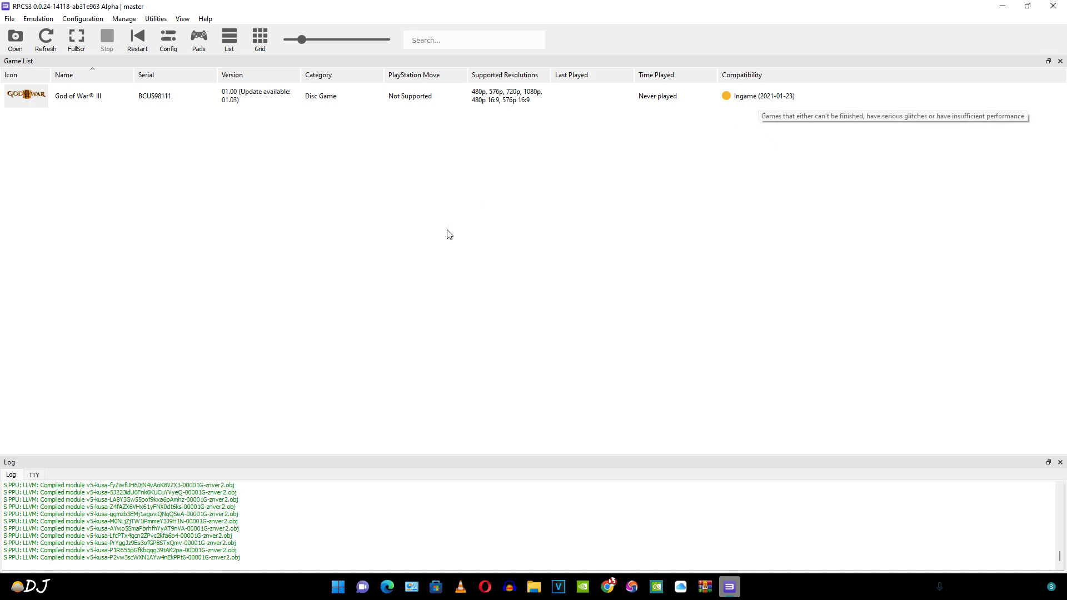
pyautogui.moveTo(717, 218)
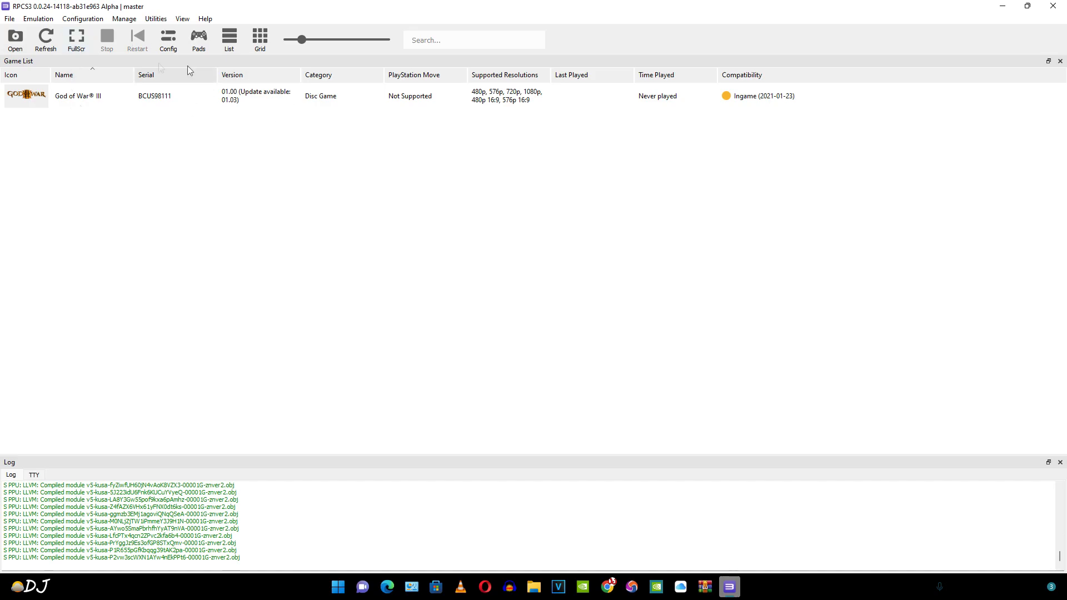
pyautogui.moveTo(183, 116)
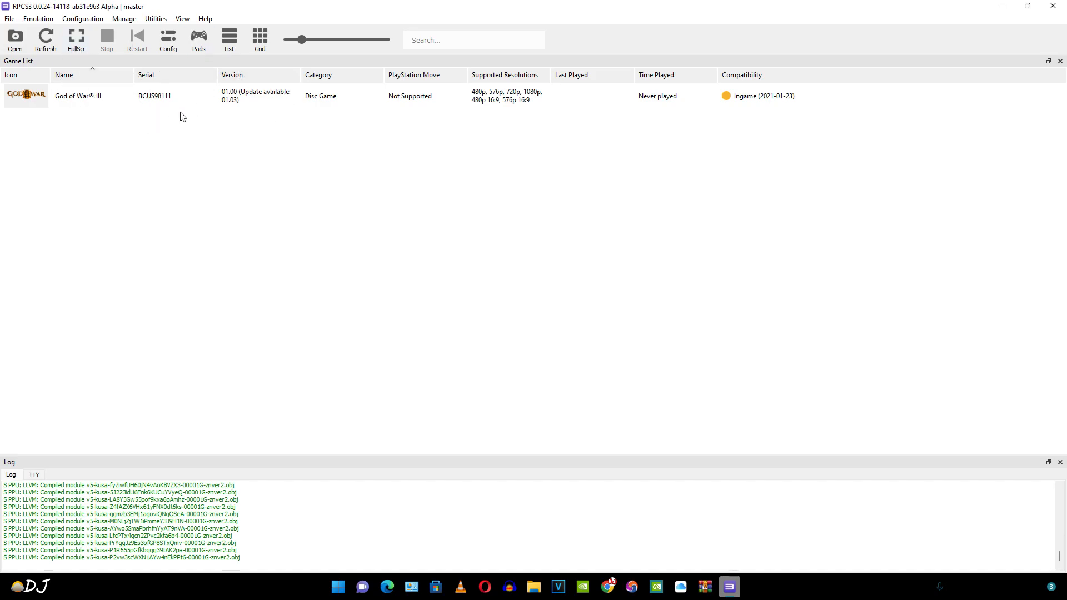
pyautogui.moveTo(228, 144)
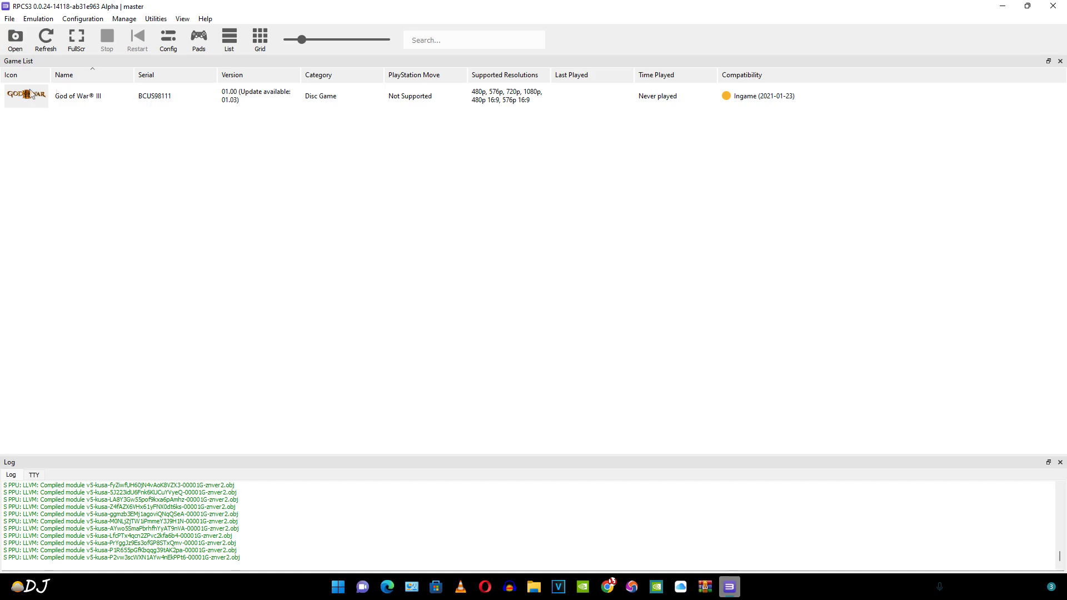
pyautogui.rightClick(78, 96)
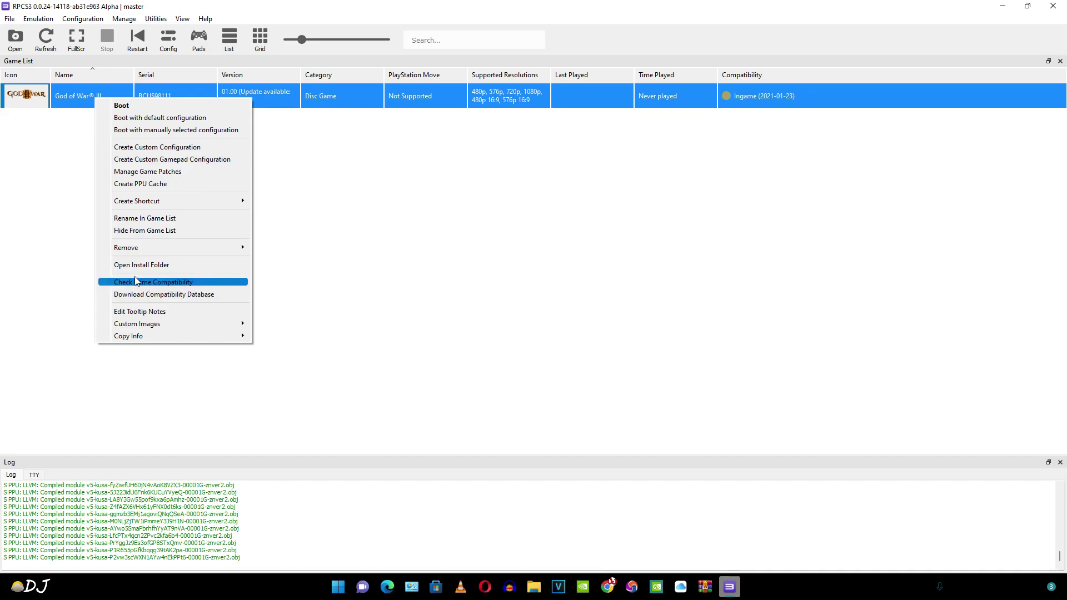
pyautogui.moveTo(172, 265)
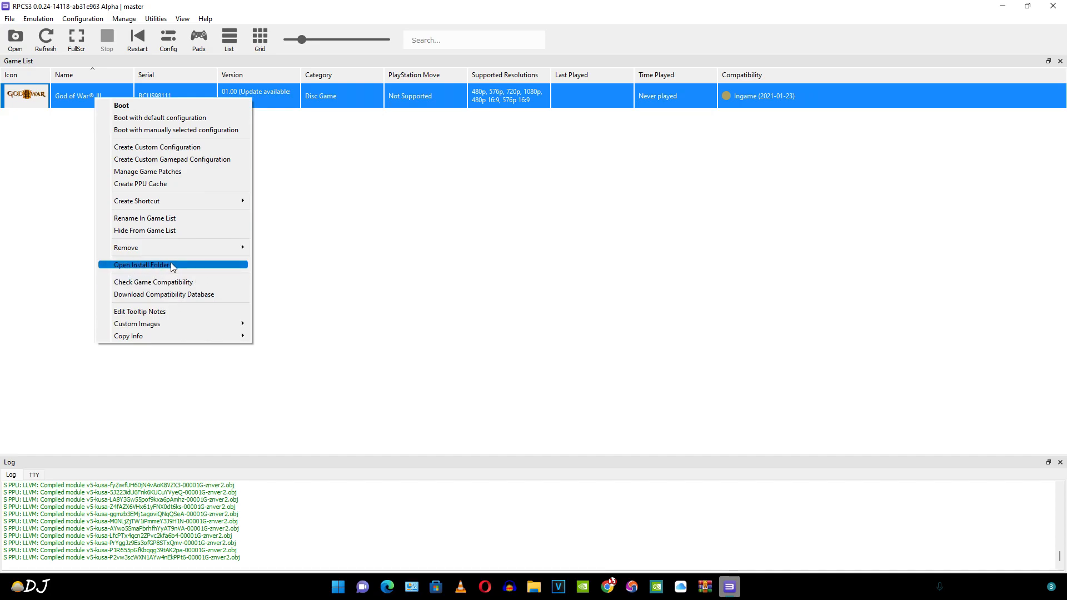
pyautogui.click(141, 265)
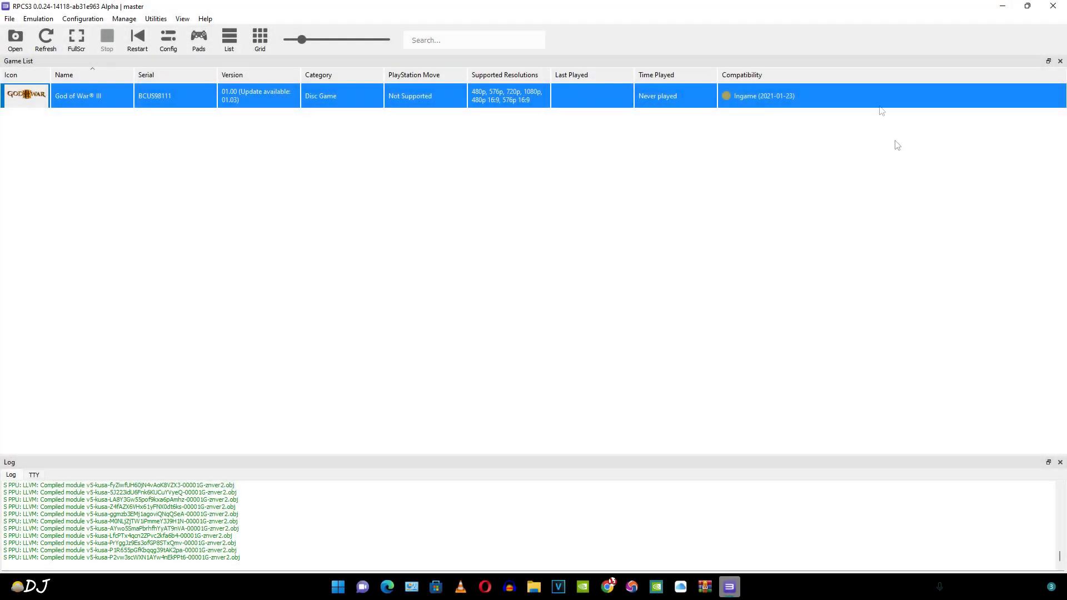
pyautogui.moveTo(218, 59)
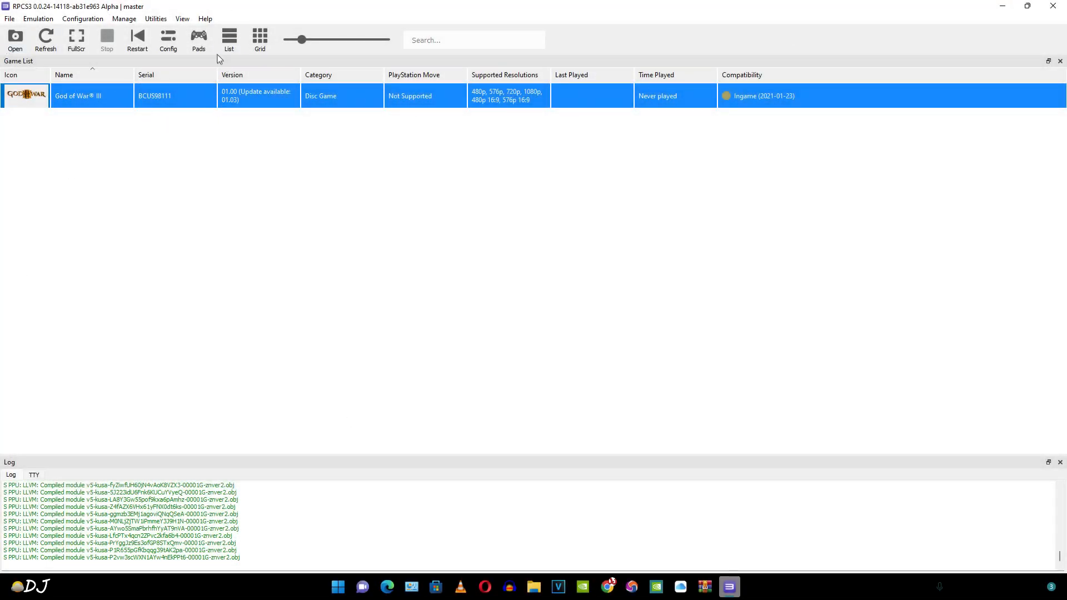
# Set Player 1's input handler to XInput (XInput Pad #1) and save the gamepad settings.
pyautogui.click(198, 39)
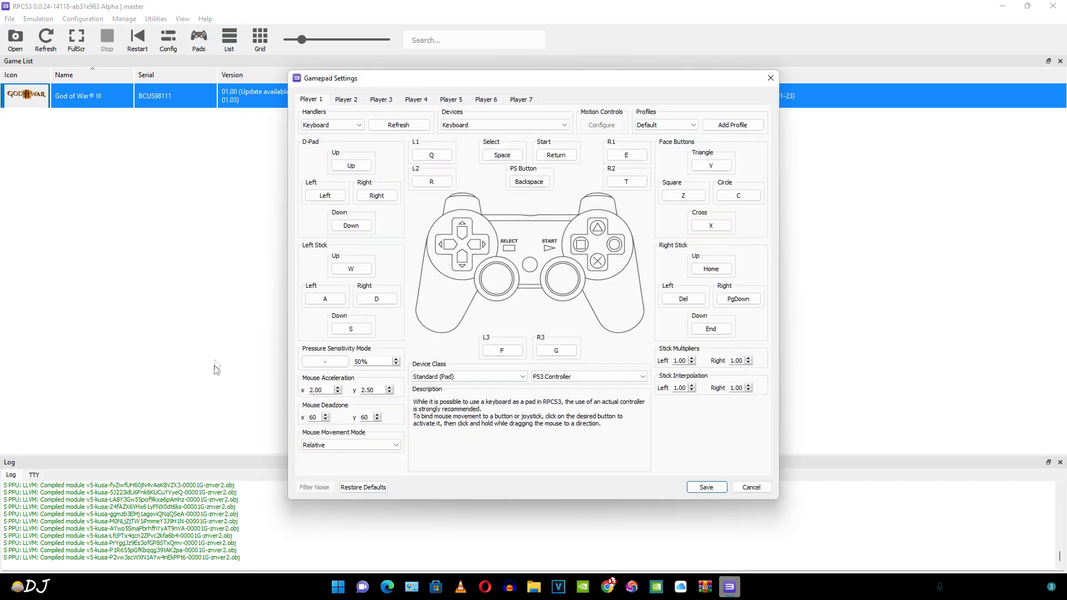
pyautogui.moveTo(335, 166)
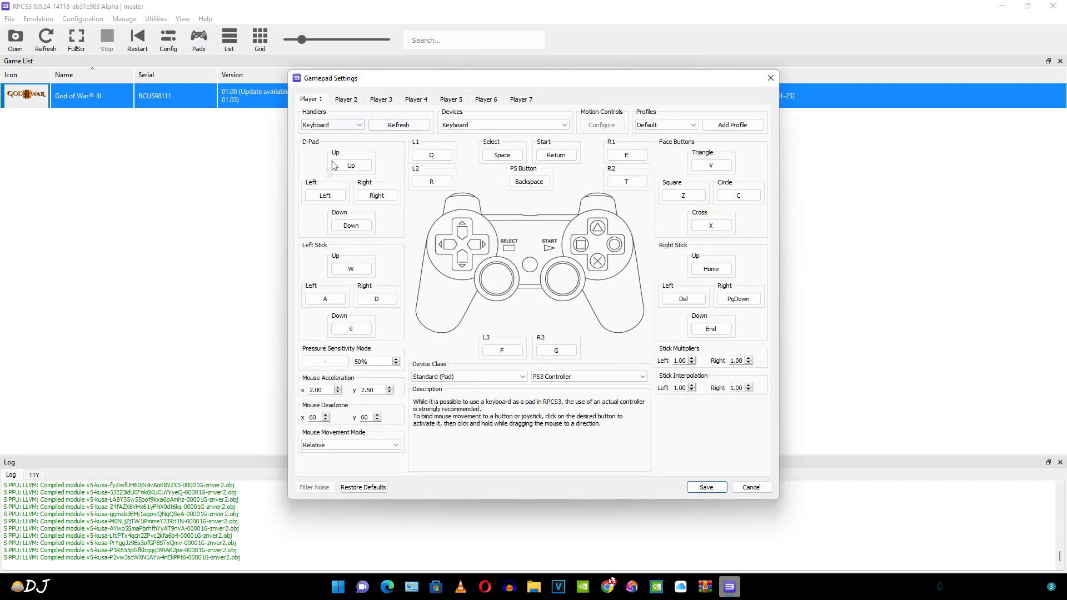
pyautogui.click(332, 125)
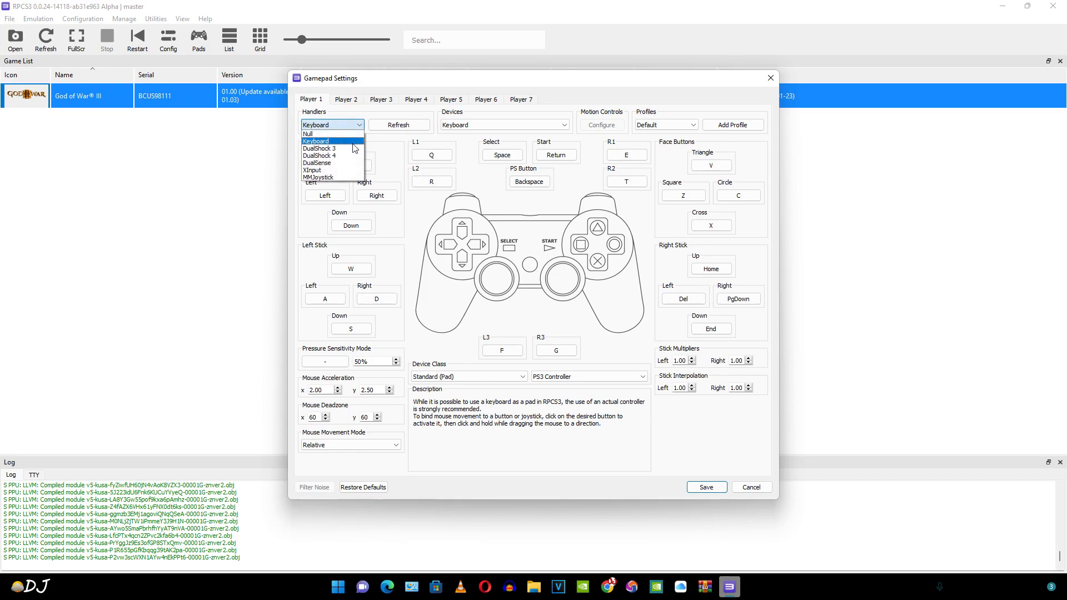
pyautogui.moveTo(343, 171)
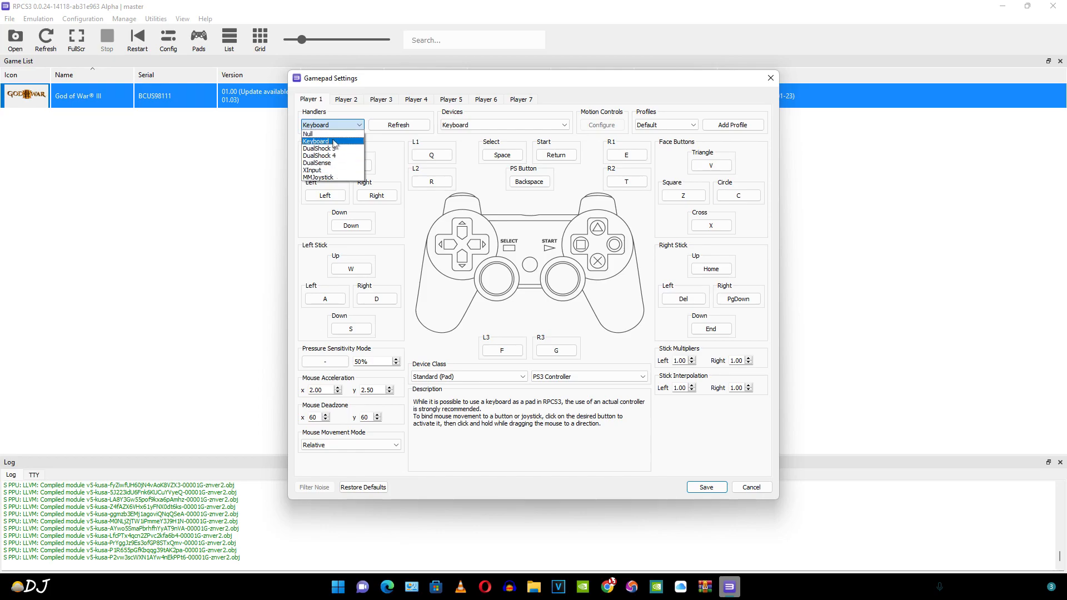
pyautogui.moveTo(331, 170)
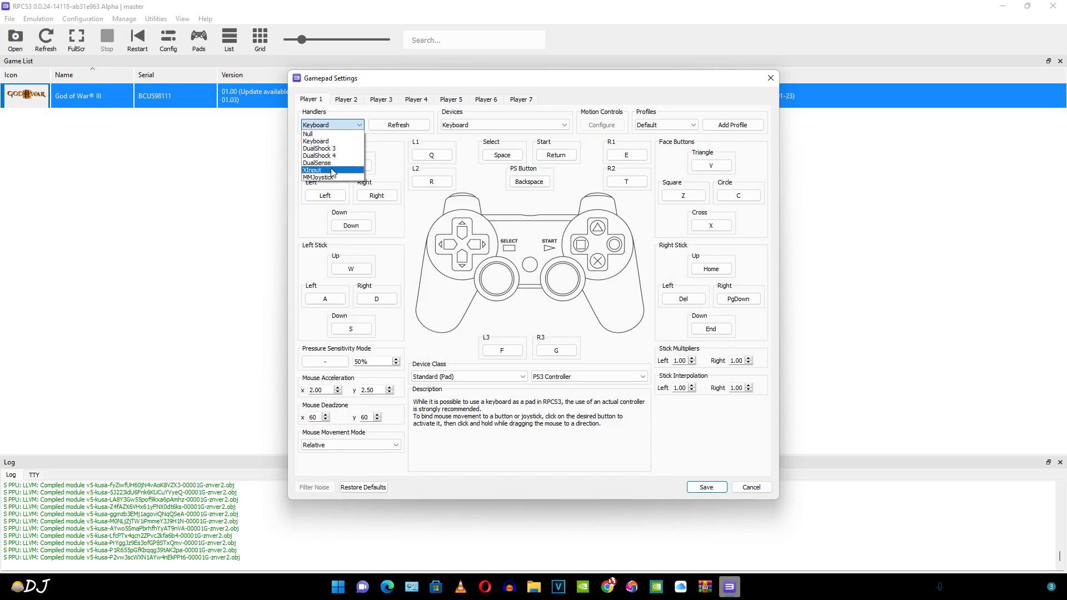
pyautogui.moveTo(335, 142)
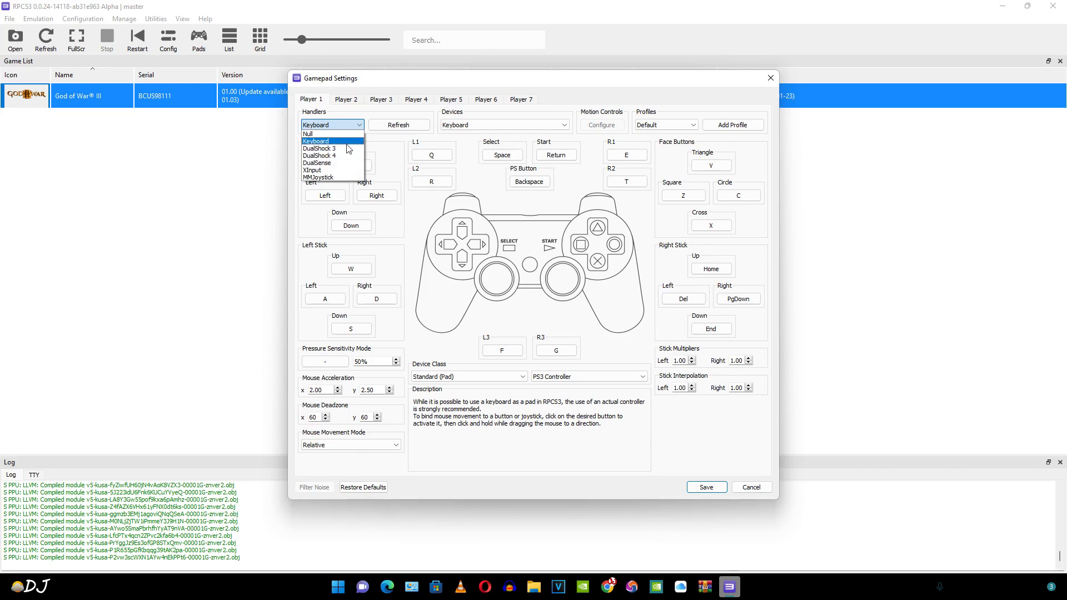
pyautogui.click(316, 170)
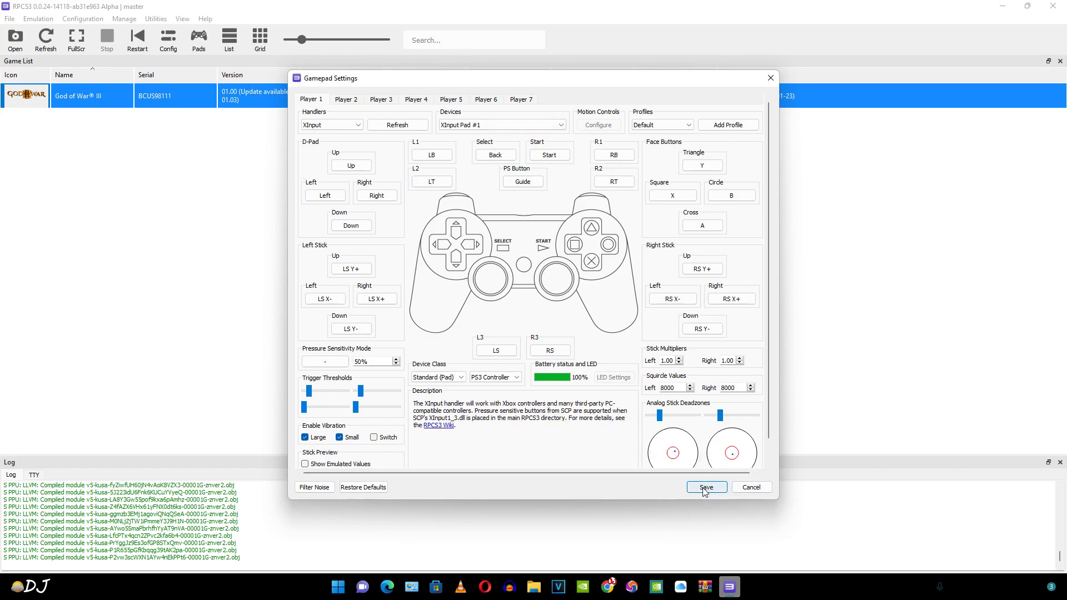
pyautogui.click(706, 487)
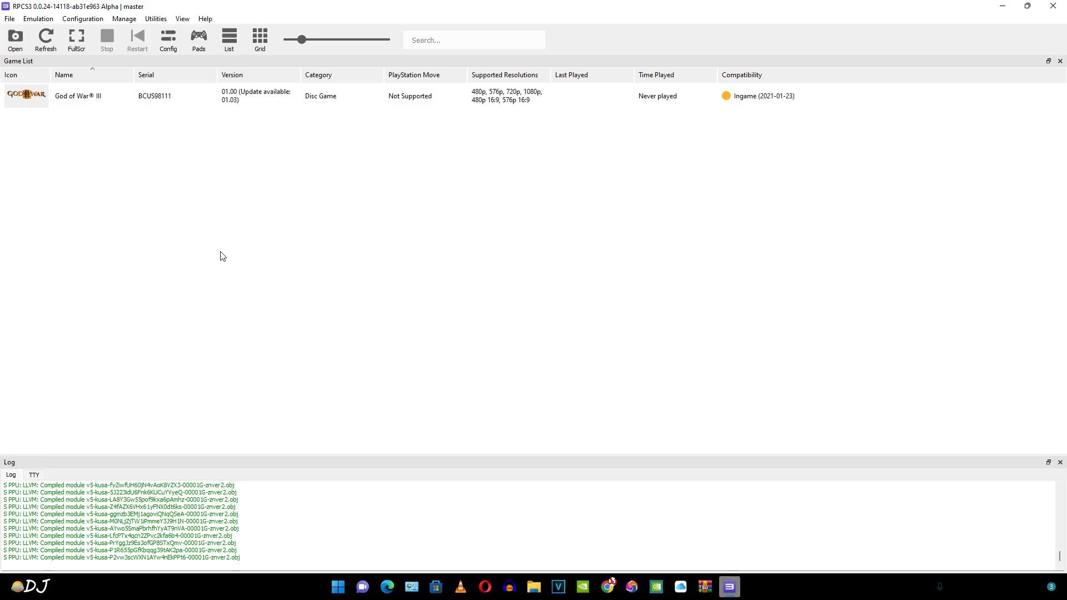
pyautogui.click(8, 18)
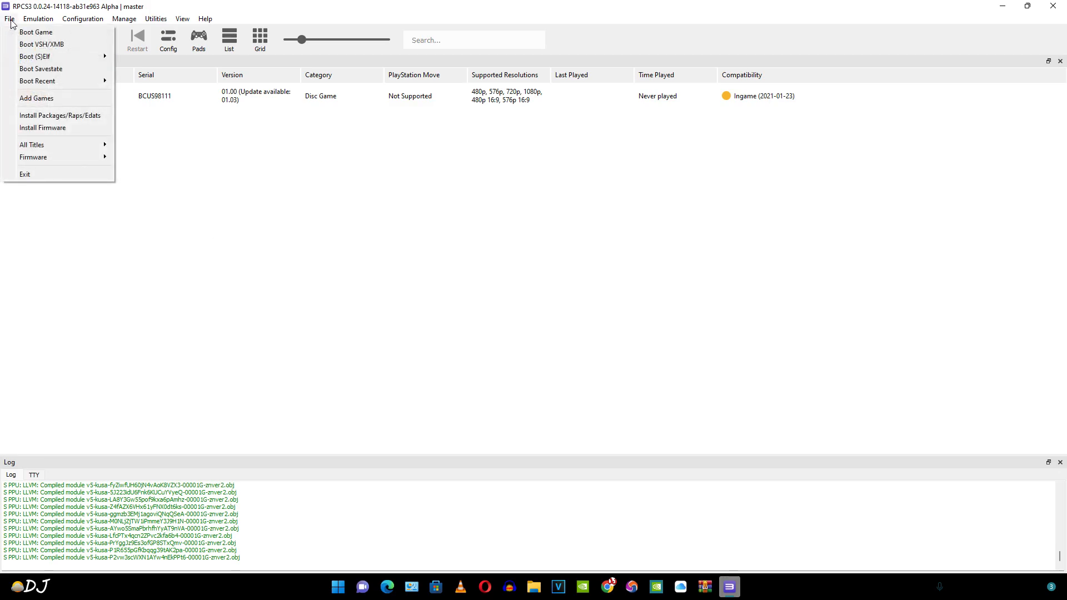
pyautogui.moveTo(67, 115)
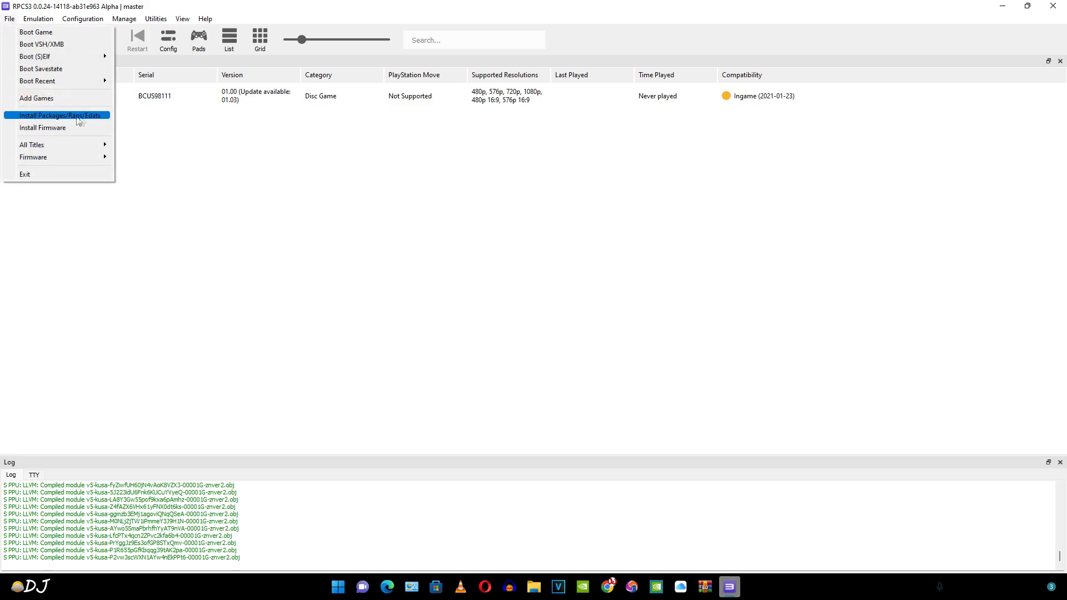
pyautogui.moveTo(85, 123)
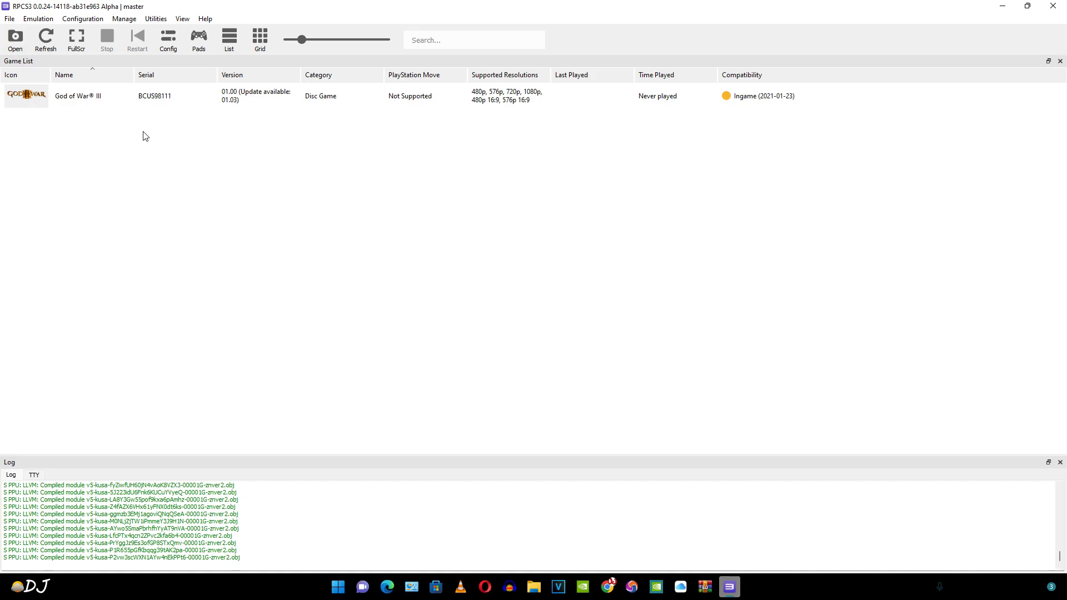
pyautogui.click(82, 19)
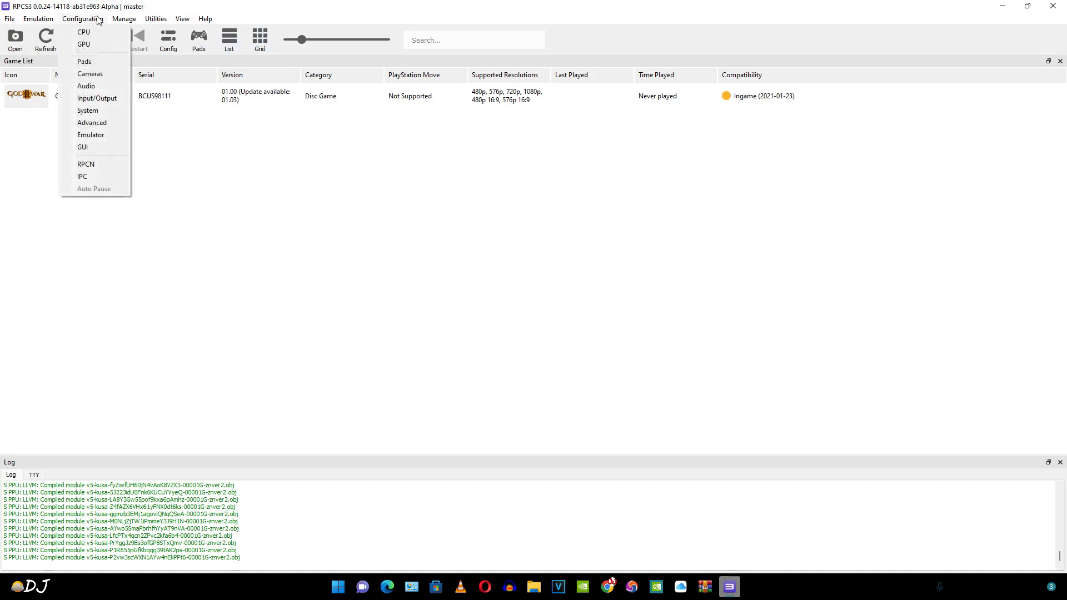
pyautogui.moveTo(82, 31)
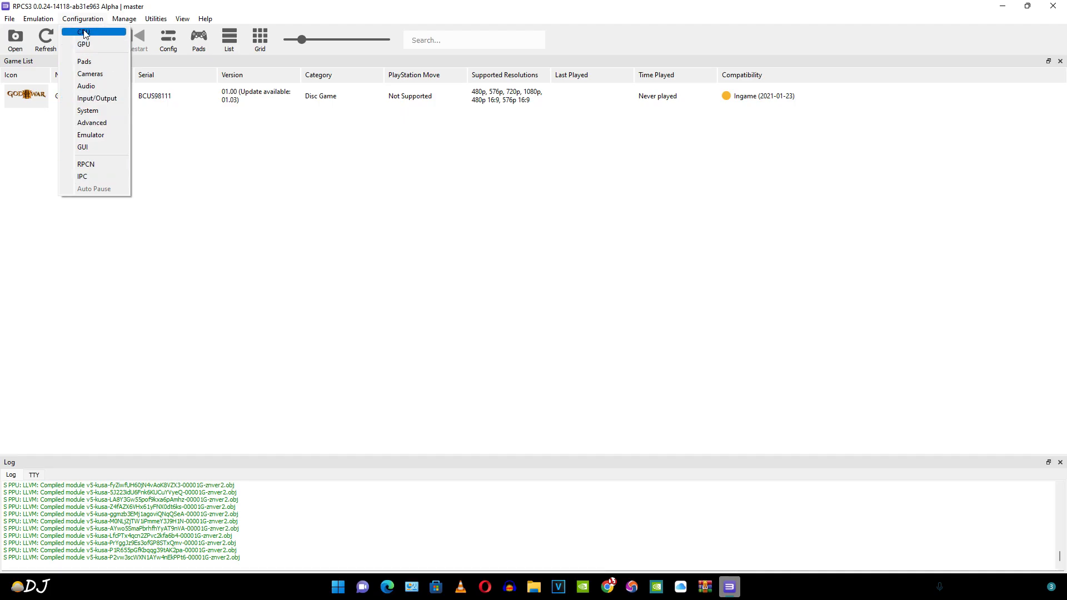
pyautogui.moveTo(103, 34)
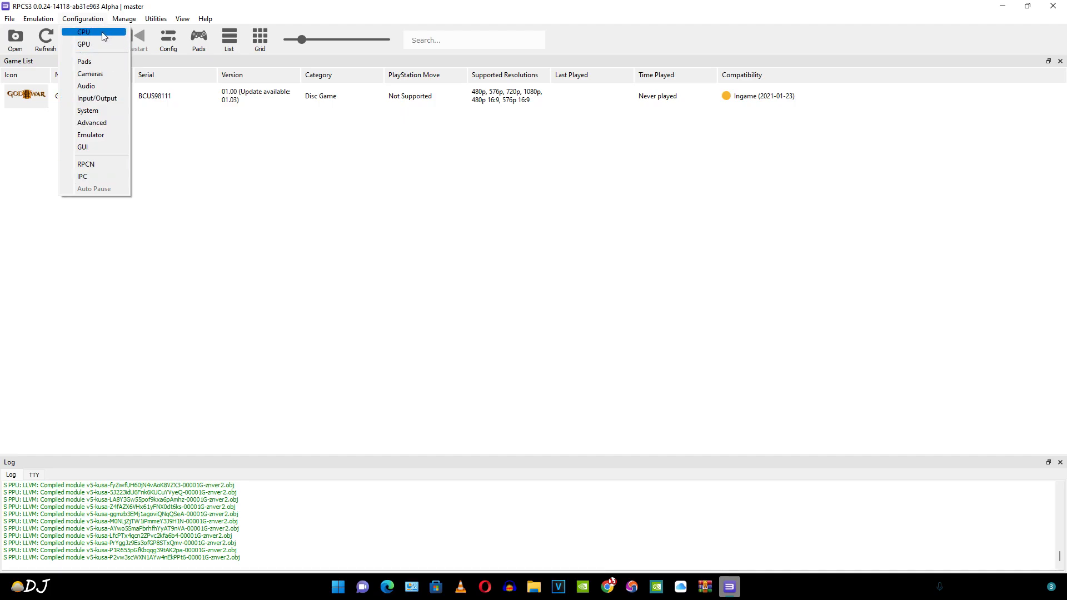
pyautogui.click(83, 31)
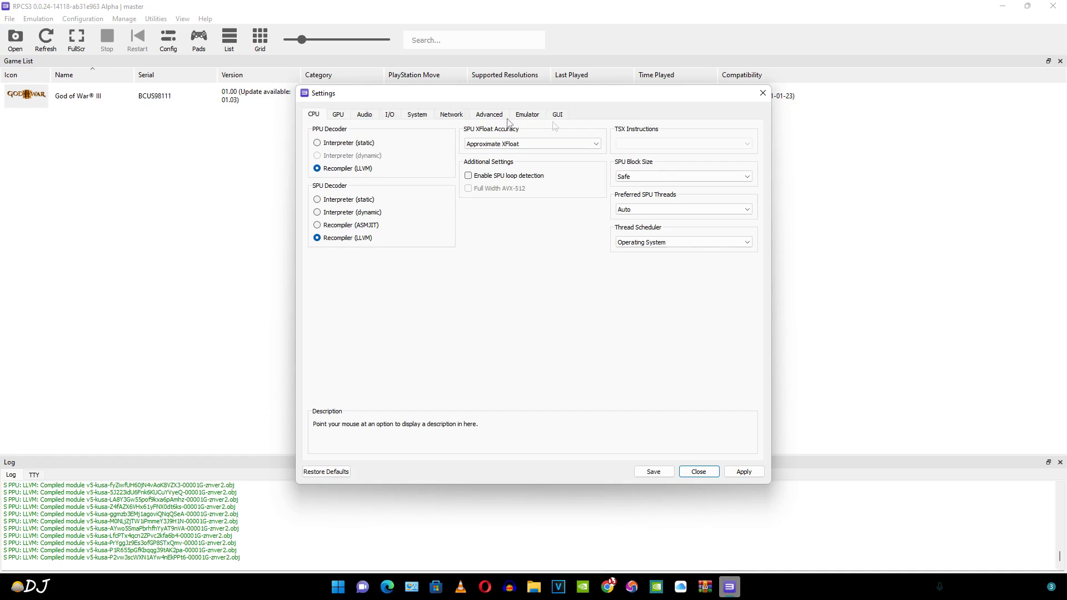
pyautogui.moveTo(823, 113)
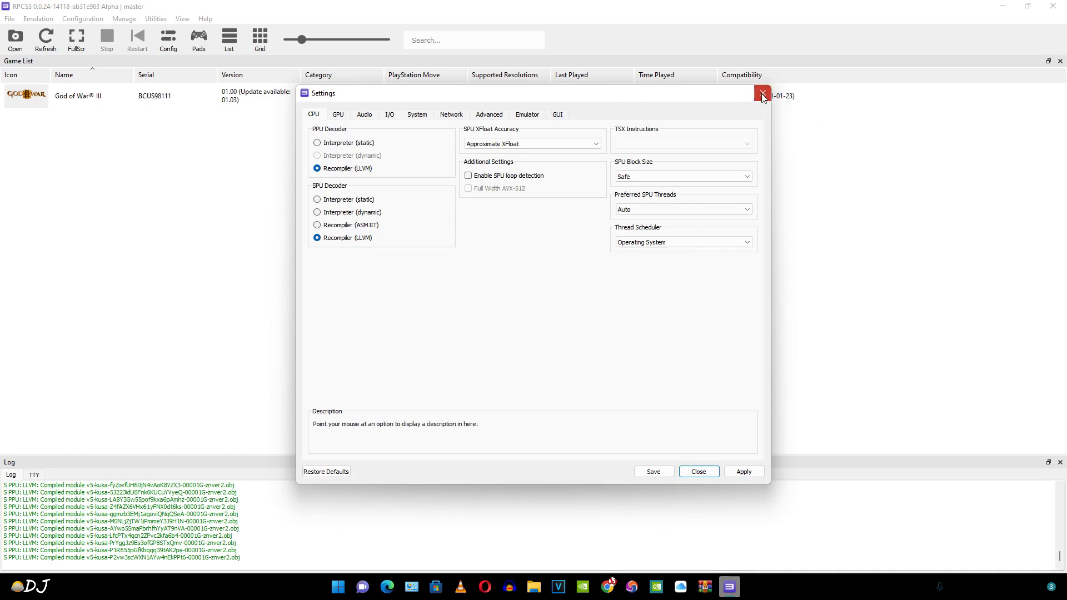
pyautogui.click(762, 94)
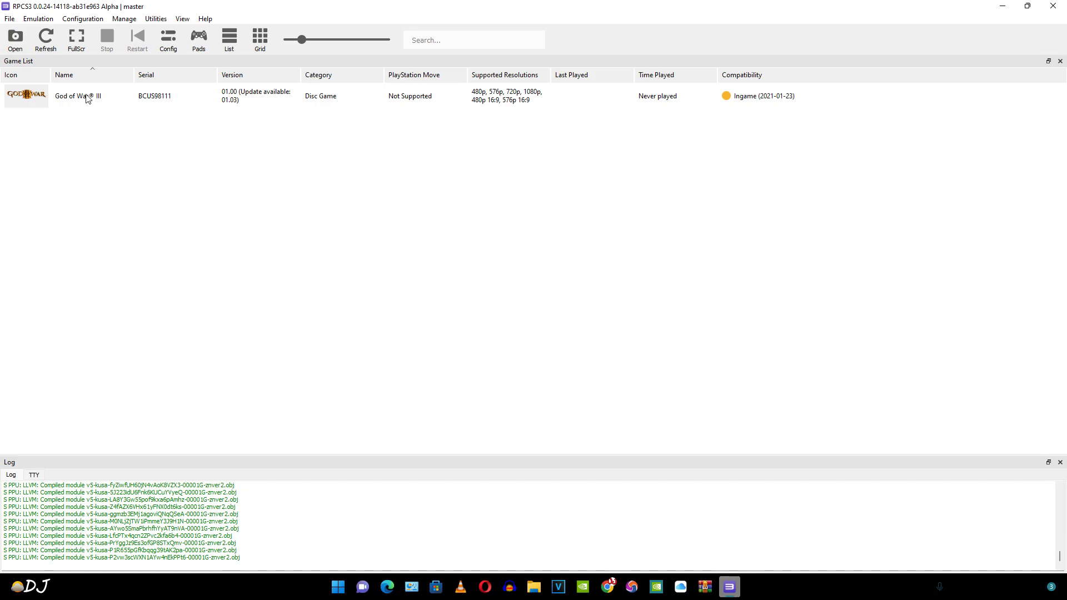
# Create a custom configuration for God of War III from its context menu.
pyautogui.rightClick(86, 95)
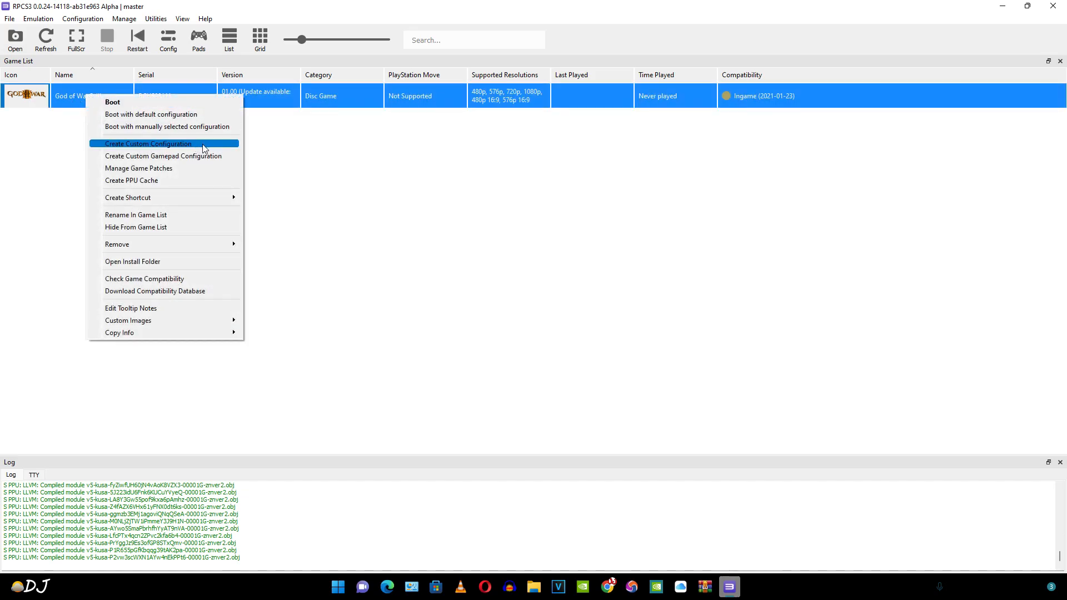
pyautogui.moveTo(194, 150)
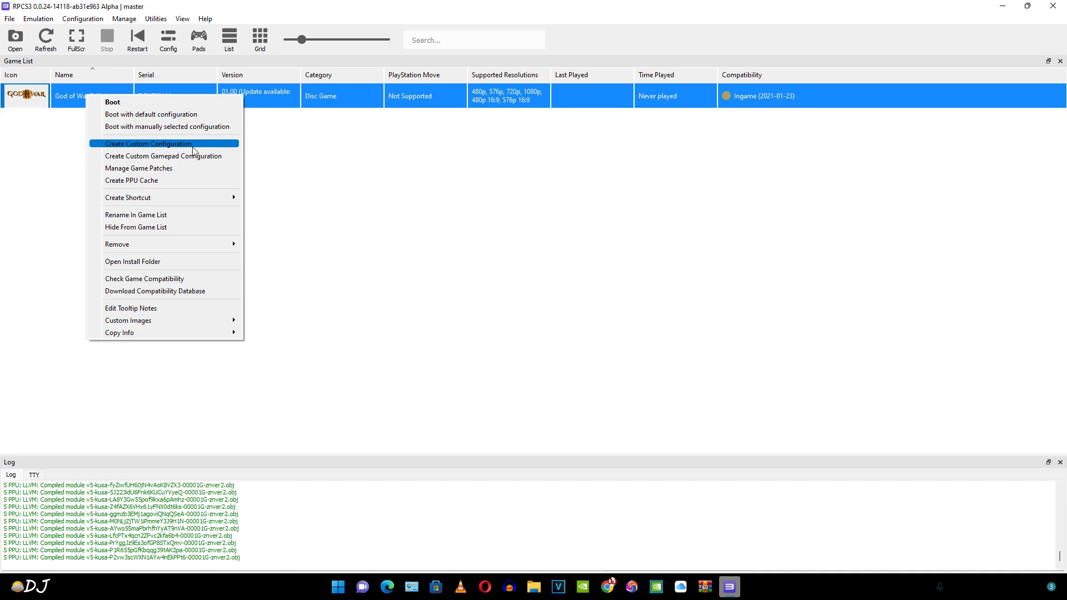
pyautogui.click(149, 144)
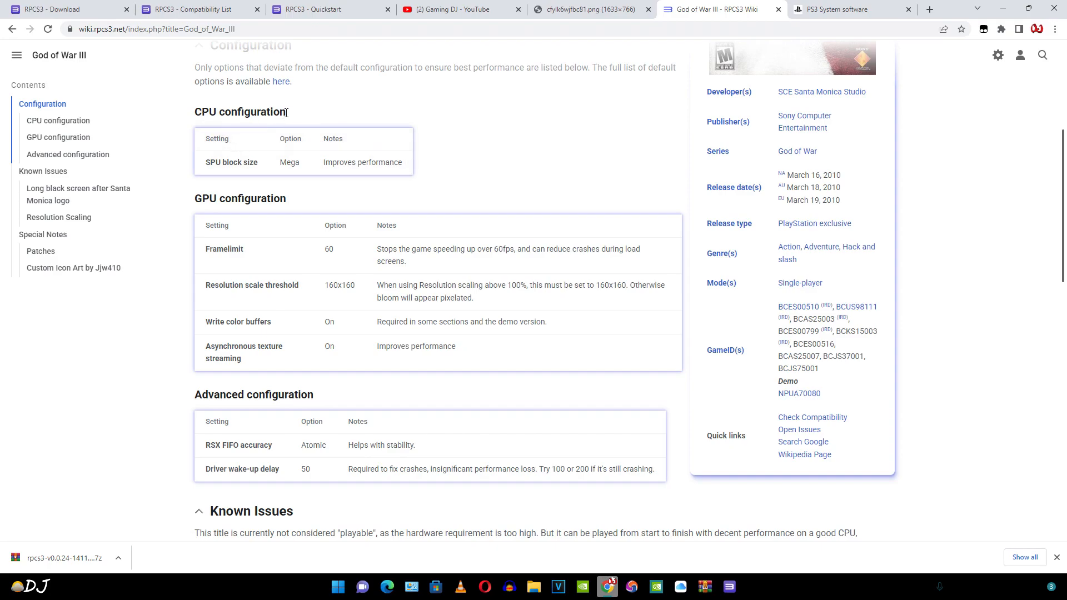
pyautogui.moveTo(230, 173)
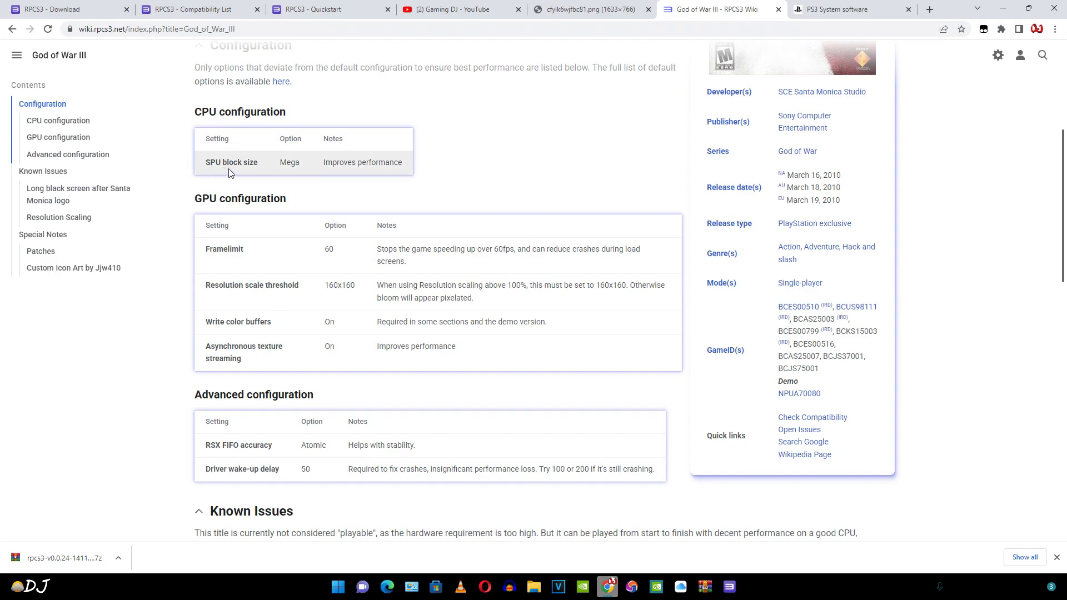
pyautogui.moveTo(601, 226)
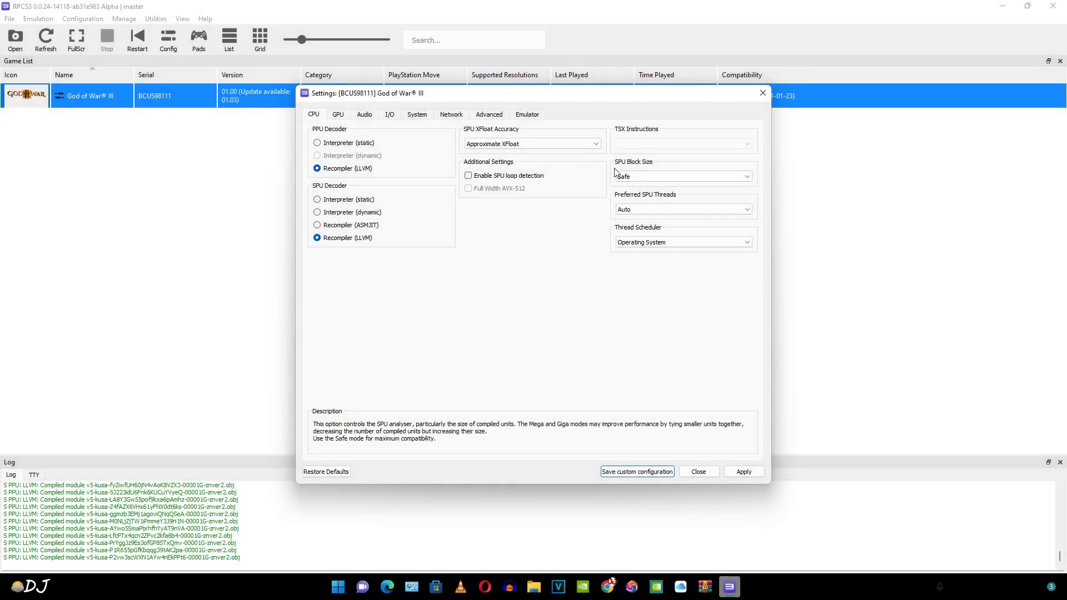
# Set SPU Block Size to Mega in God of War III's custom CPU settings.
pyautogui.click(683, 176)
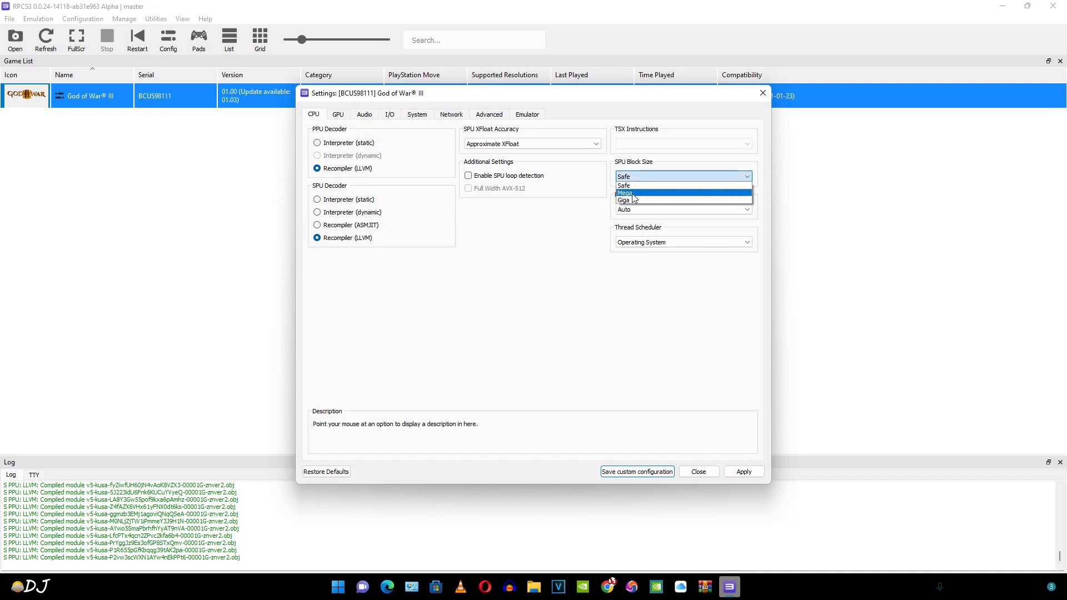
pyautogui.click(624, 193)
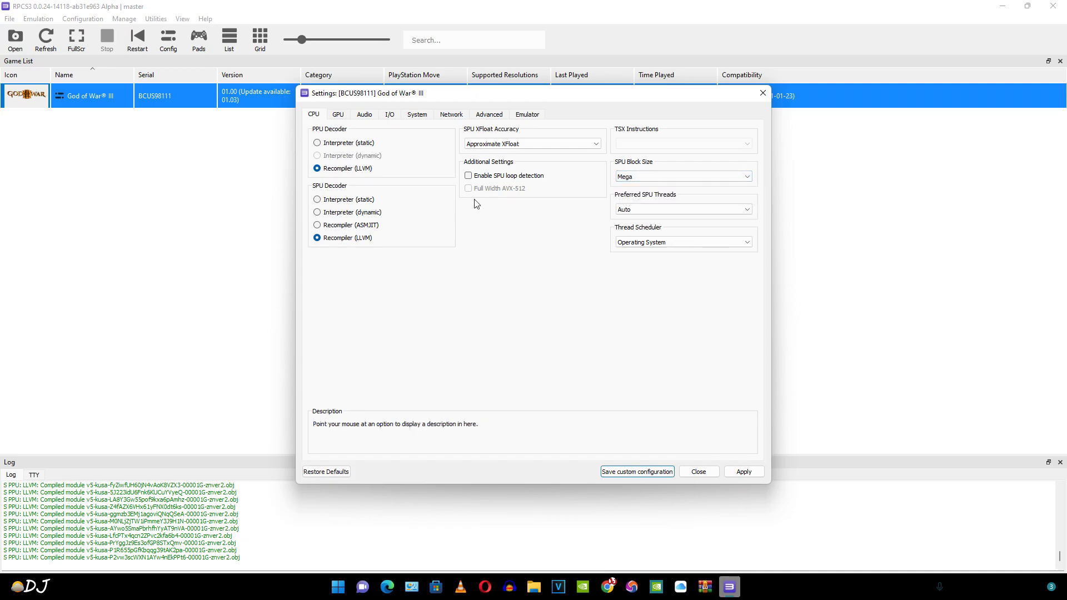
pyautogui.moveTo(580, 205)
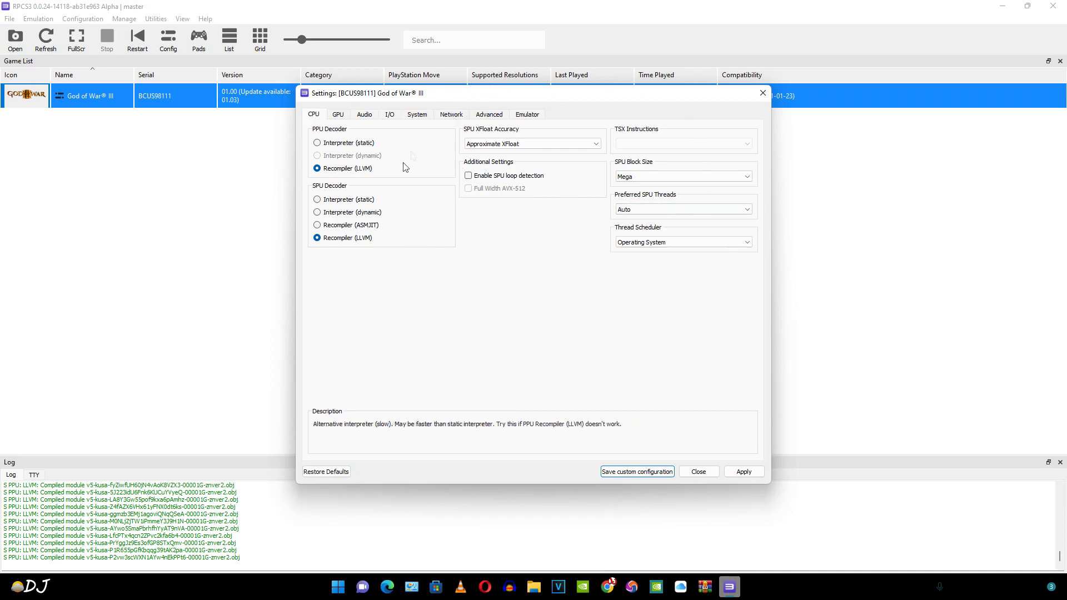
pyautogui.click(337, 114)
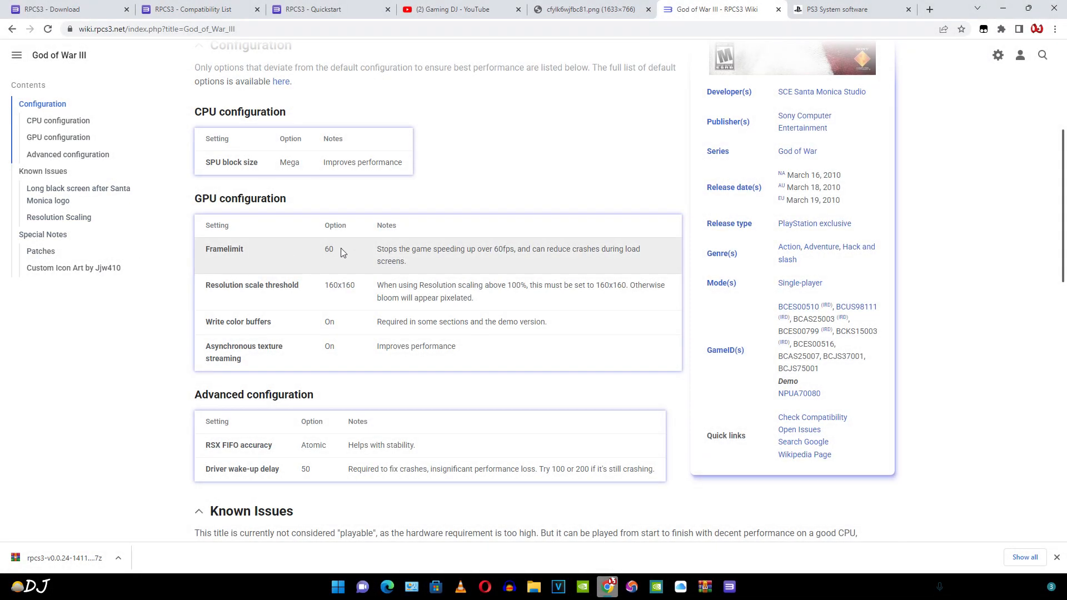
pyautogui.moveTo(452, 260)
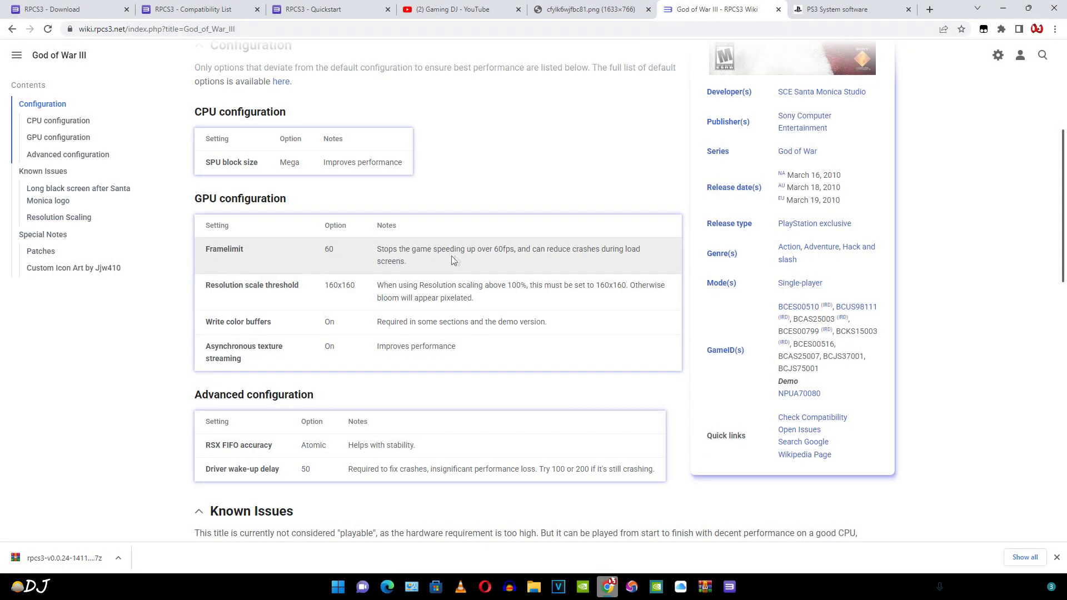
pyautogui.moveTo(551, 260)
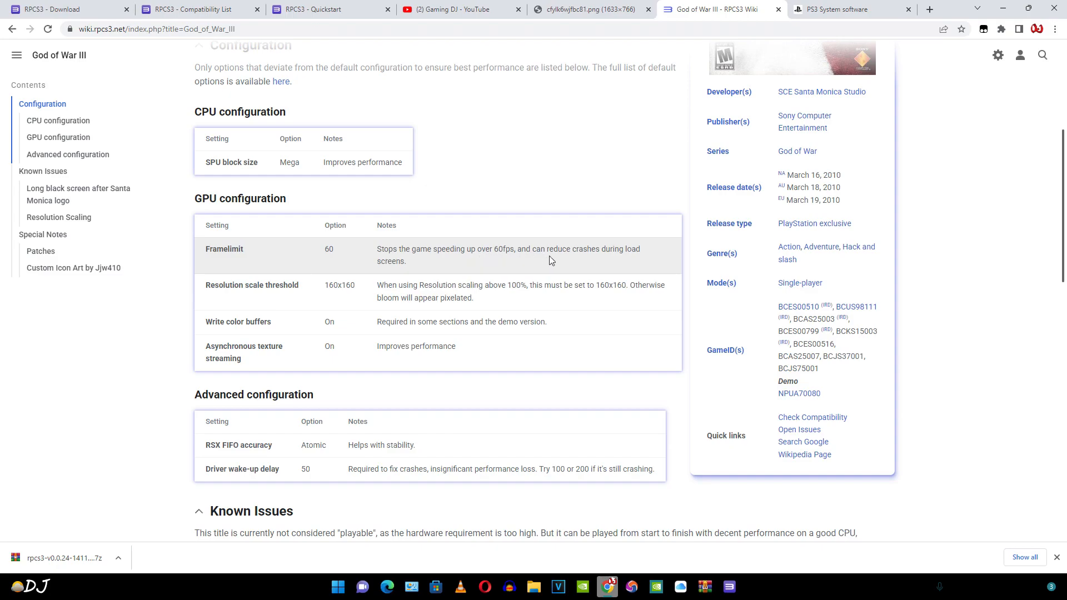
pyautogui.moveTo(308, 272)
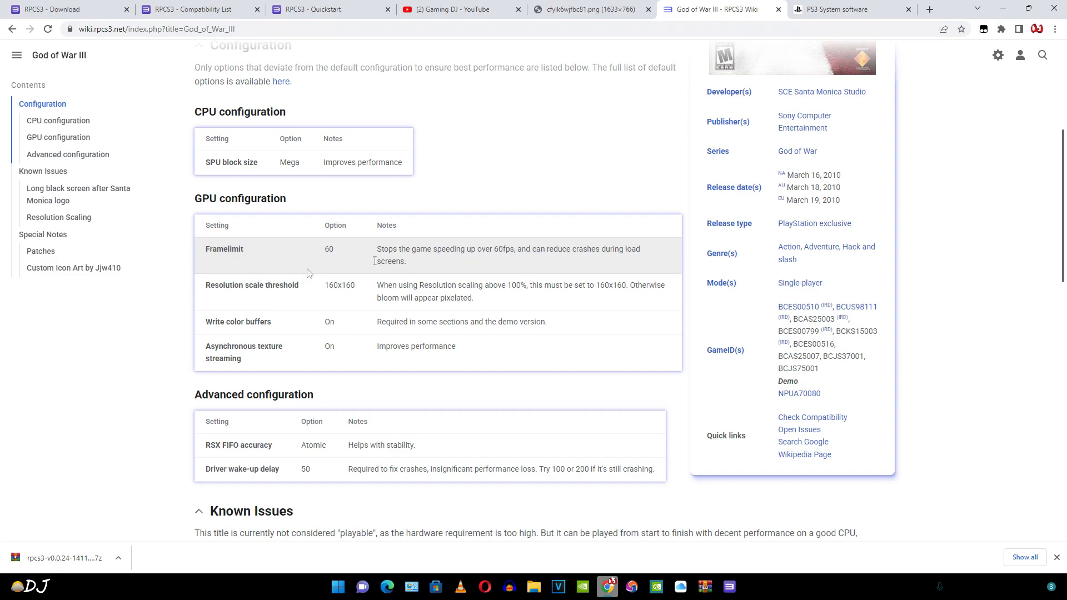
pyautogui.moveTo(330, 296)
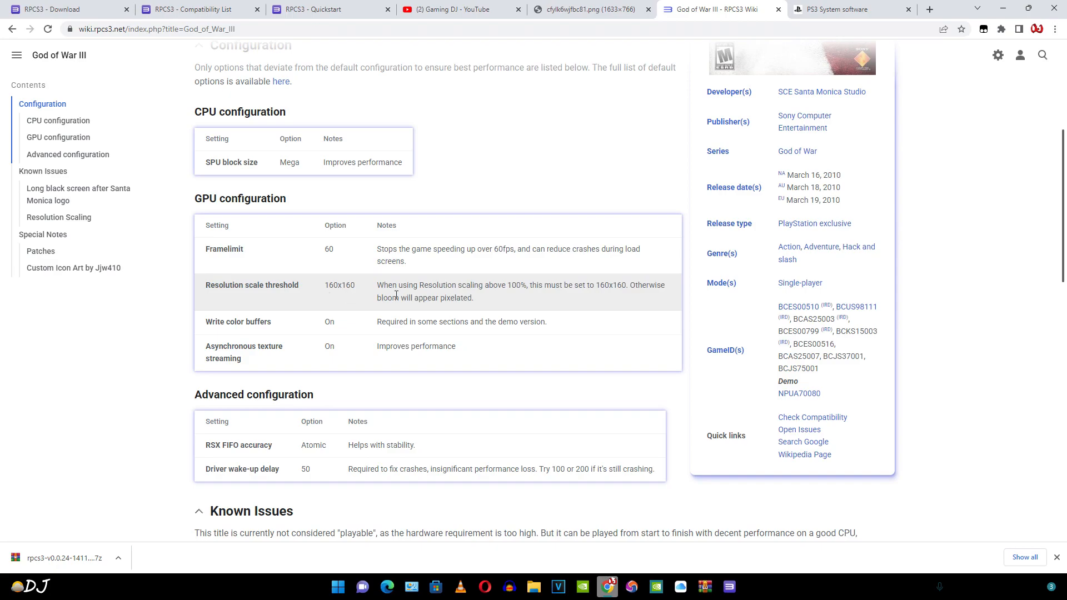
pyautogui.moveTo(507, 297)
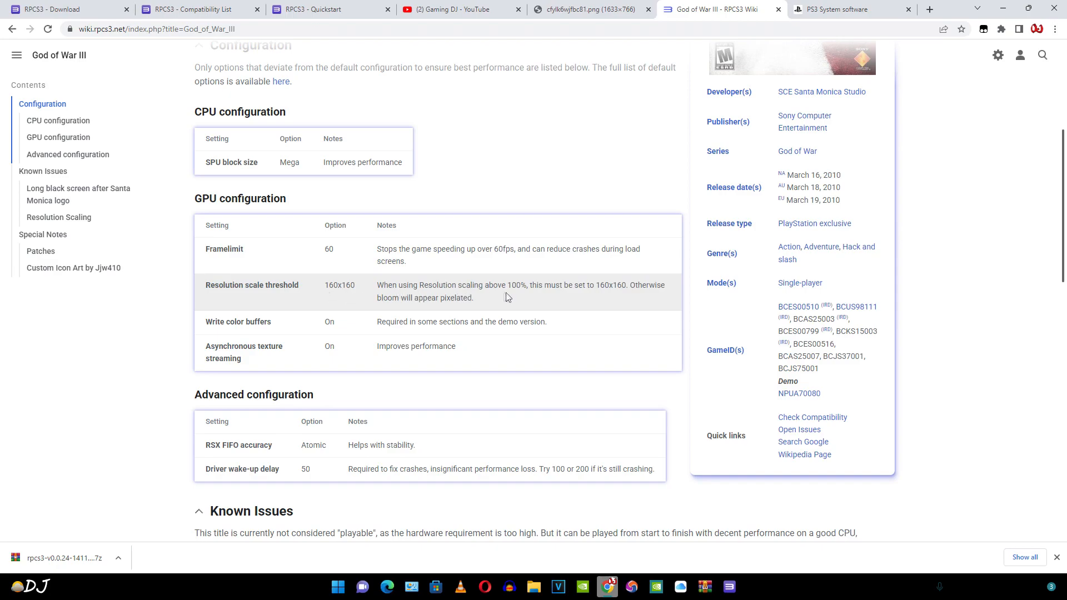
pyautogui.moveTo(602, 296)
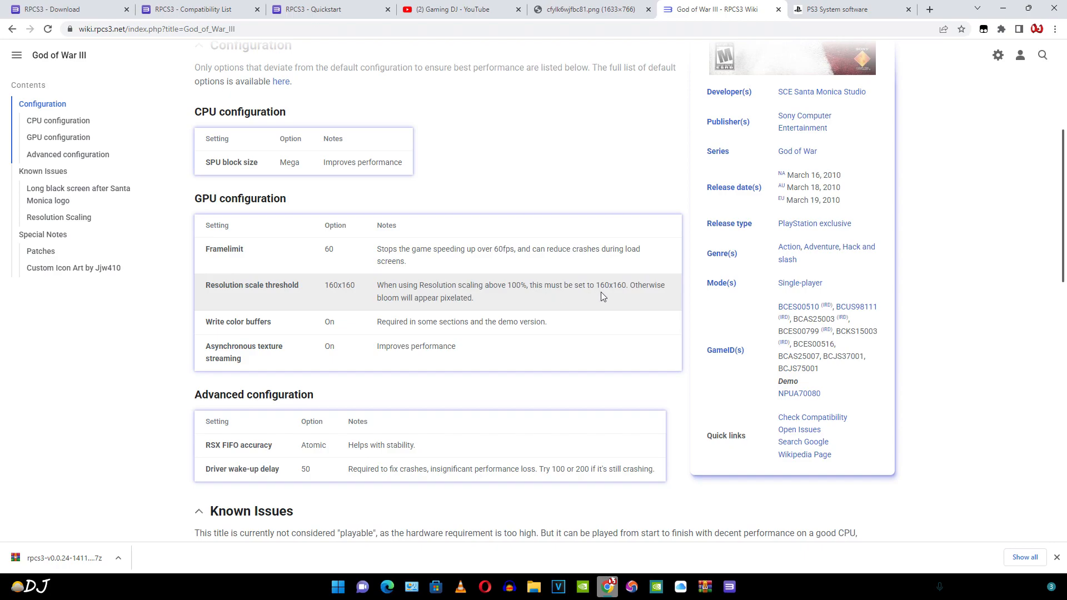
pyautogui.moveTo(584, 296)
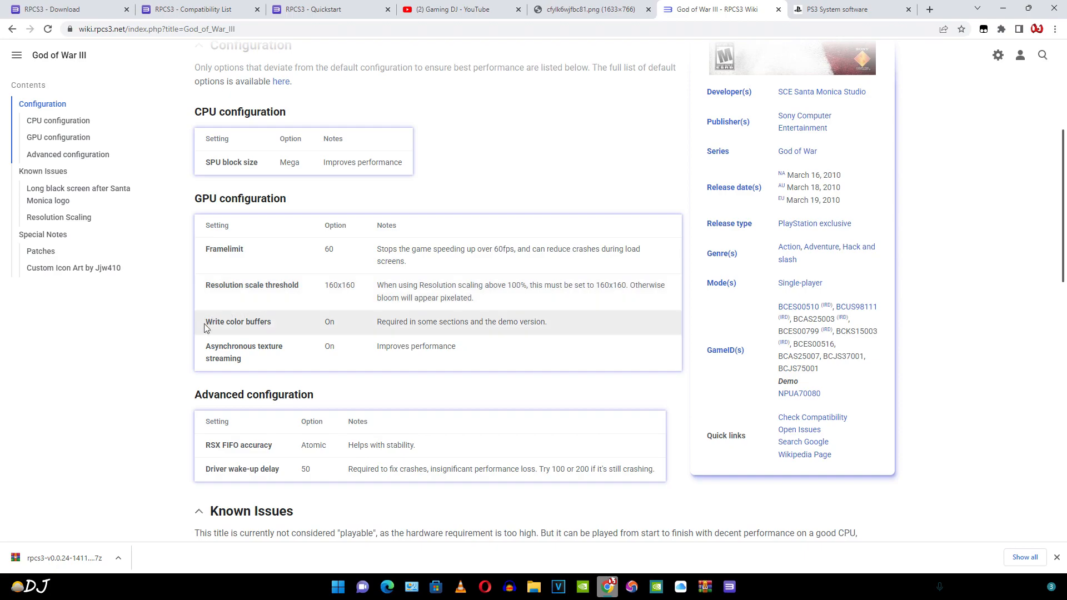
pyautogui.moveTo(404, 324)
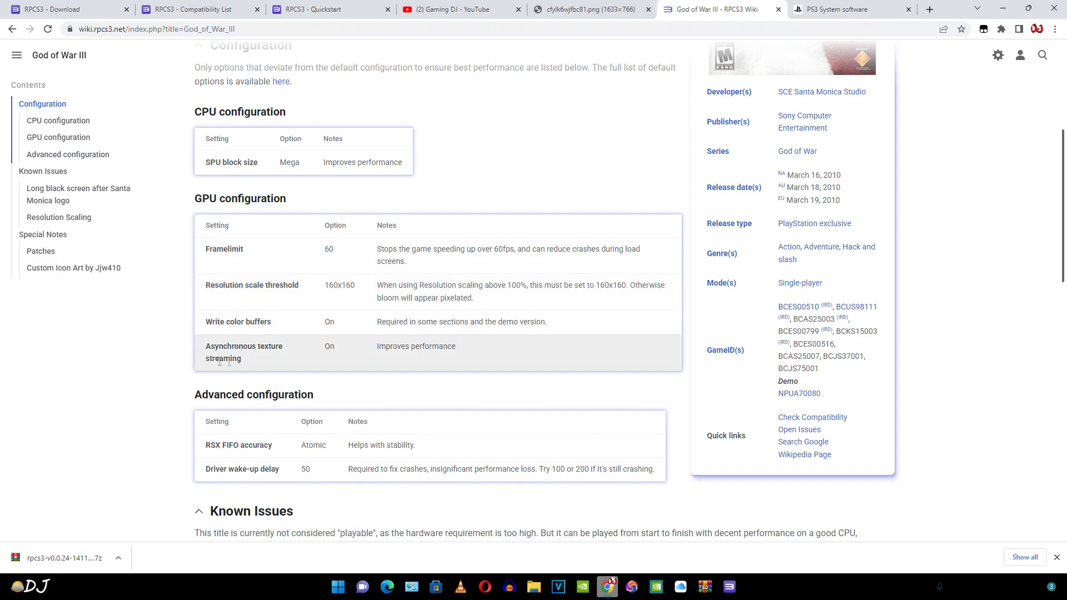
pyautogui.moveTo(298, 374)
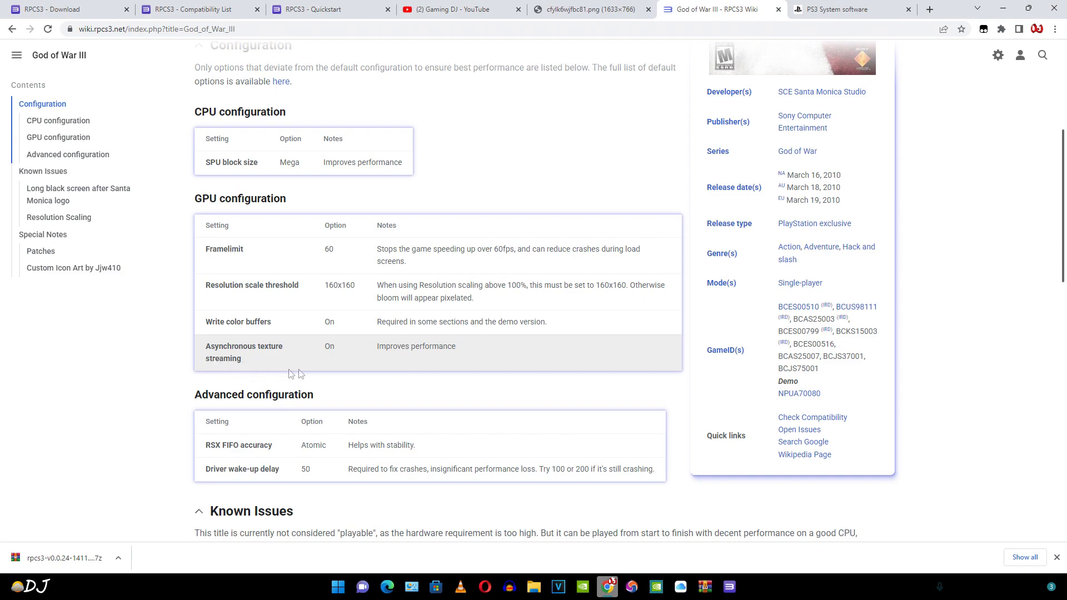
pyautogui.moveTo(500, 347)
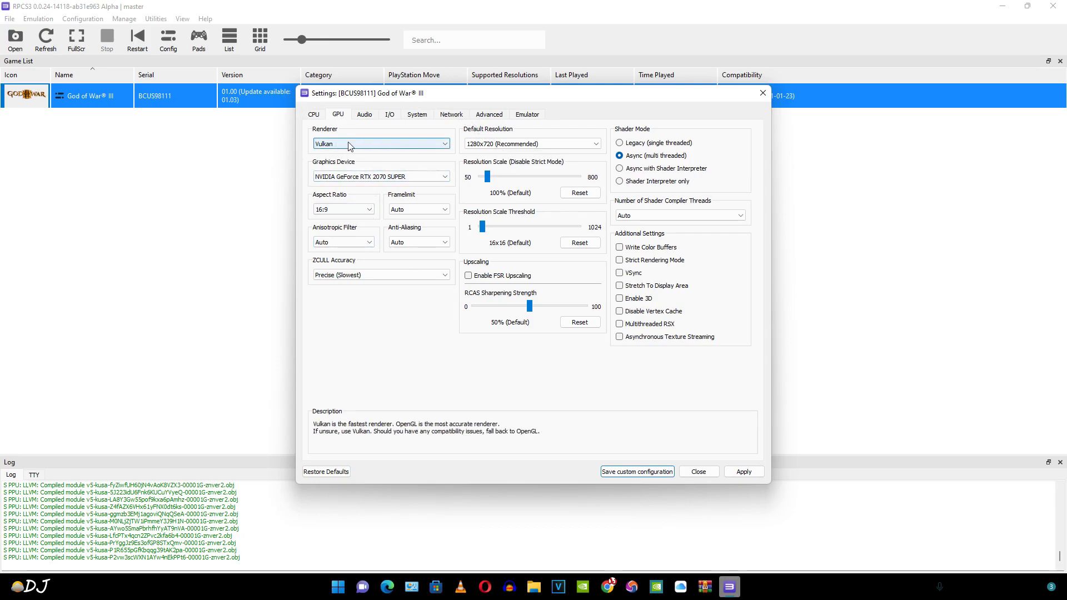
pyautogui.moveTo(376, 148)
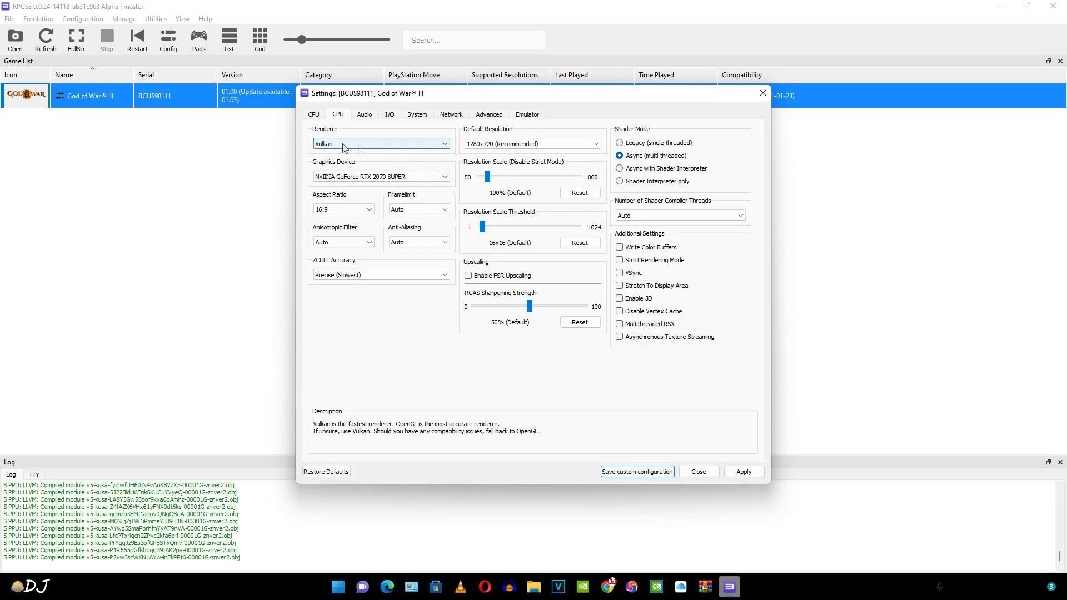
# Keep Vulkan, set Framelimit to 60, Anisotropic Filter 16x, and Anti-Aliasing Disabled.
pyautogui.click(381, 143)
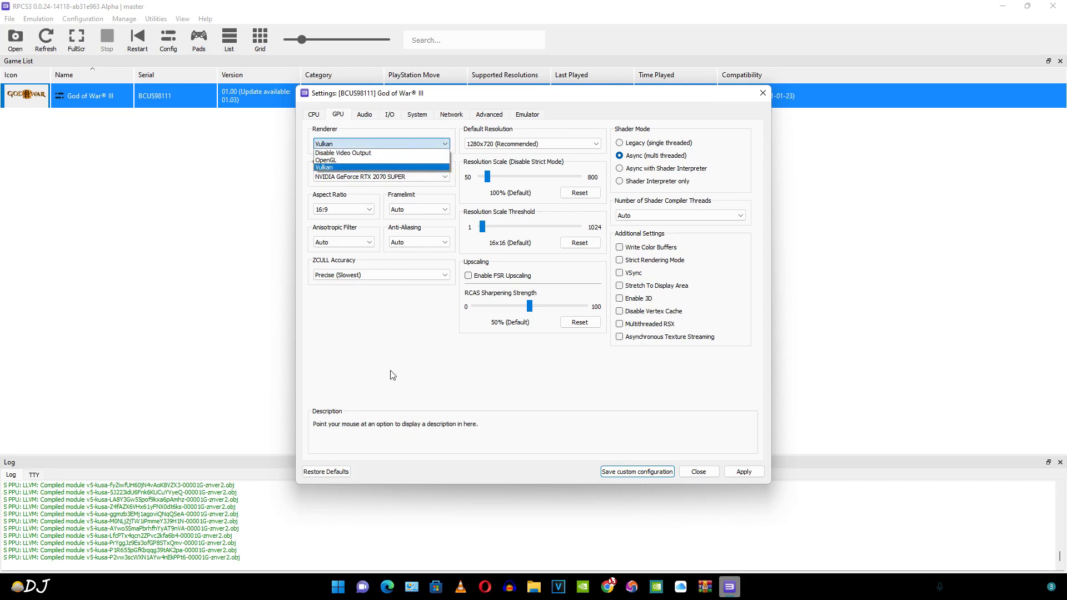
pyautogui.click(340, 167)
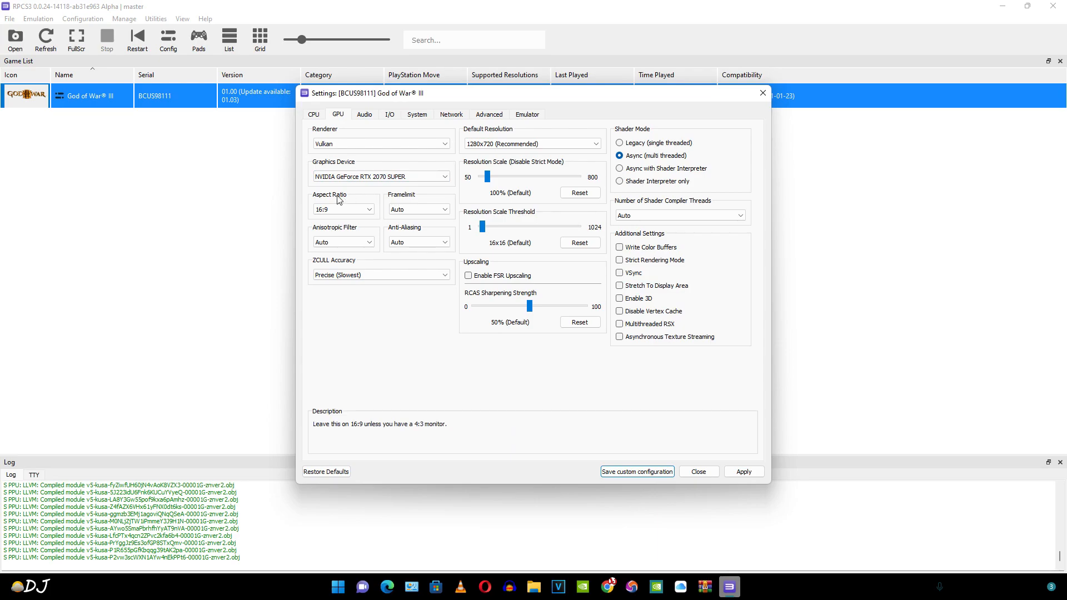
pyautogui.click(419, 209)
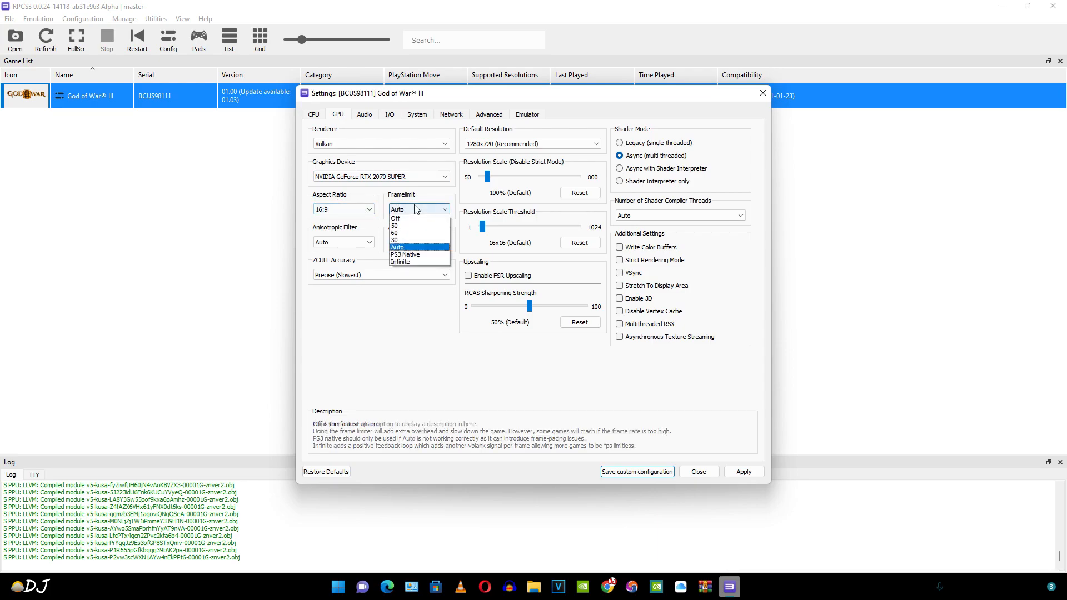
pyautogui.click(394, 233)
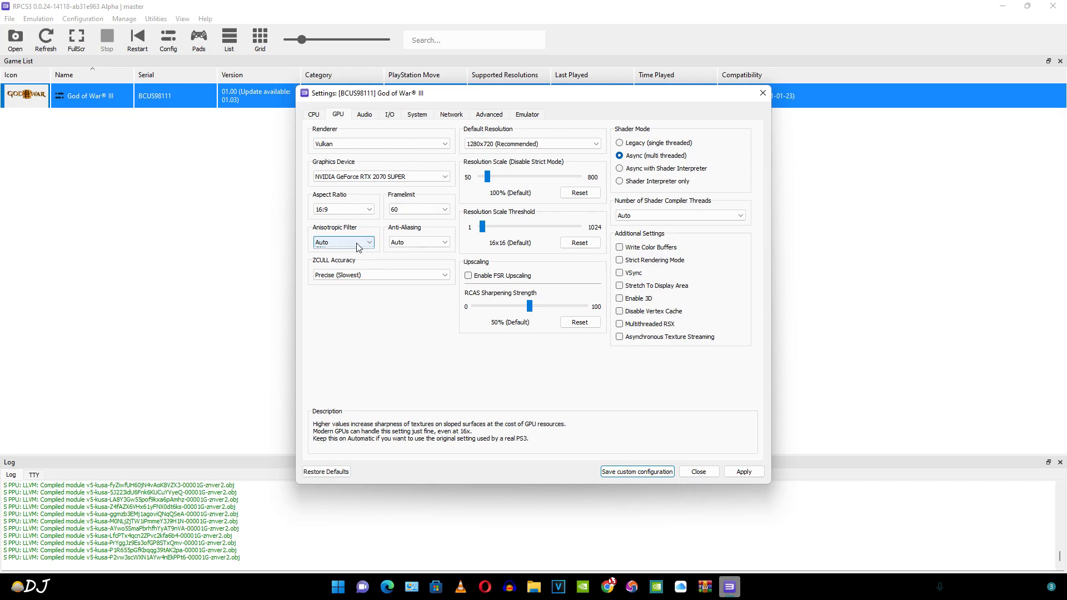
pyautogui.click(418, 242)
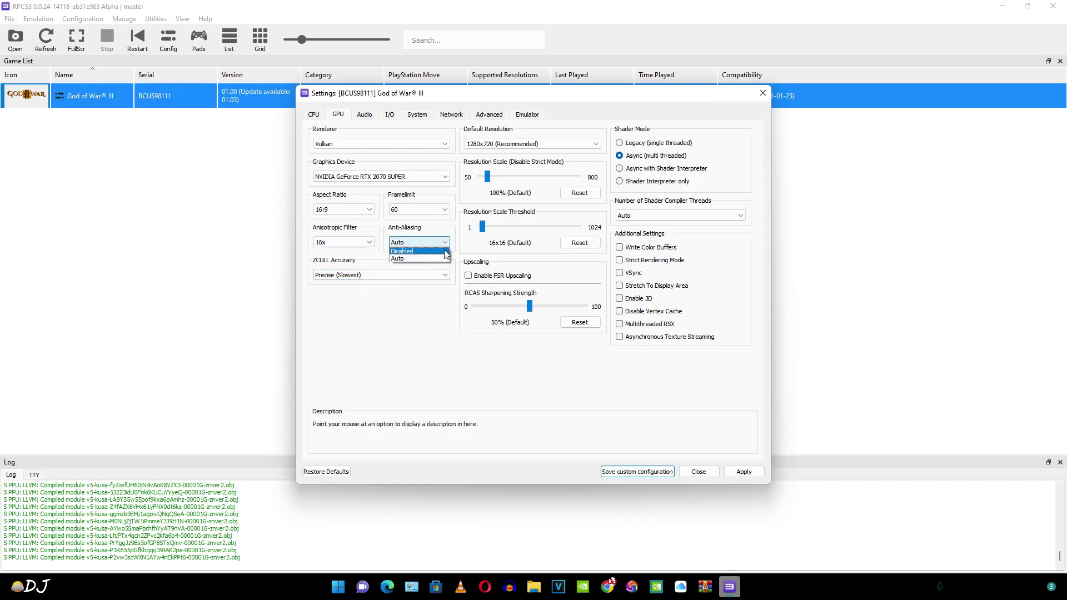
pyautogui.click(401, 250)
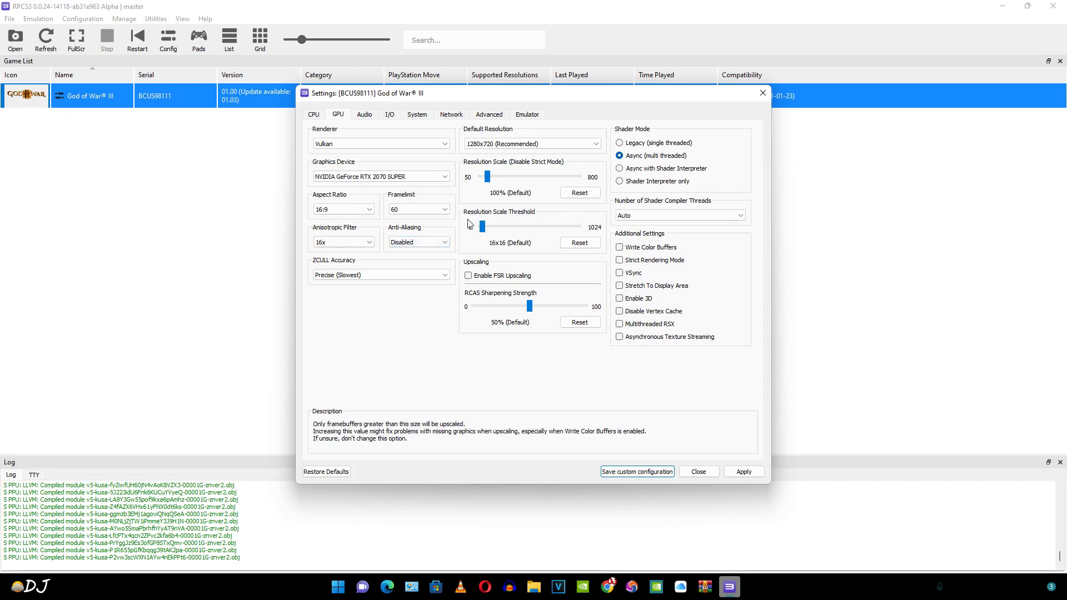
# Set the Resolution Scale slider to 200% after briefly overshooting to 300%.
pyautogui.moveTo(487, 176); pyautogui.dragTo(493, 177)
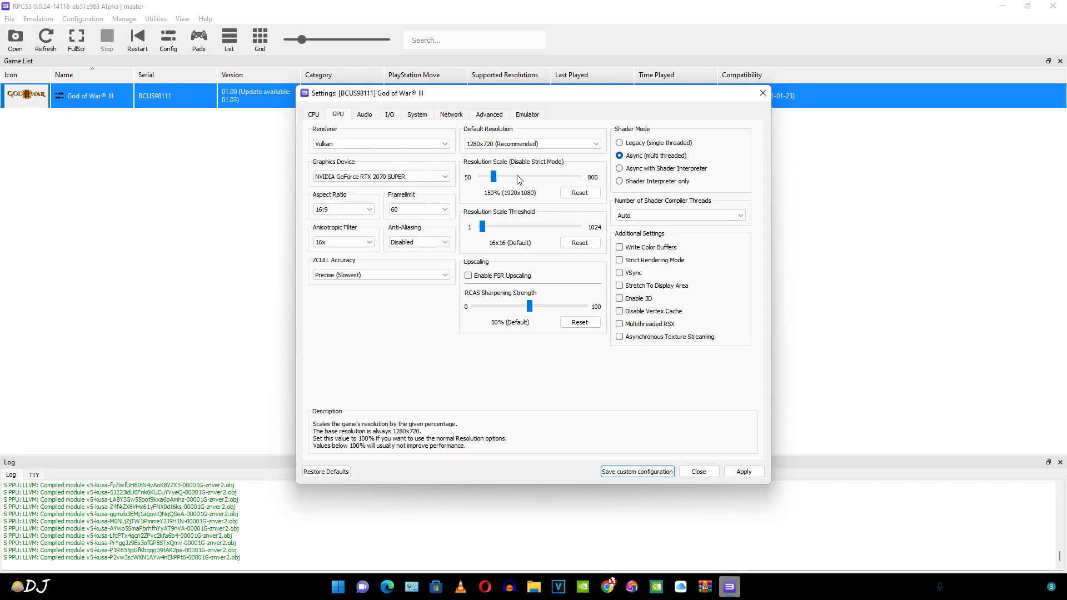
pyautogui.moveTo(493, 176); pyautogui.dragTo(500, 176)
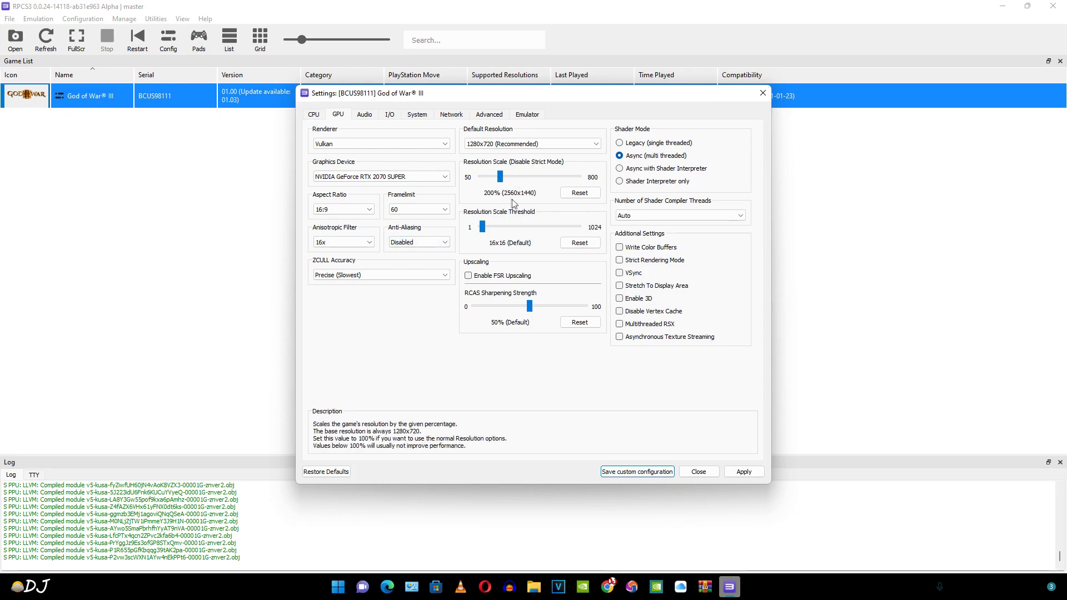
pyautogui.moveTo(526, 200)
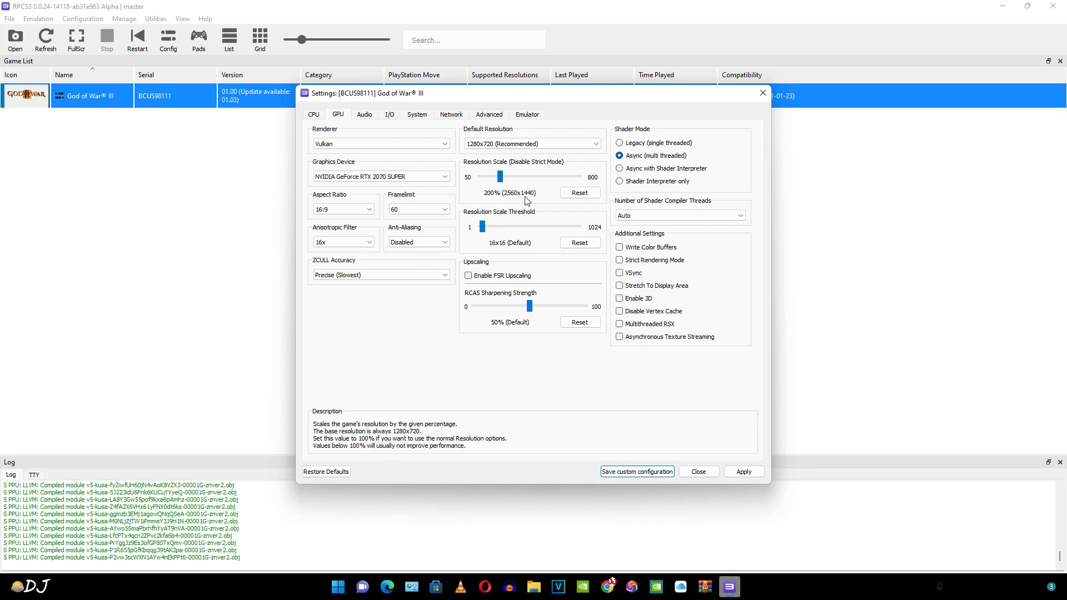
pyautogui.moveTo(557, 199)
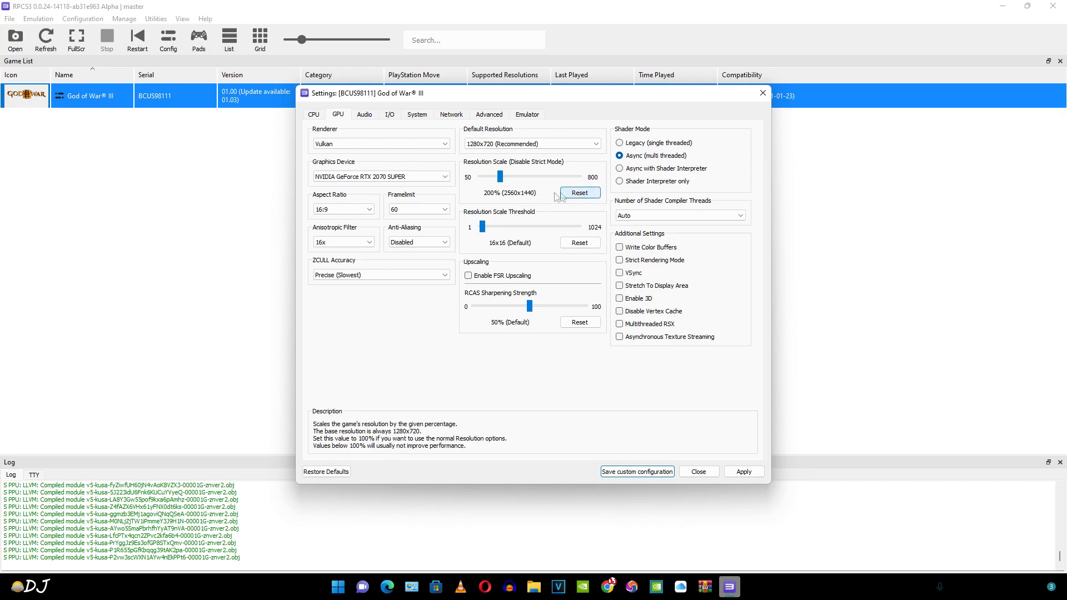
pyautogui.moveTo(499, 176); pyautogui.dragTo(506, 176)
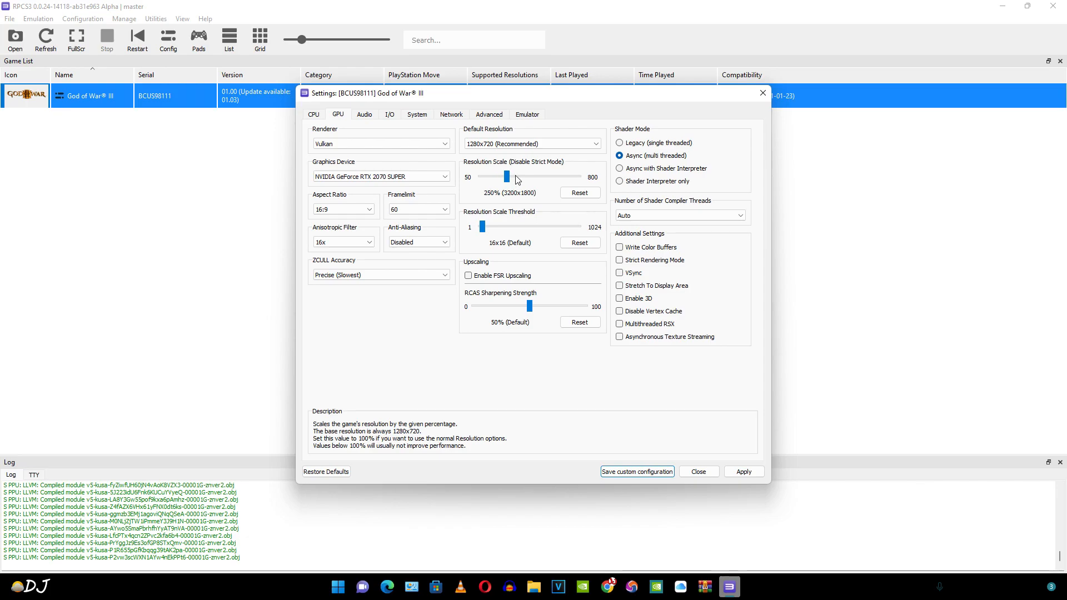
pyautogui.moveTo(505, 177); pyautogui.dragTo(513, 177)
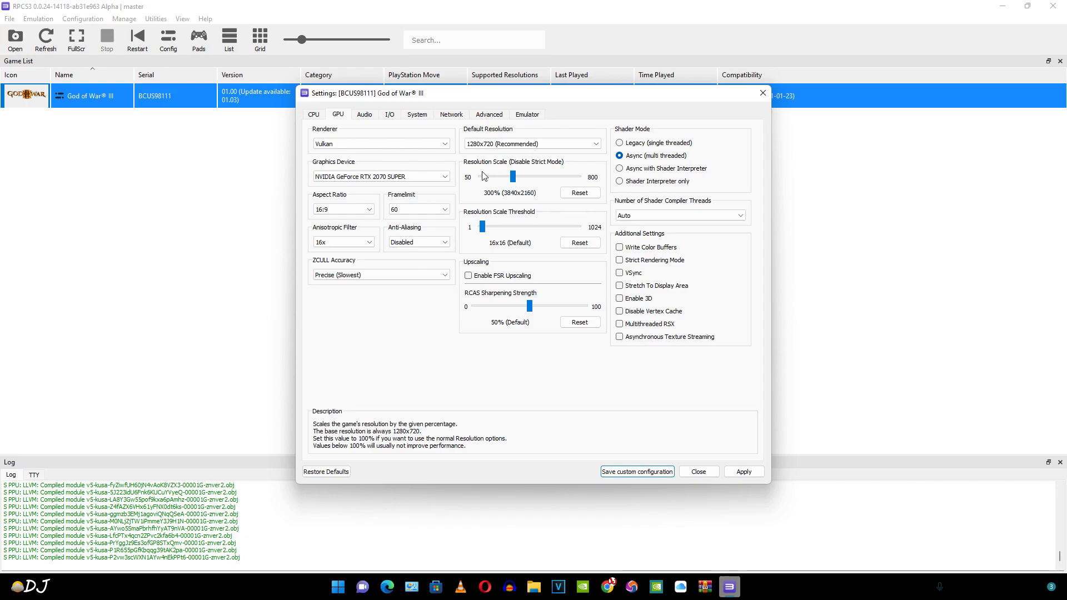
pyautogui.moveTo(487, 181)
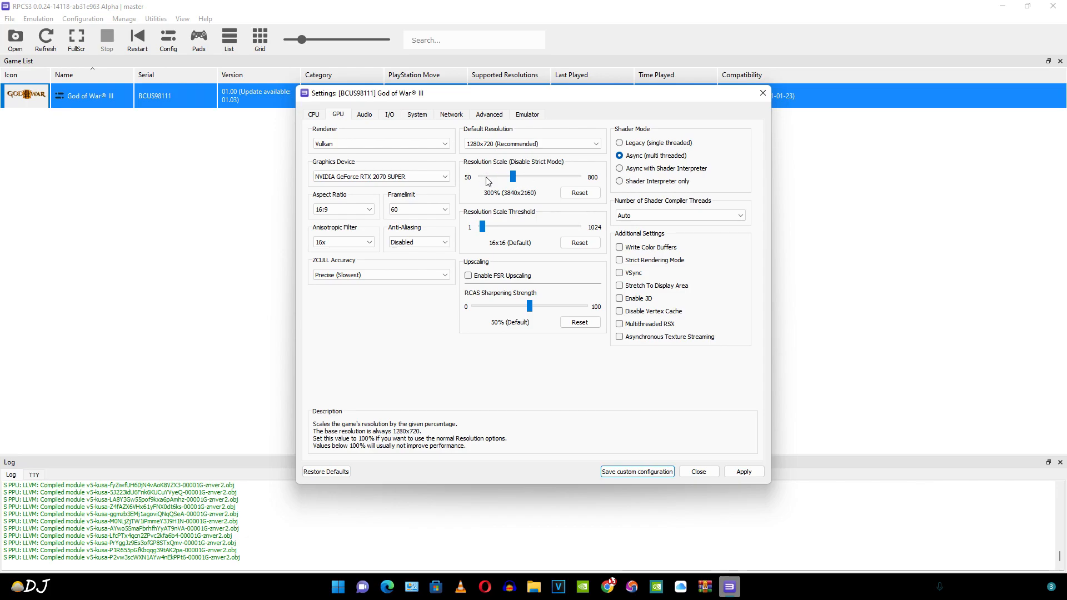
pyautogui.moveTo(512, 176); pyautogui.dragTo(500, 177)
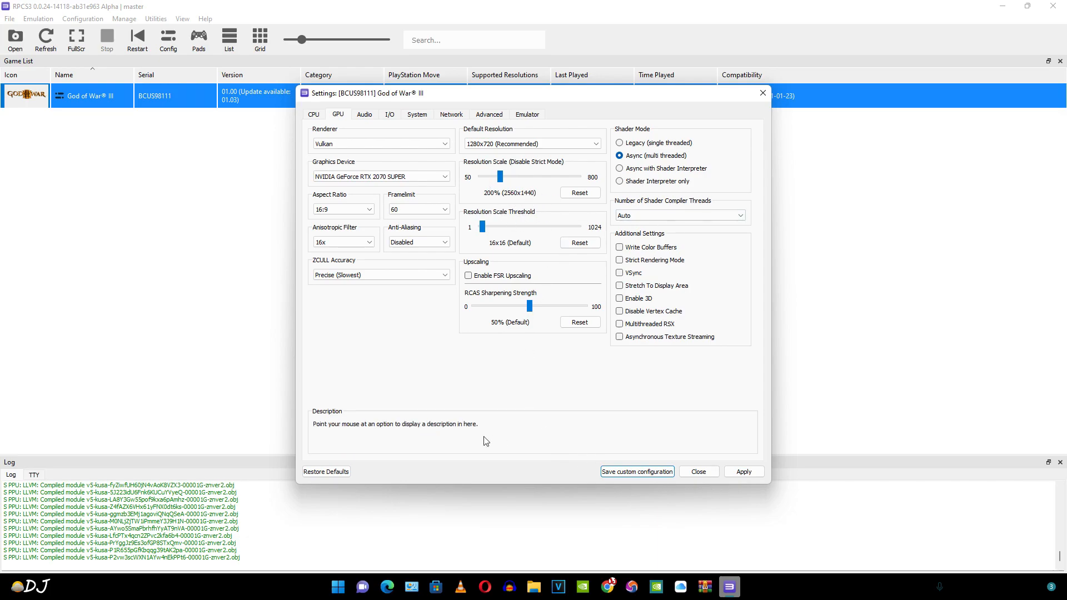
pyautogui.moveTo(630, 348)
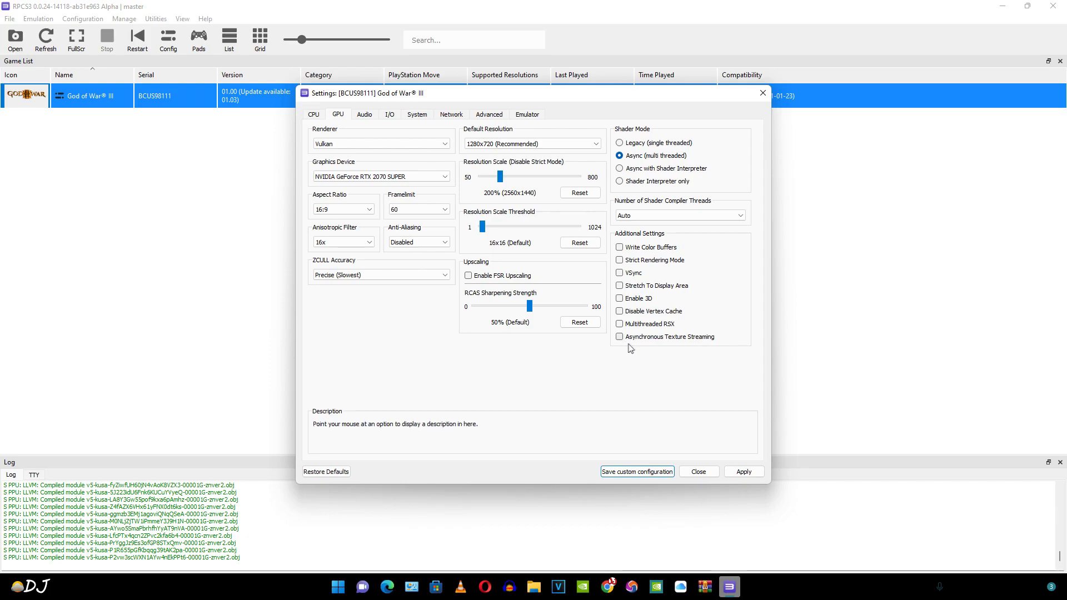
# Enable Asynchronous Texture Streaming and Write Color Buffers, and set Resolution Scale Threshold to 160x160.
pyautogui.click(619, 337)
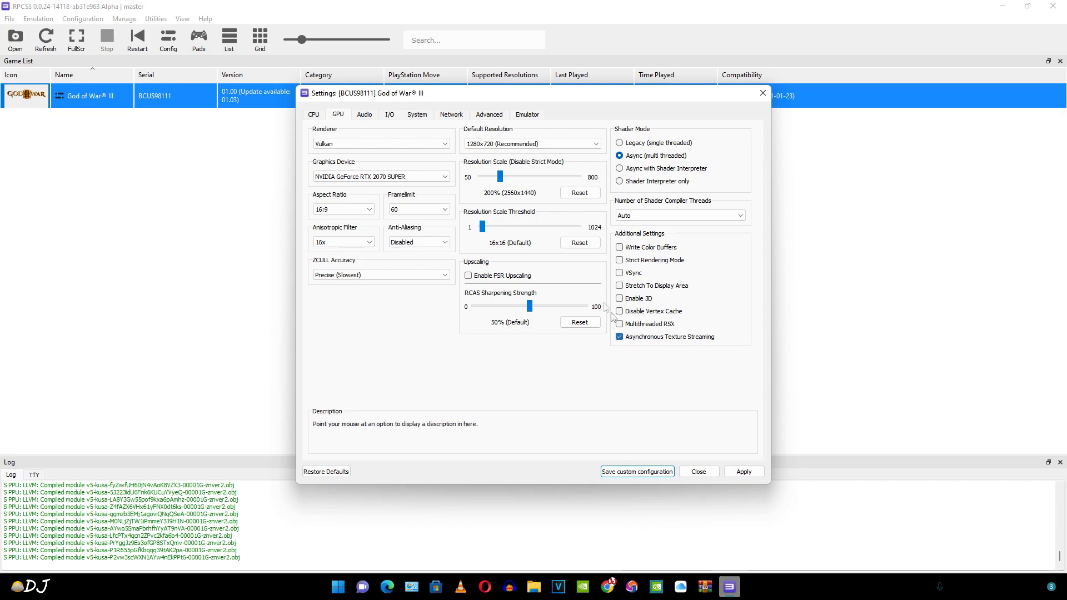
pyautogui.moveTo(619, 247)
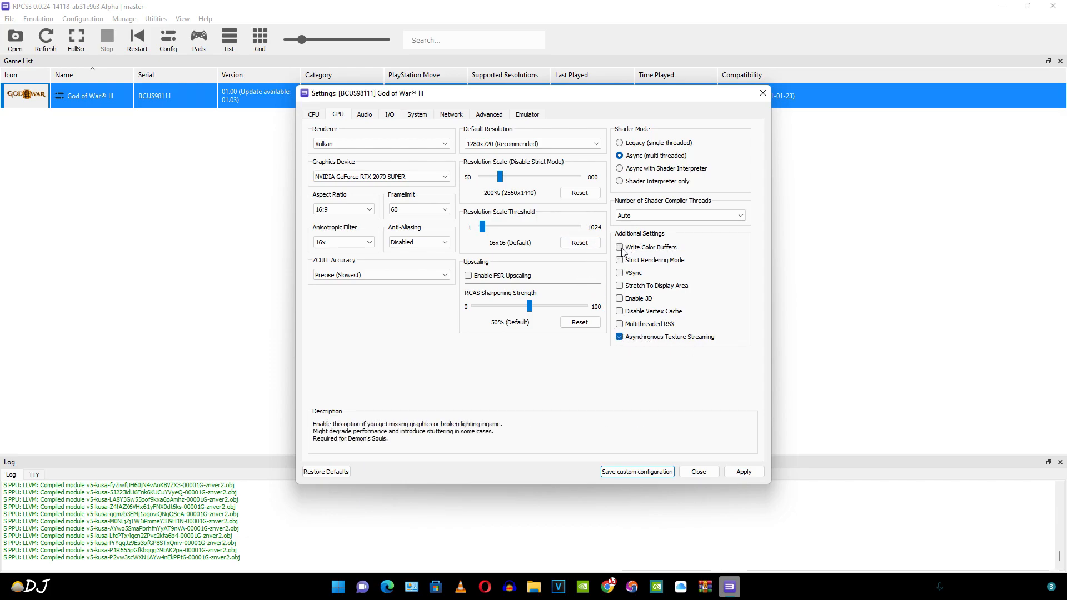
pyautogui.click(619, 247)
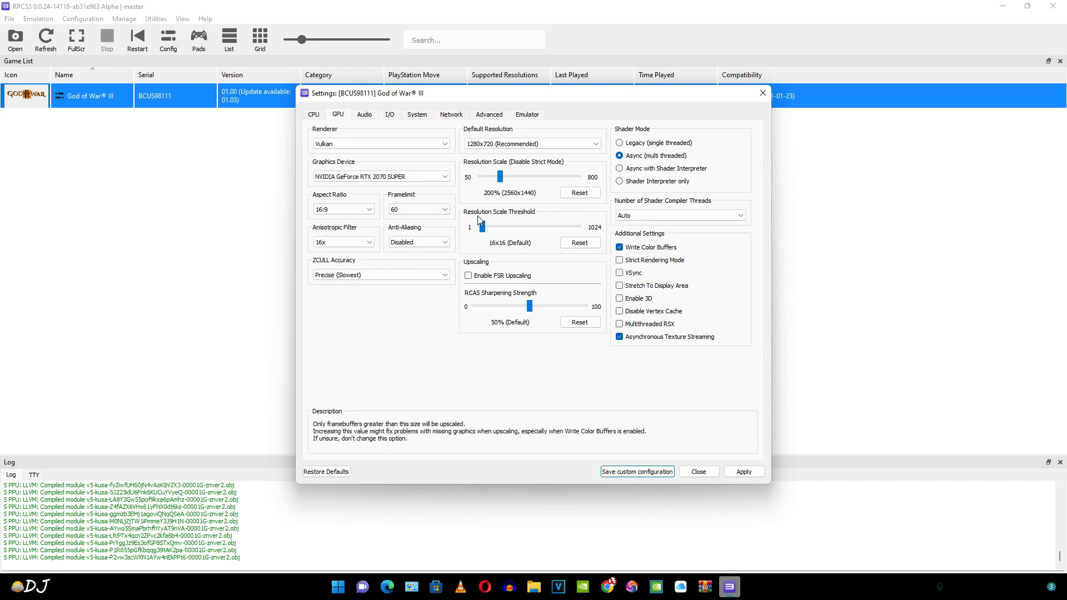
pyautogui.moveTo(482, 227); pyautogui.dragTo(488, 227)
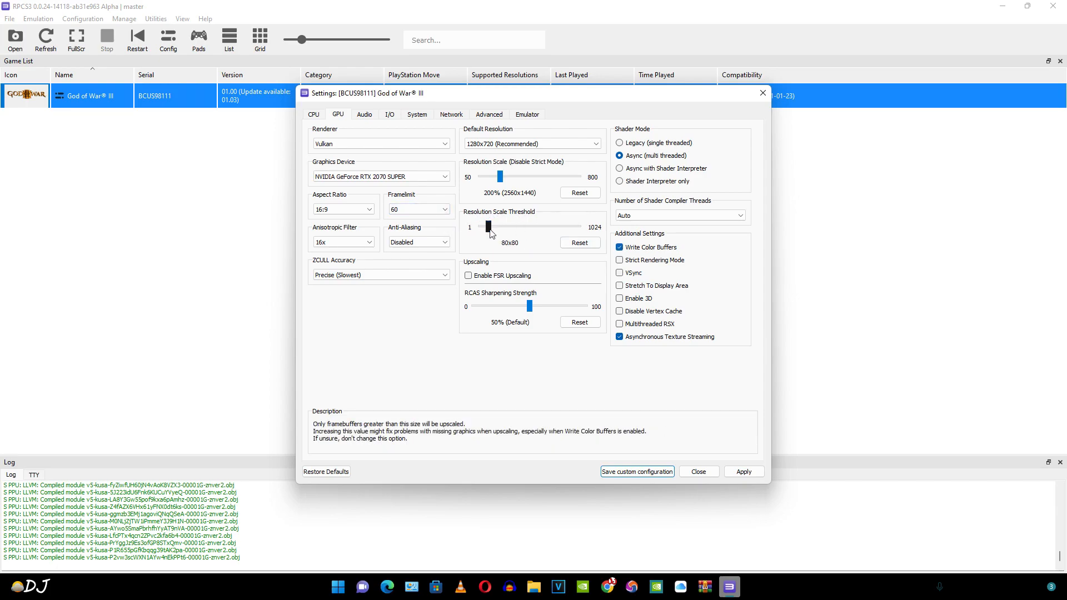
pyautogui.moveTo(487, 226); pyautogui.dragTo(494, 226)
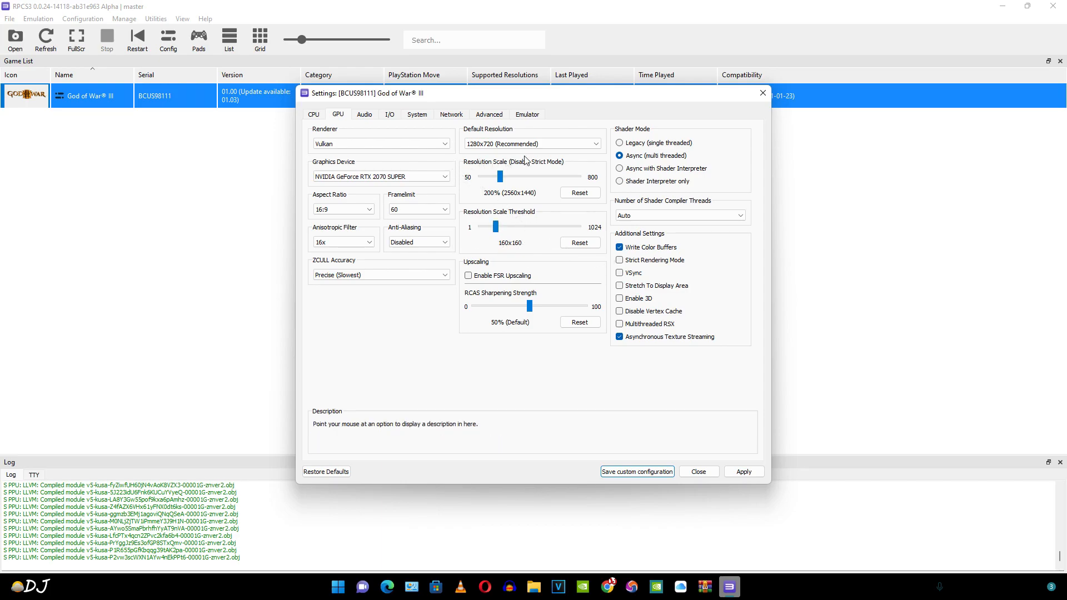
pyautogui.moveTo(475, 157)
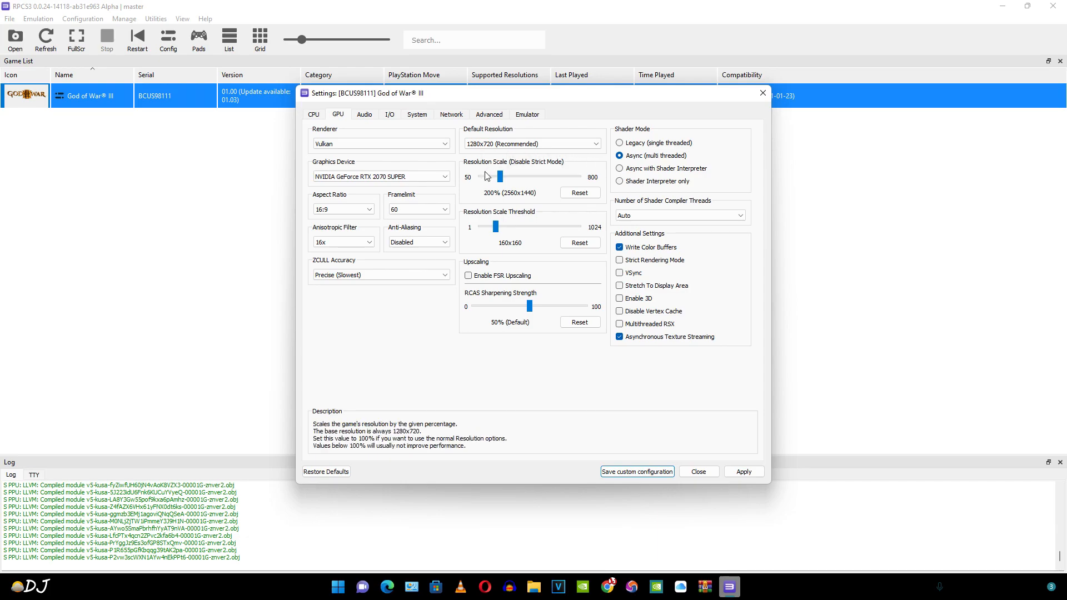
pyautogui.moveTo(551, 182)
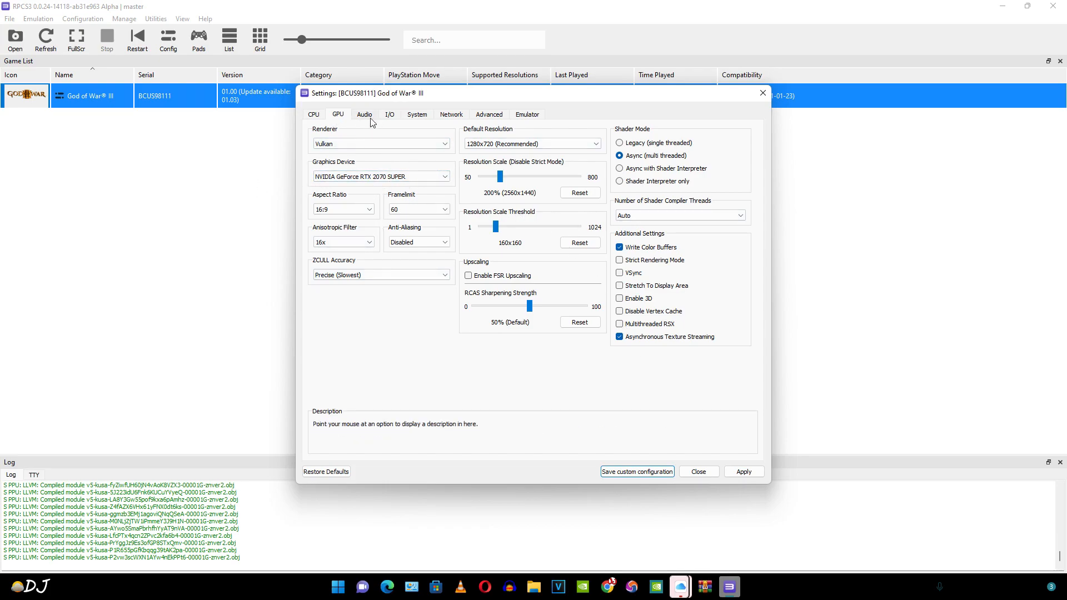
# Look through the Audio, I/O, System and Network pages unchanged, ending on Advanced.
pyautogui.click(364, 114)
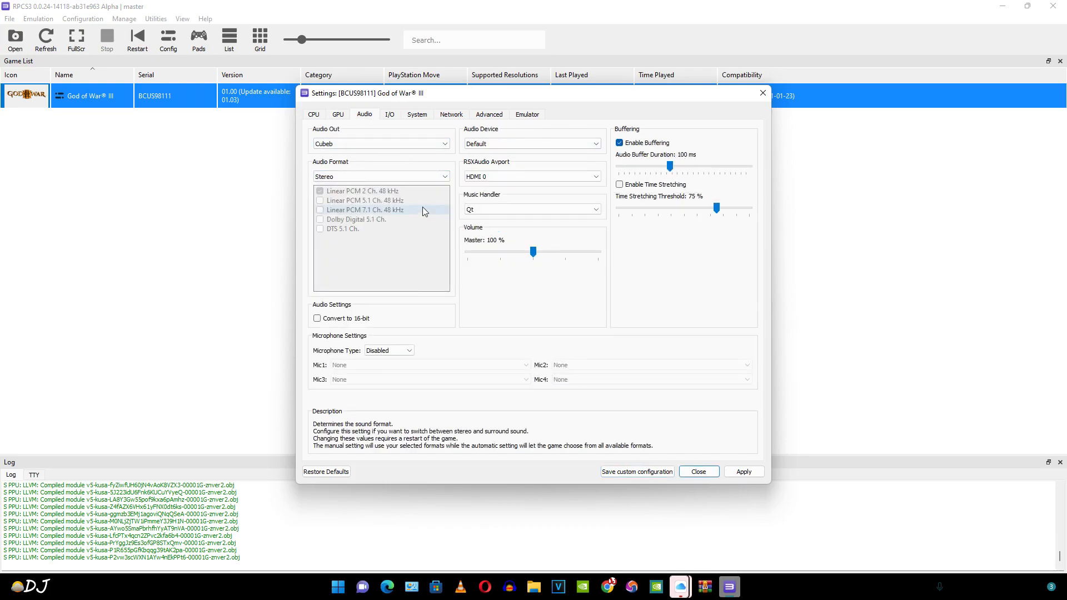
pyautogui.moveTo(524, 310)
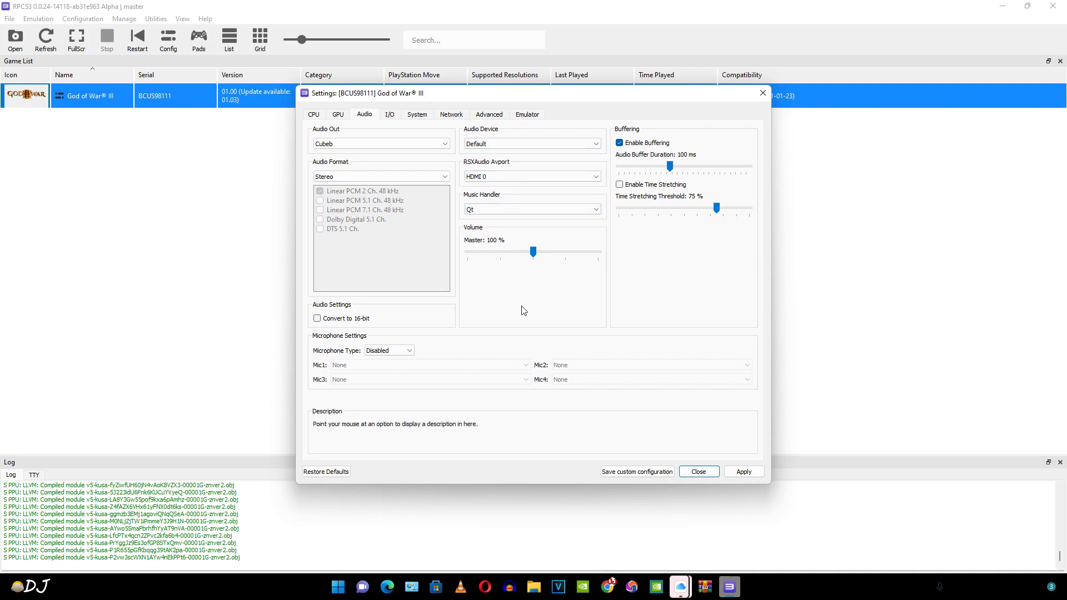
pyautogui.click(390, 114)
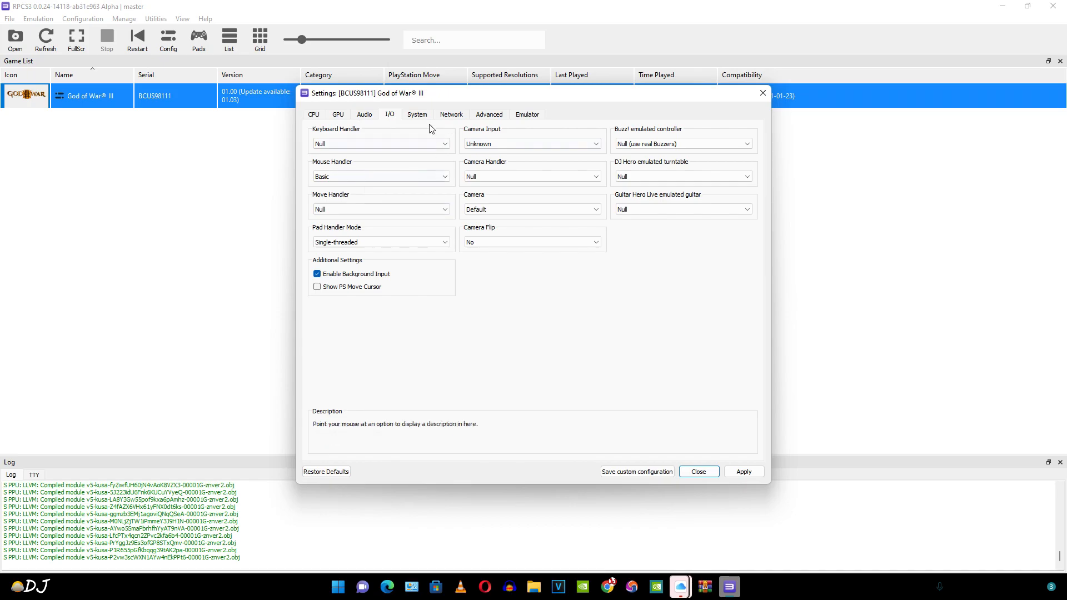
pyautogui.click(416, 114)
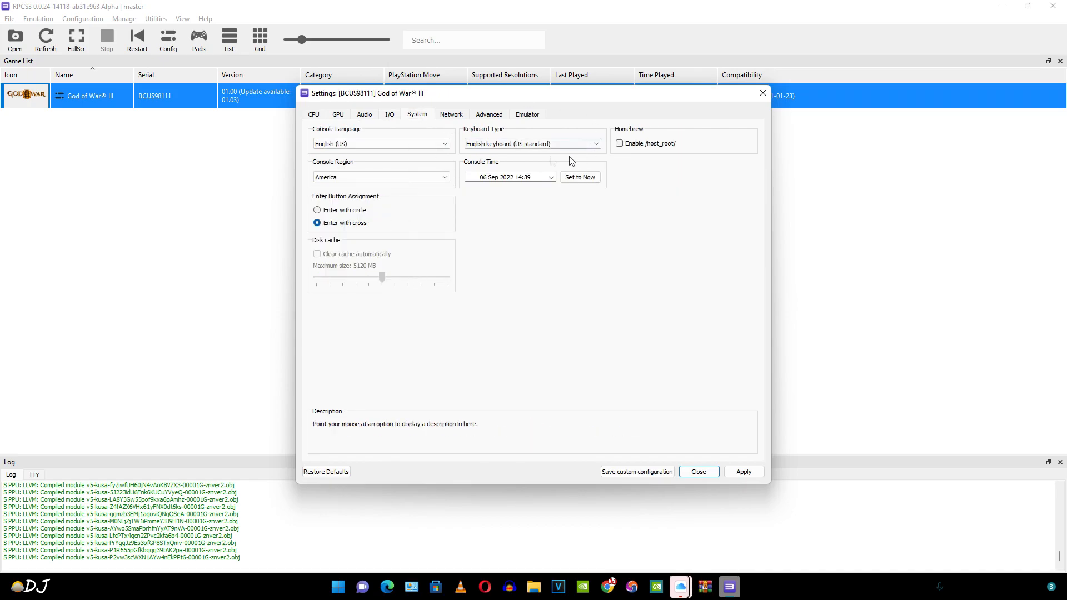
pyautogui.click(451, 114)
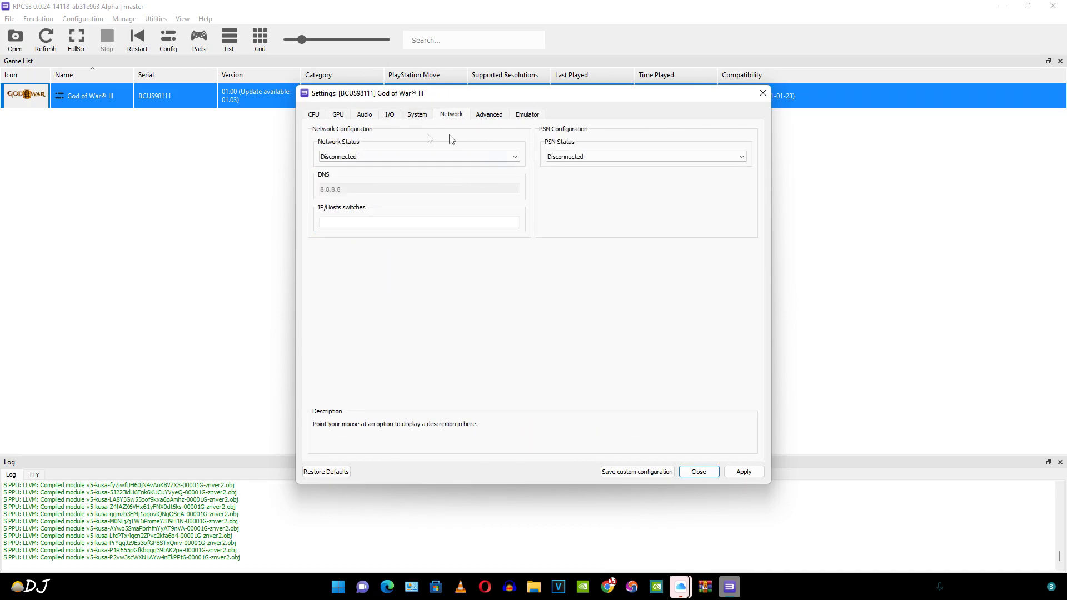
pyautogui.moveTo(502, 116)
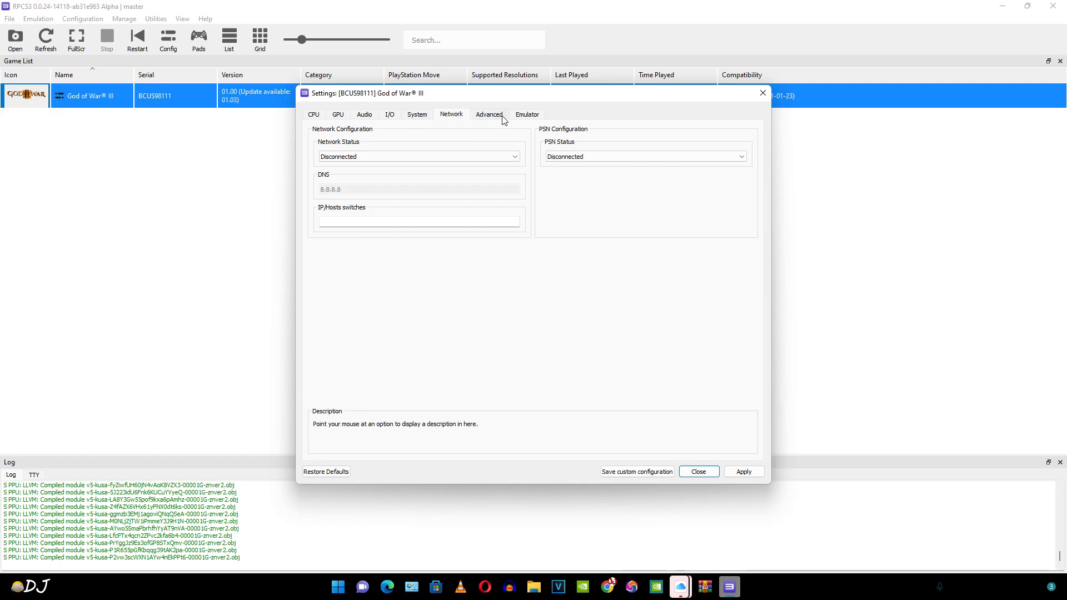
pyautogui.click(489, 115)
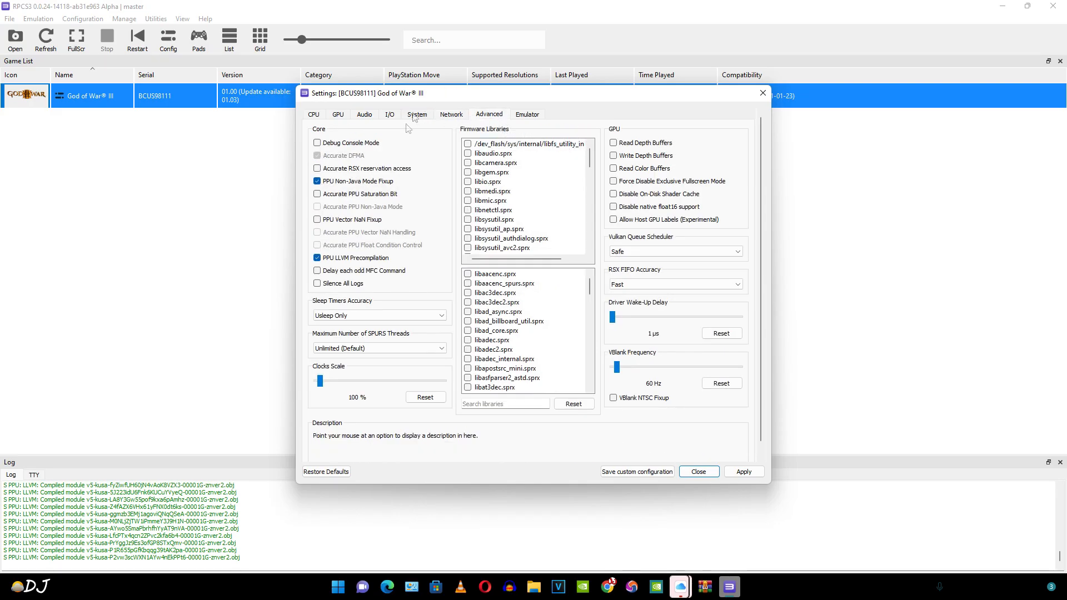
pyautogui.moveTo(645, 373)
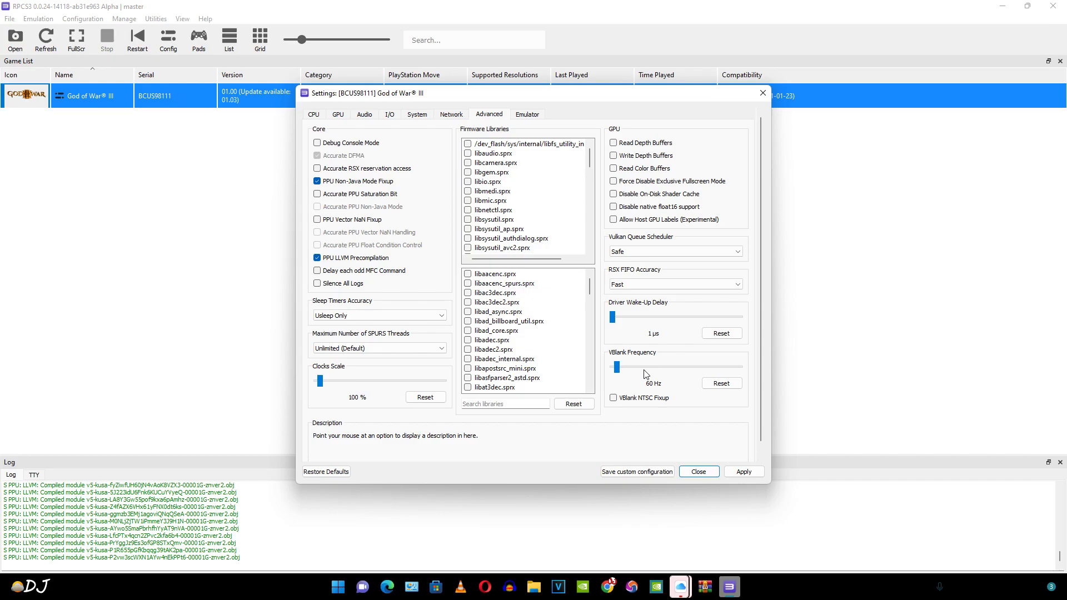
pyautogui.moveTo(788, 348)
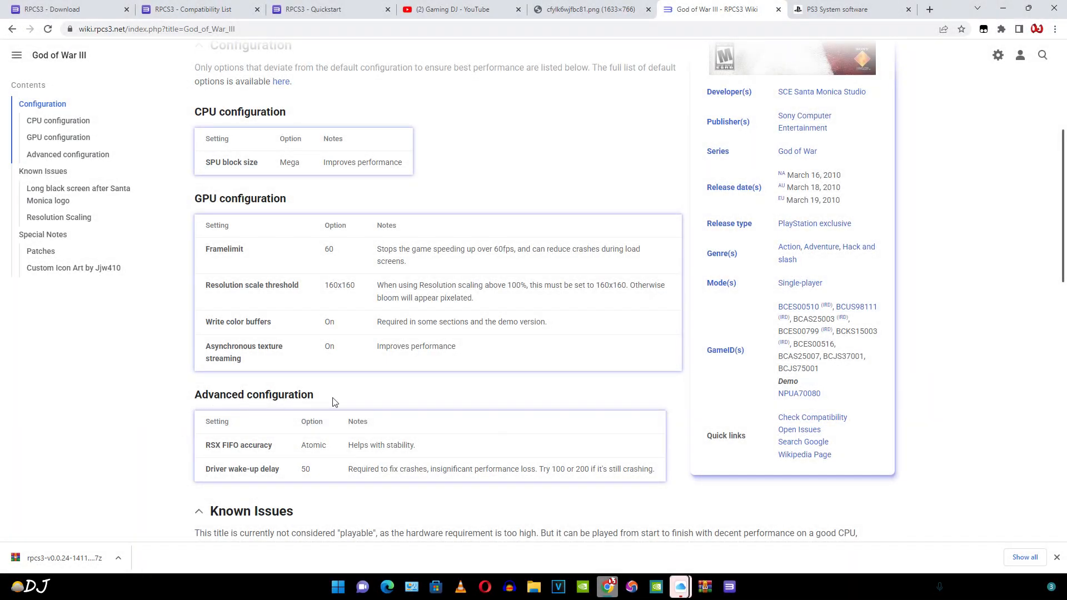
pyautogui.moveTo(218, 456)
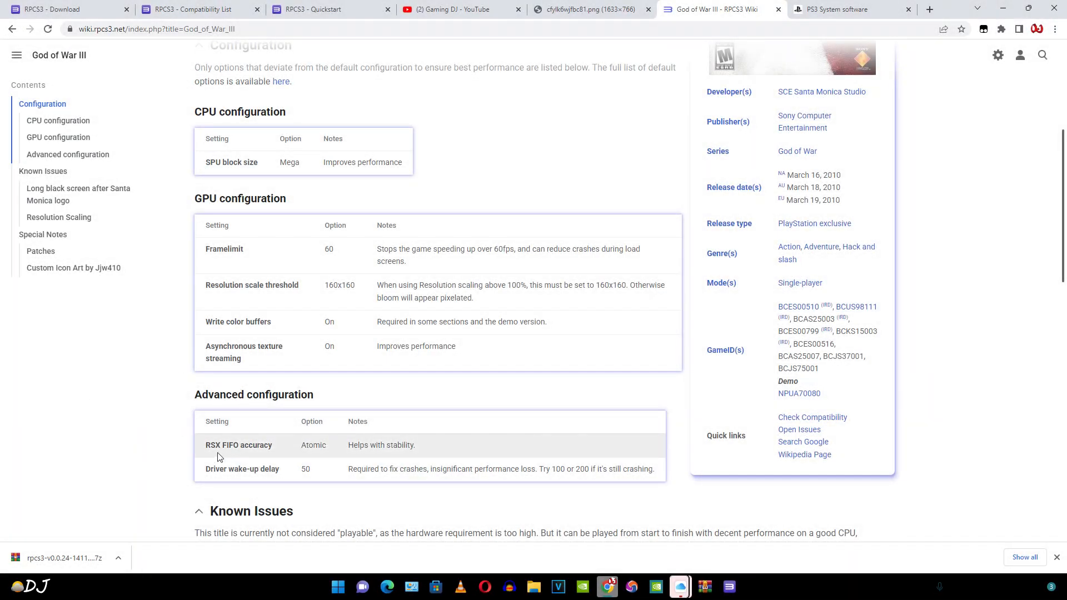
pyautogui.moveTo(382, 448)
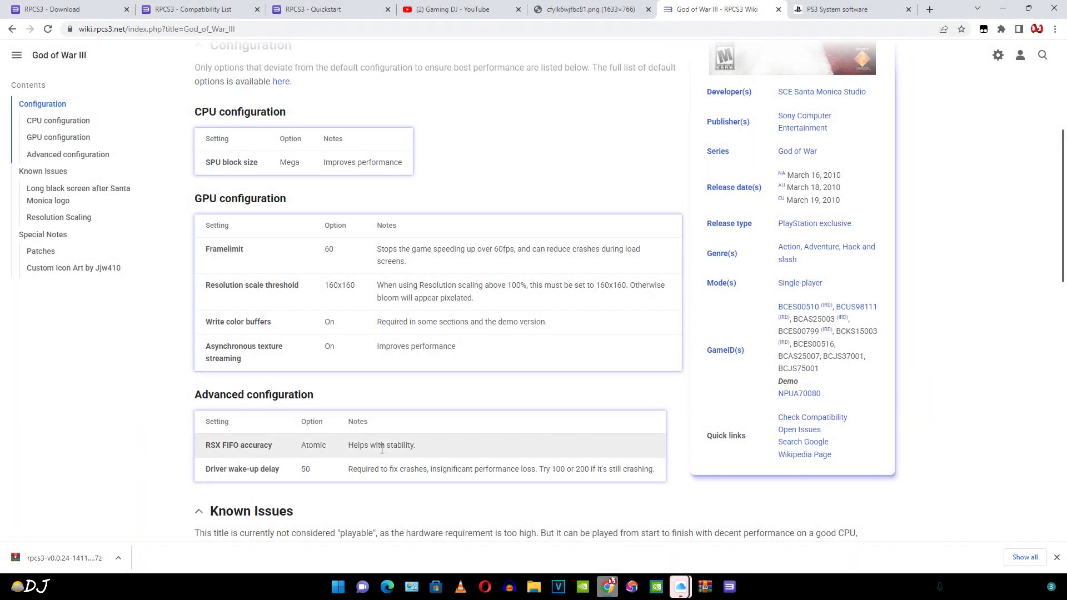
pyautogui.moveTo(232, 486)
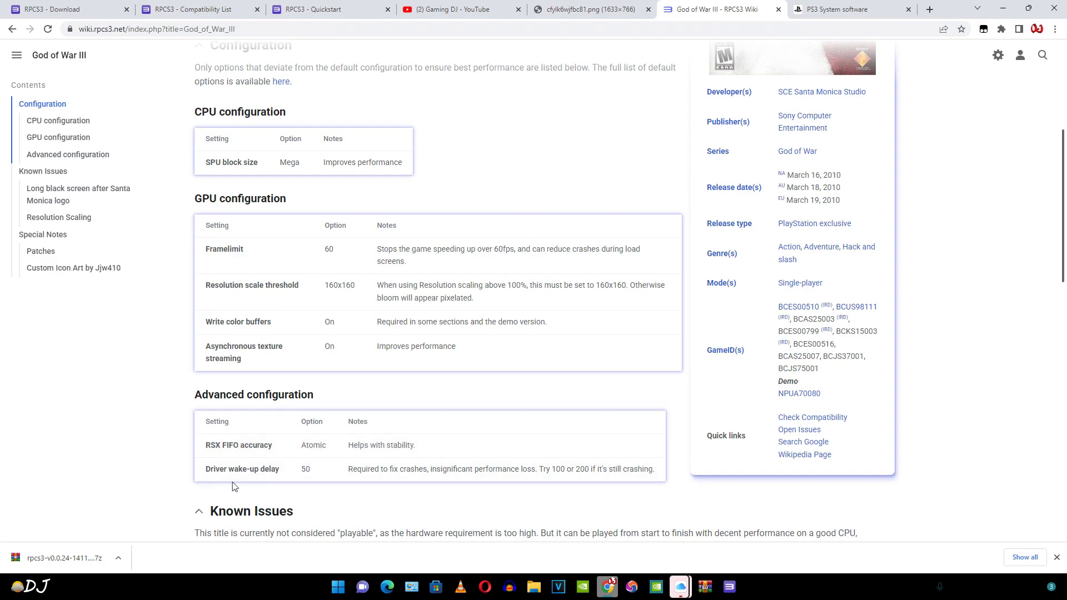
pyautogui.moveTo(307, 481)
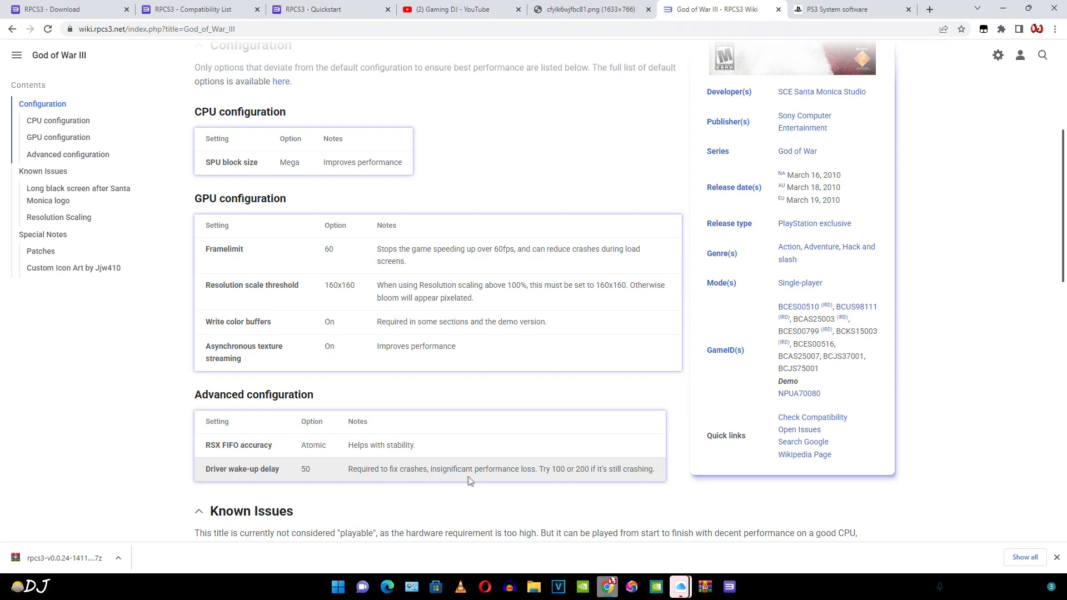
pyautogui.moveTo(553, 482)
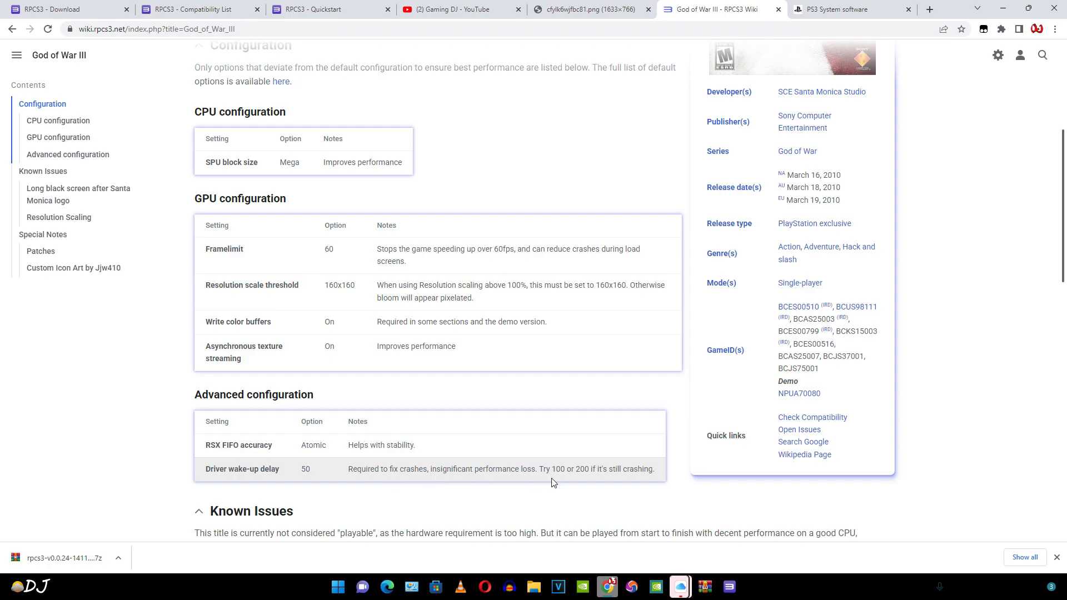
pyautogui.moveTo(590, 478)
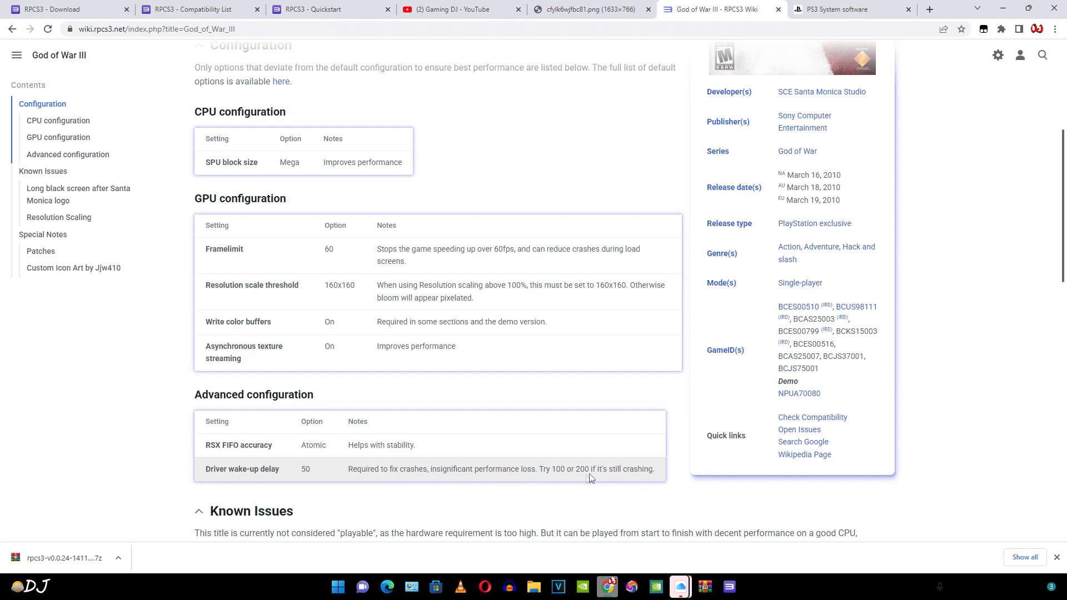
pyautogui.scroll(-3)
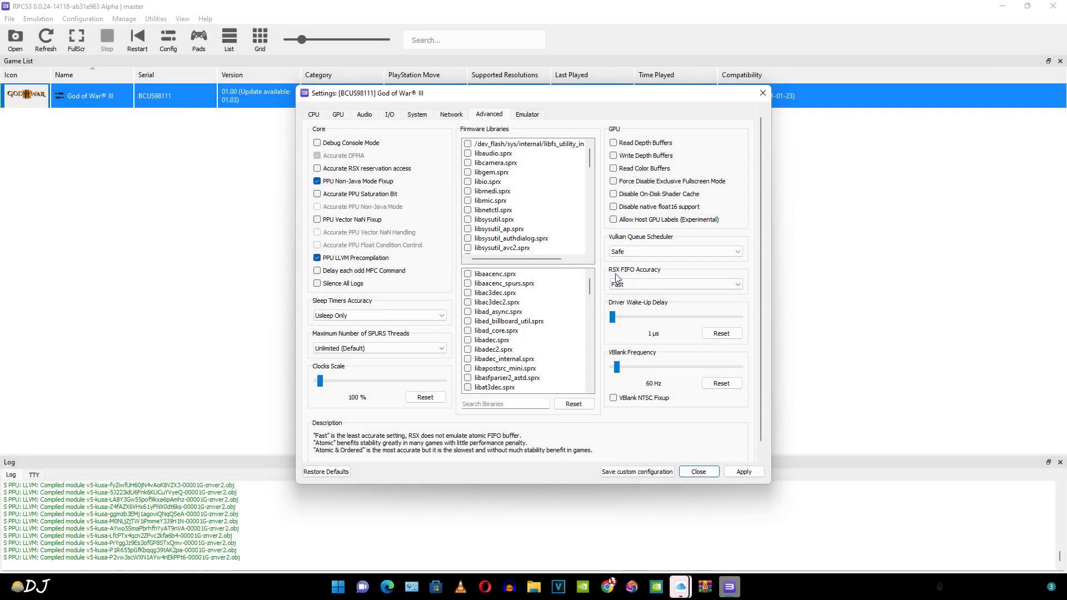
# Choose Atomic RSX FIFO Accuracy and set Driver Wake-Up Delay to 50 µs.
pyautogui.click(675, 284)
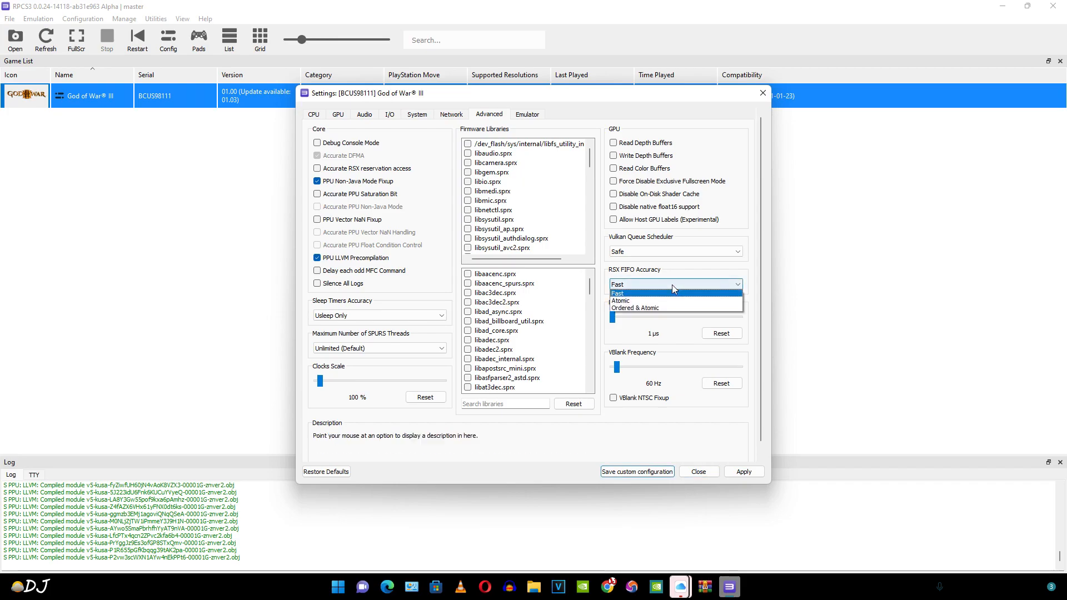
pyautogui.click(620, 300)
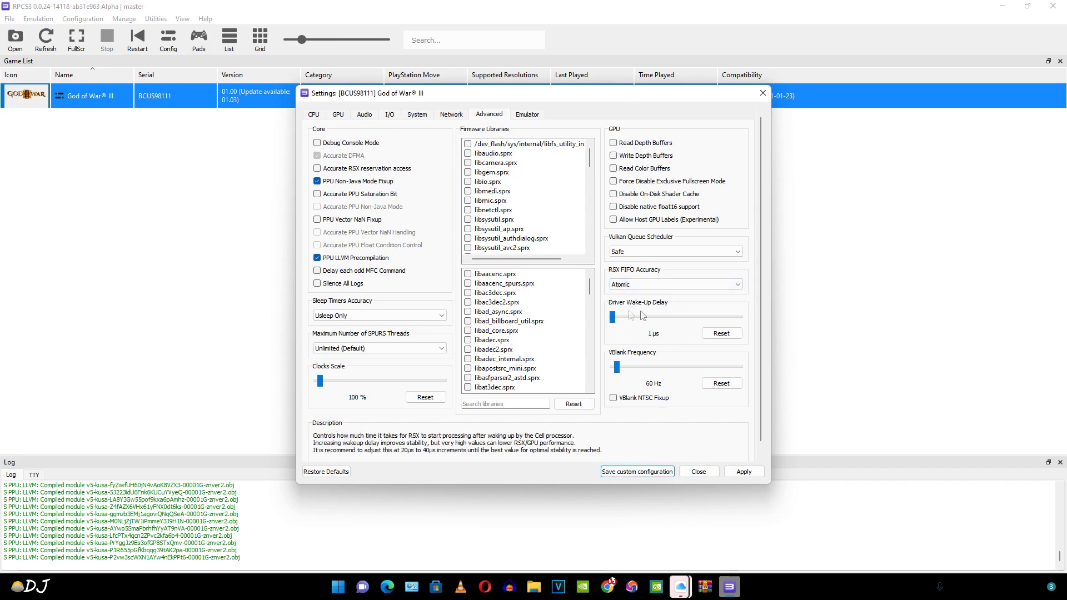
pyautogui.moveTo(612, 316); pyautogui.dragTo(619, 316)
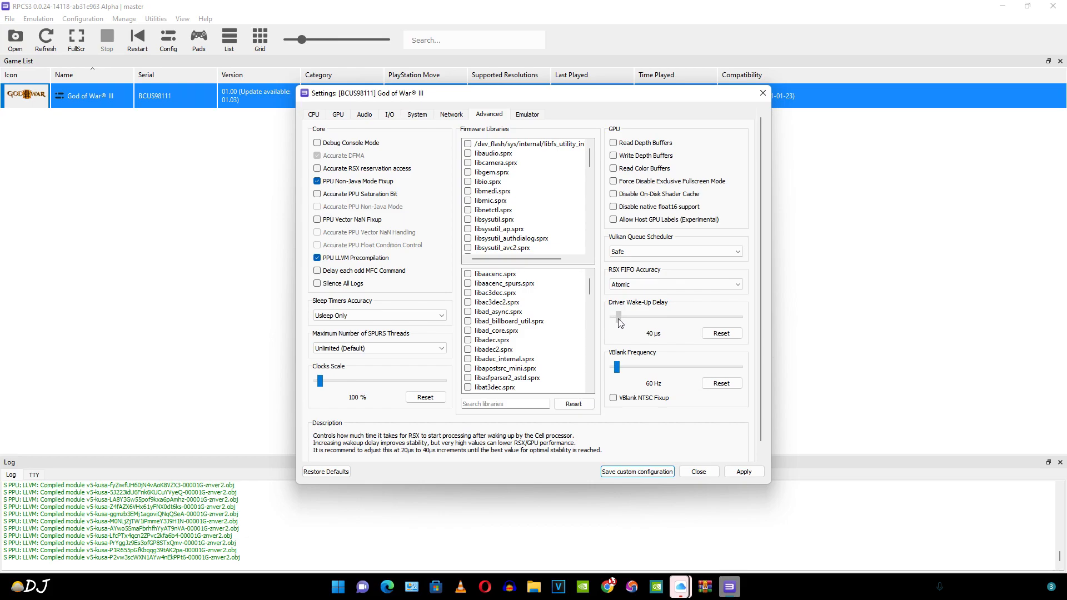
pyautogui.moveTo(618, 314); pyautogui.dragTo(617, 313)
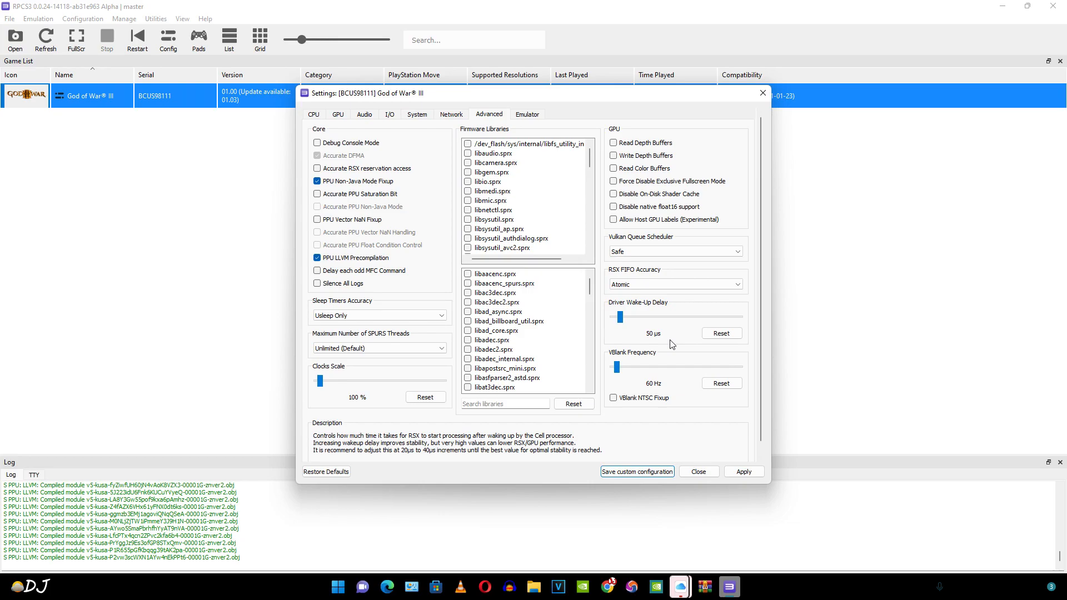
pyautogui.moveTo(638, 376)
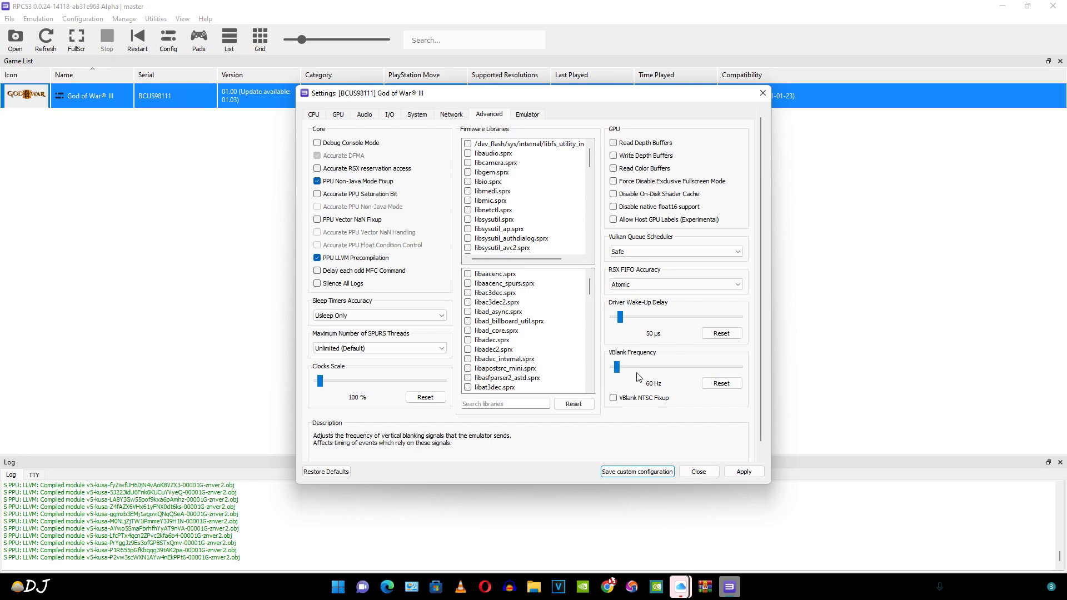
pyautogui.moveTo(628, 384)
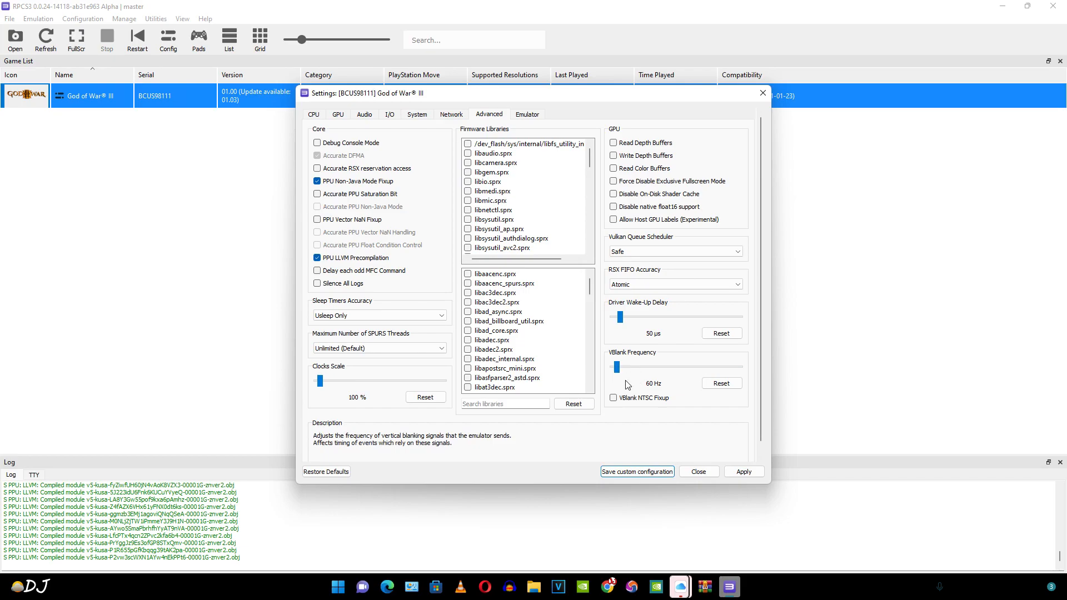
pyautogui.click(527, 114)
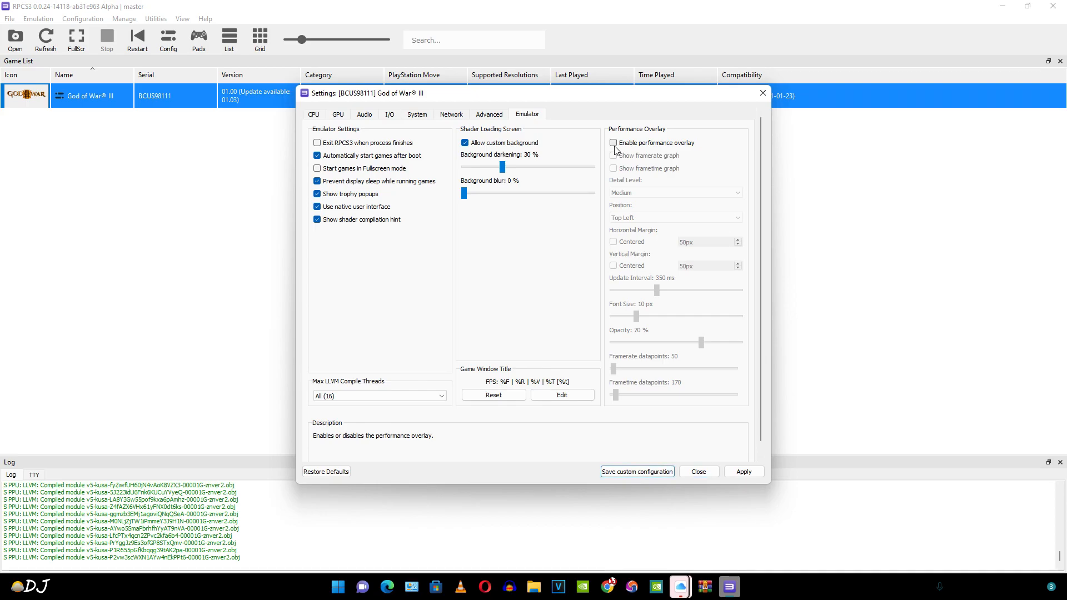
# Tick Enable performance overlay and Start games in Fullscreen mode on the Emulator tab.
pyautogui.click(612, 142)
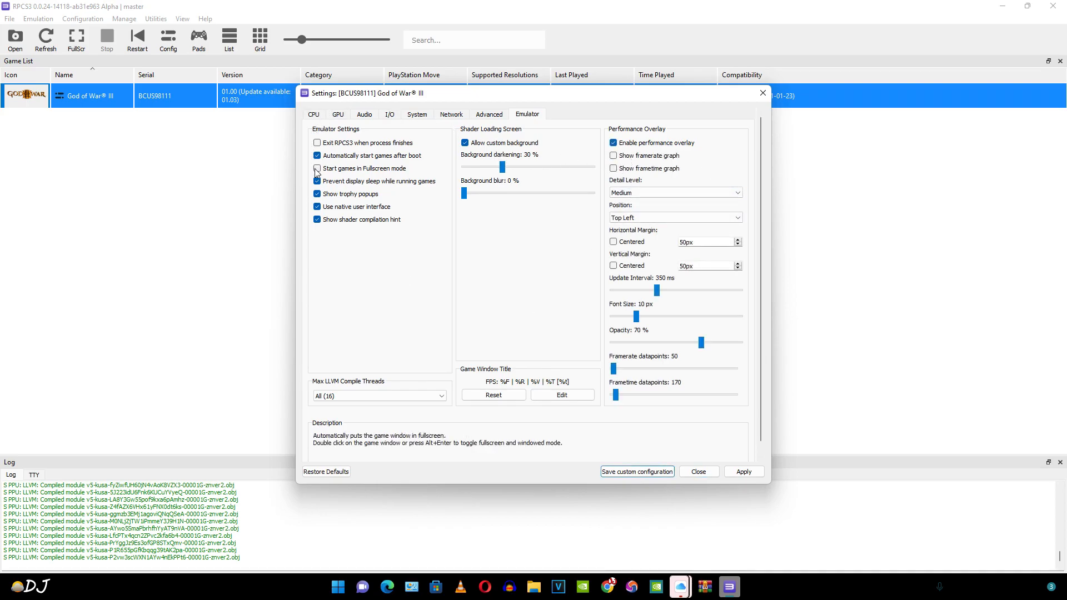
pyautogui.click(317, 168)
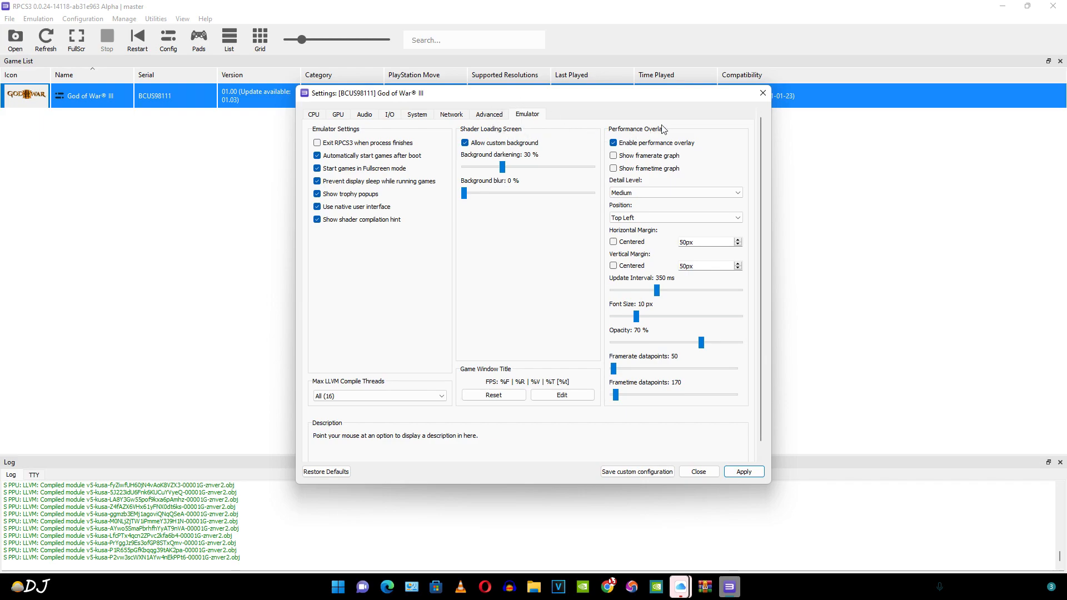
pyautogui.moveTo(753, 370)
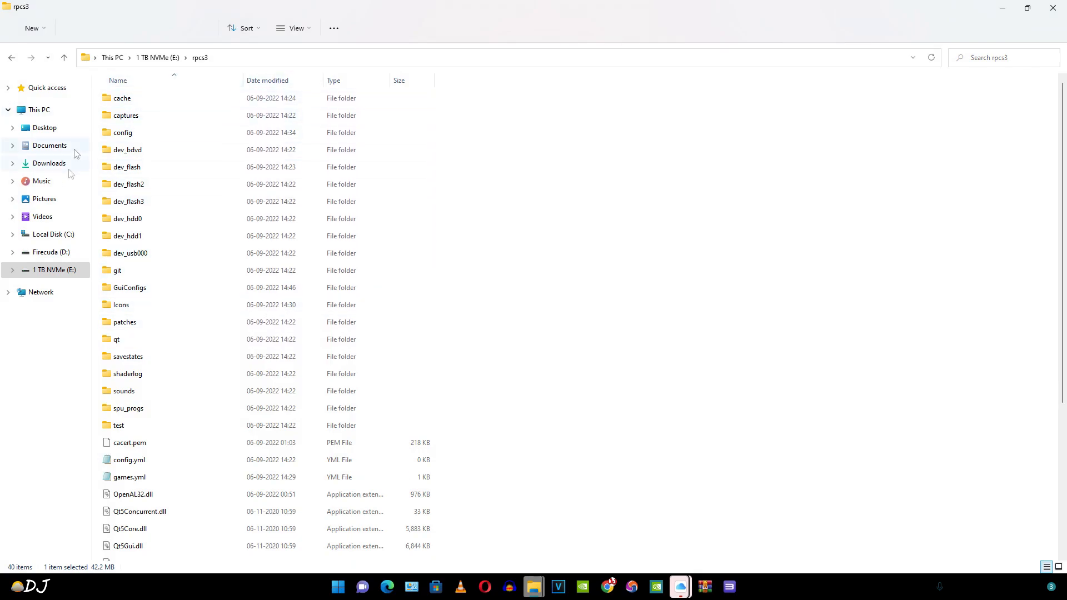
# Open the GuiConfigs folder and launch CurrentSettings.ini in Notepad.
pyautogui.click(129, 288)
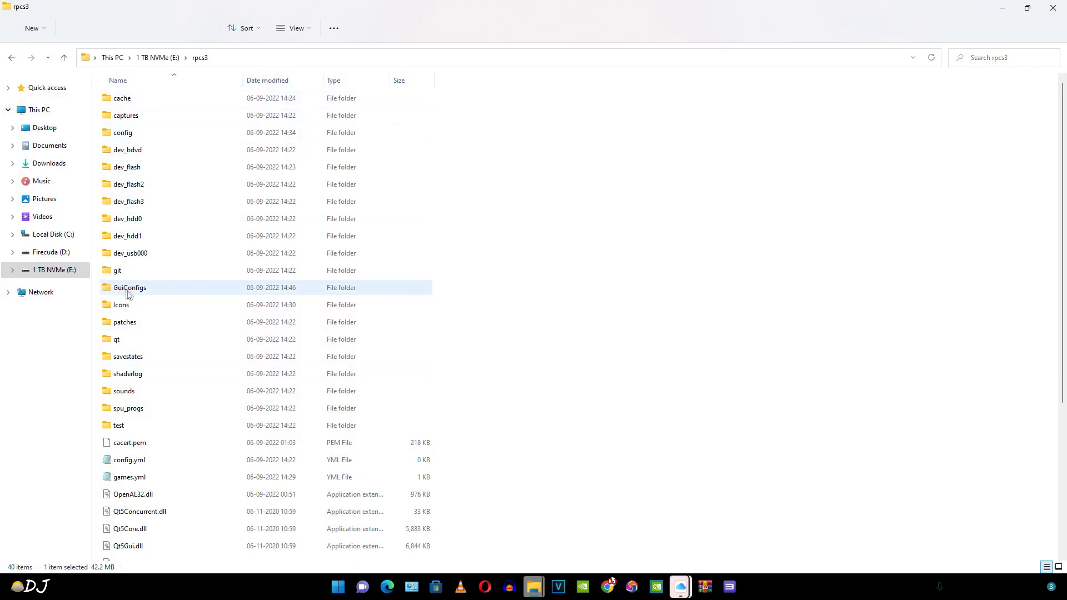
pyautogui.moveTo(137, 295)
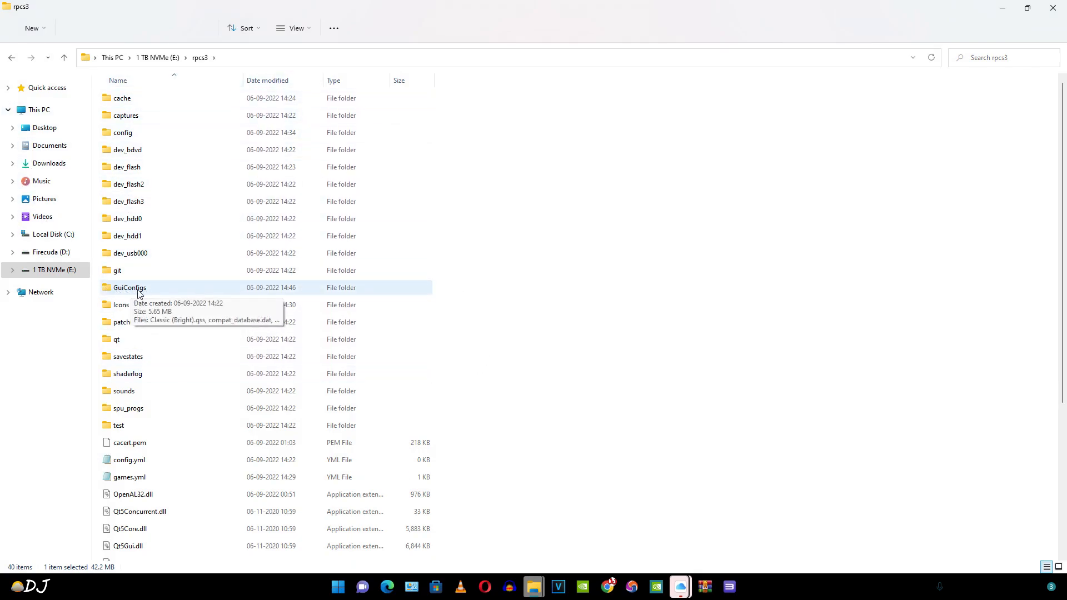
pyautogui.doubleClick(130, 287)
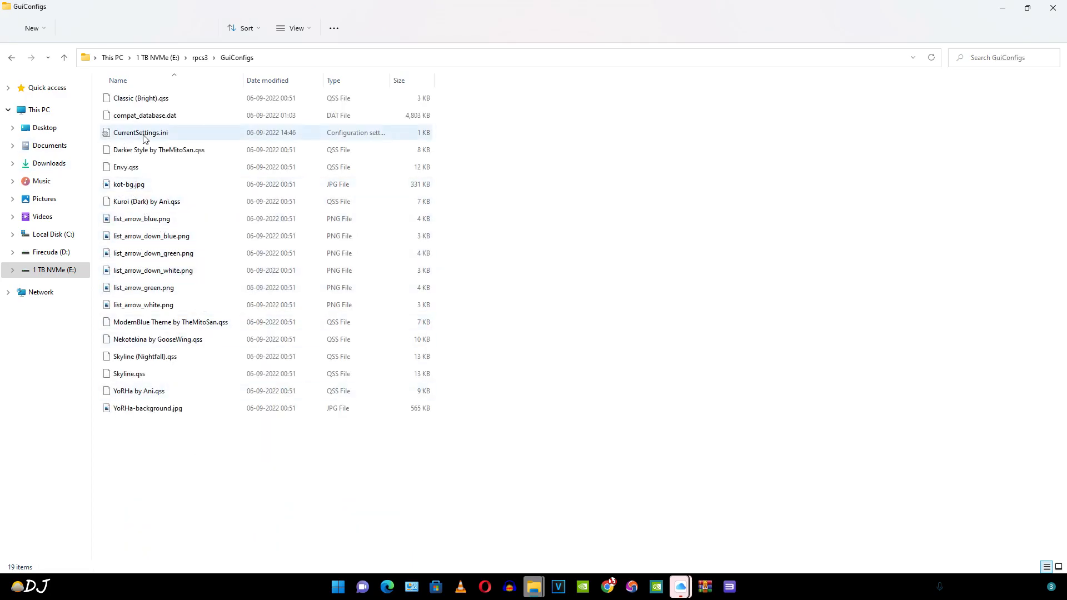
pyautogui.moveTo(146, 135)
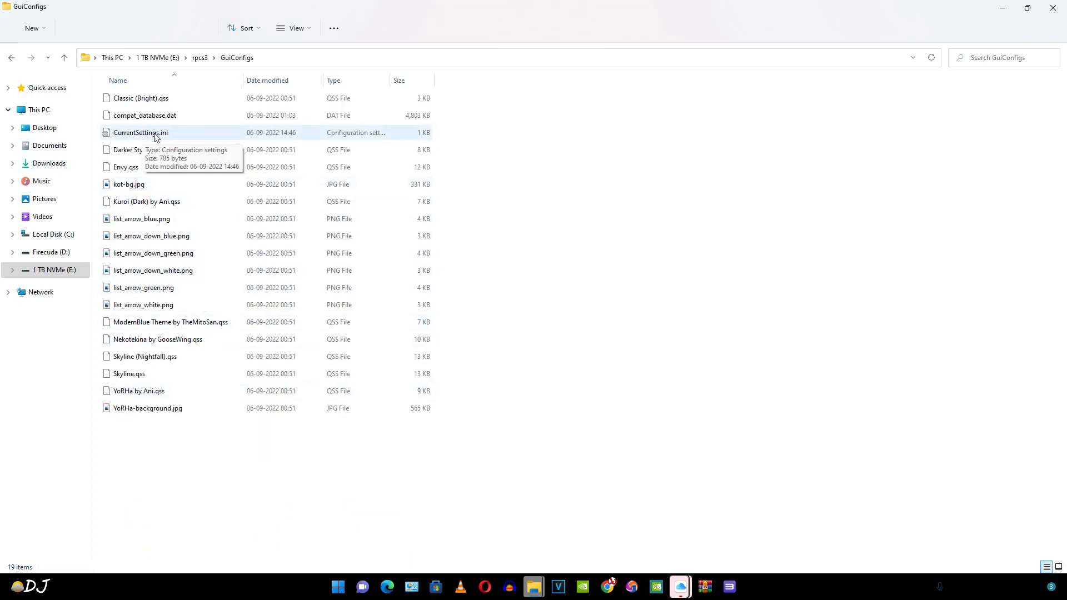
pyautogui.doubleClick(143, 132)
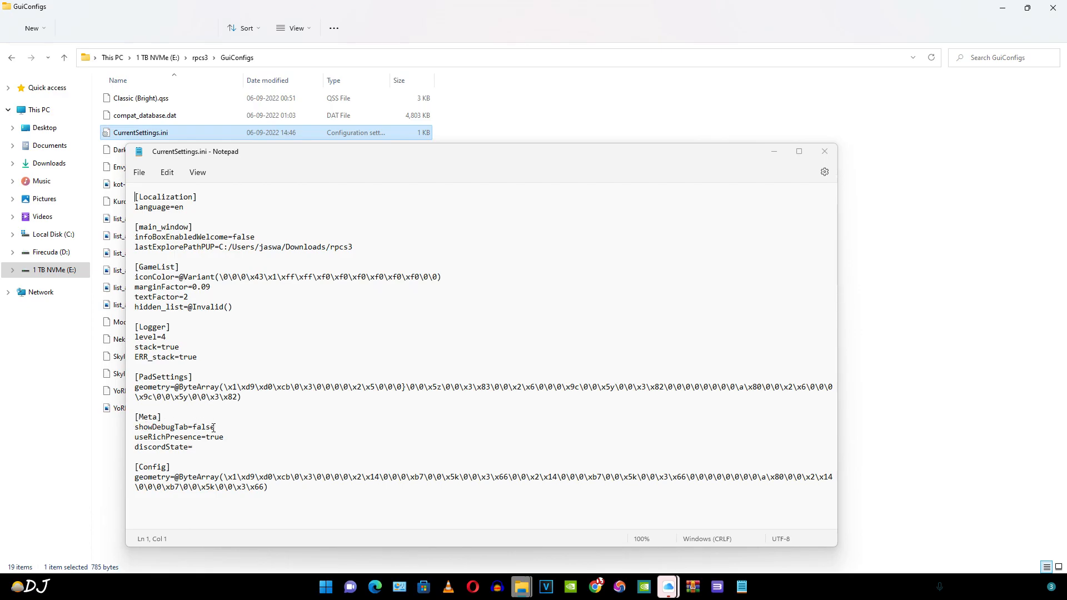
# Change showDebugTab=false to true in CurrentSettings.ini and save the file.
pyautogui.doubleClick(204, 426)
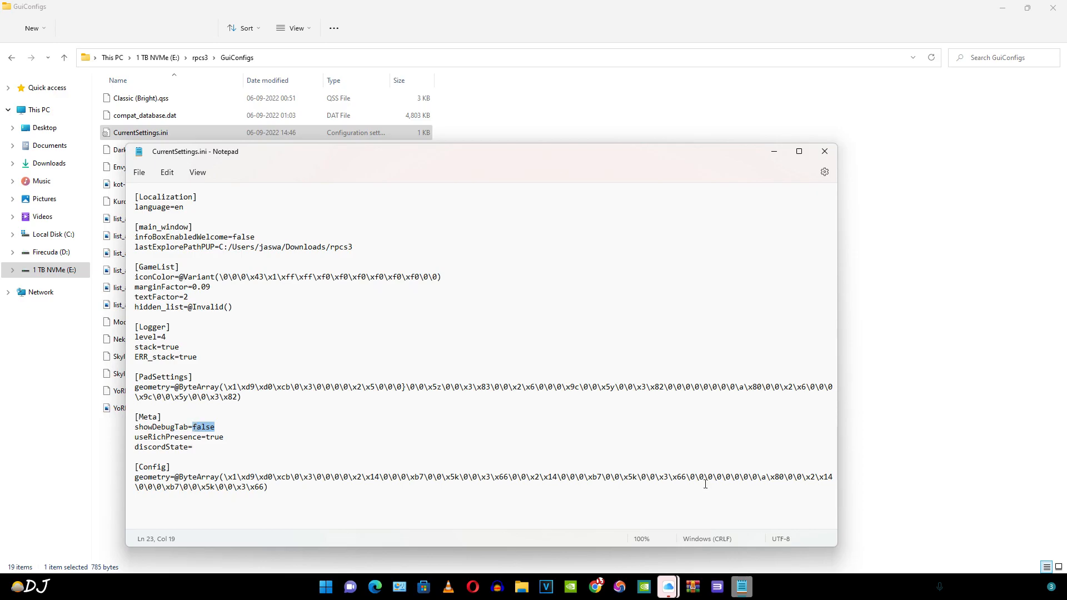
pyautogui.moveTo(716, 586)
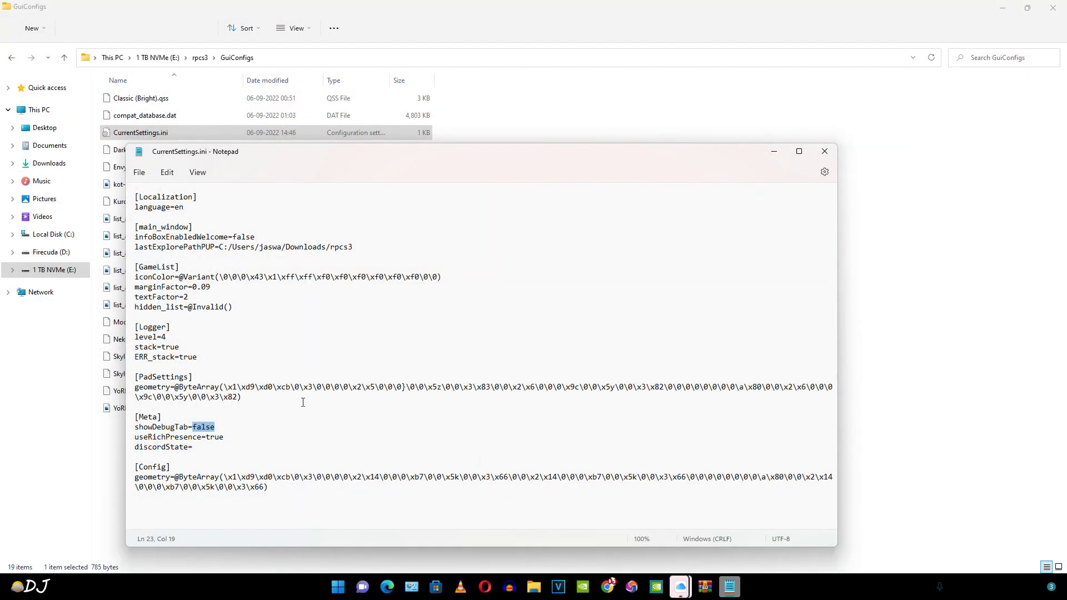
pyautogui.write('tru')
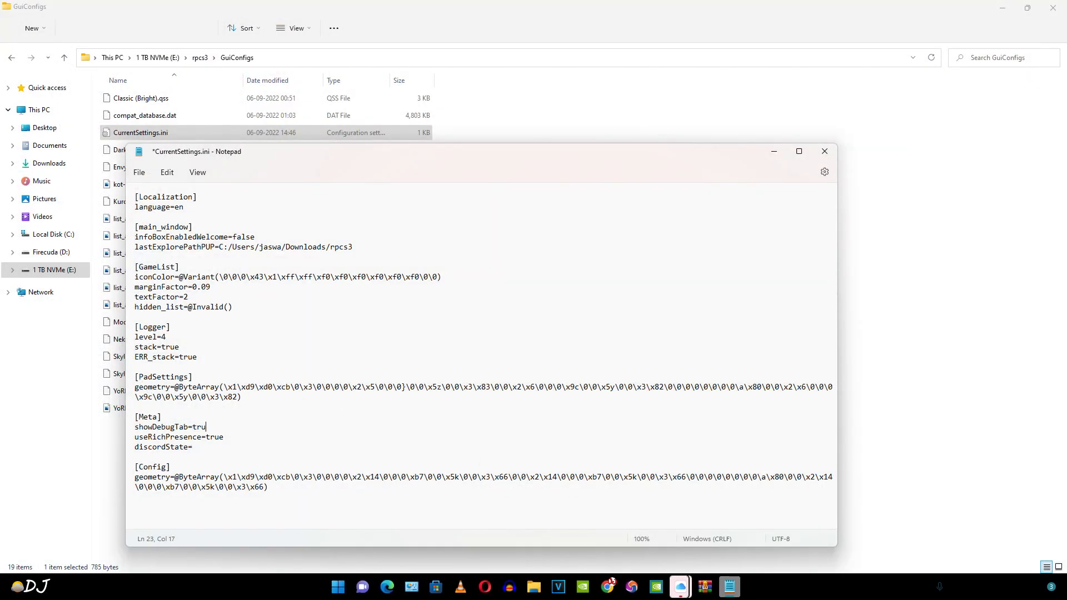
pyautogui.write('e')
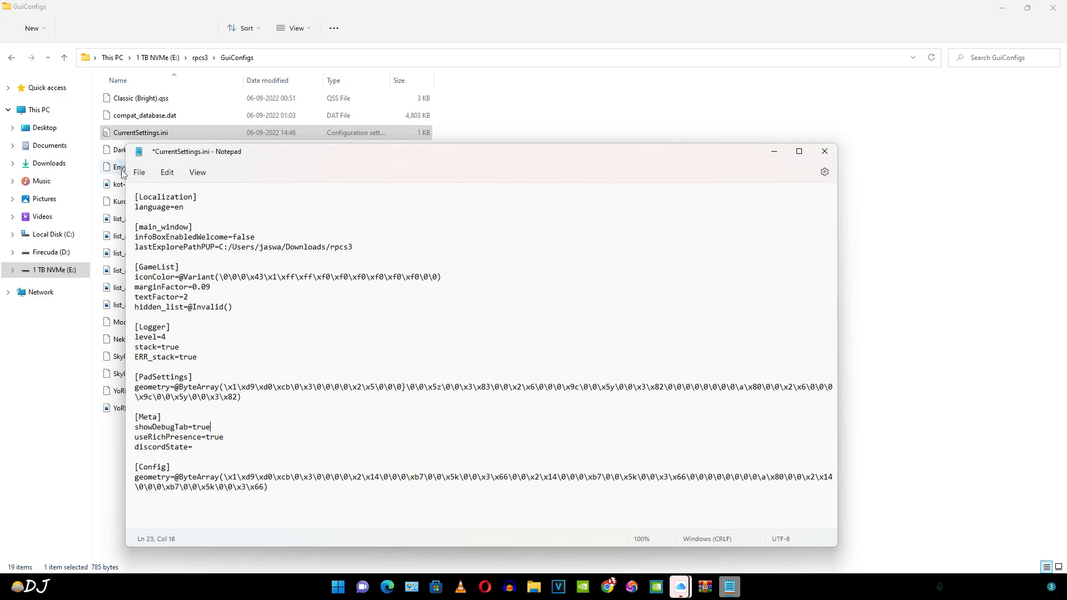
pyautogui.click(139, 172)
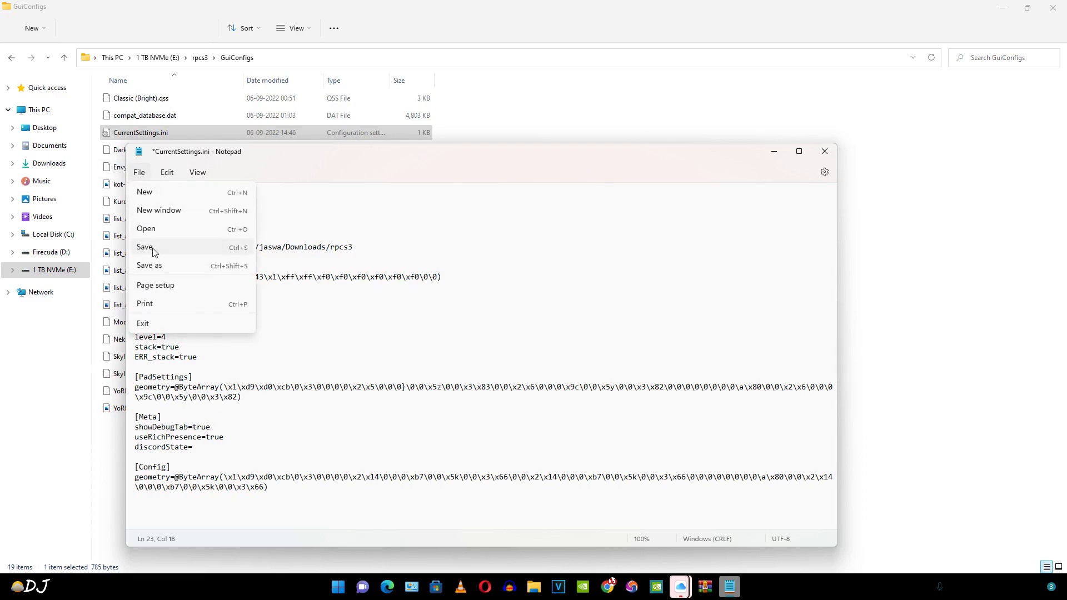
pyautogui.click(145, 246)
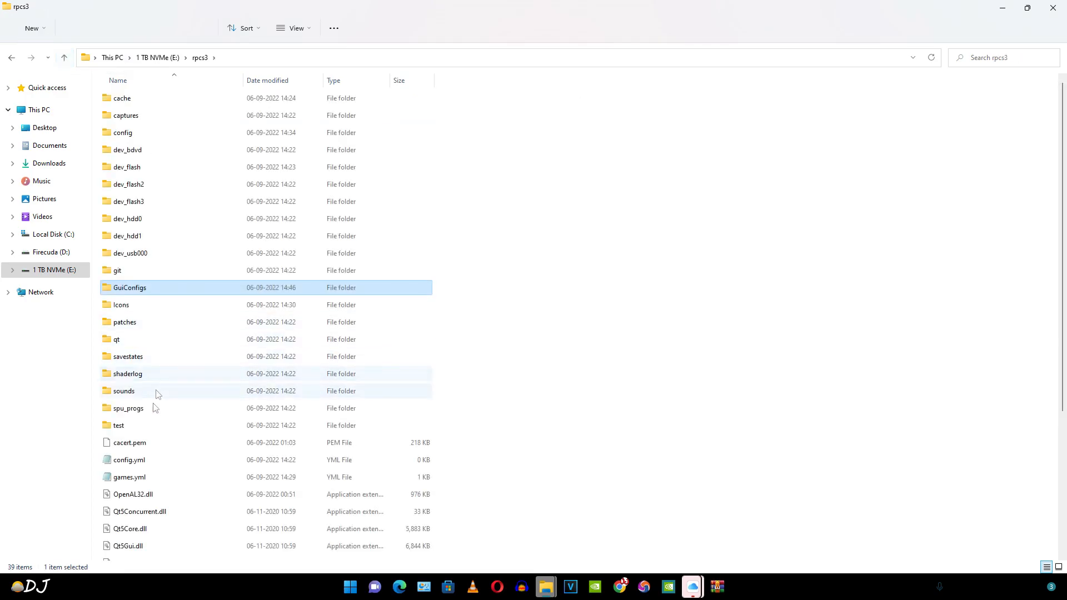
# Start rpcs3.exe from the rpcs3 install folder in File Explorer.
pyautogui.scroll(-3)
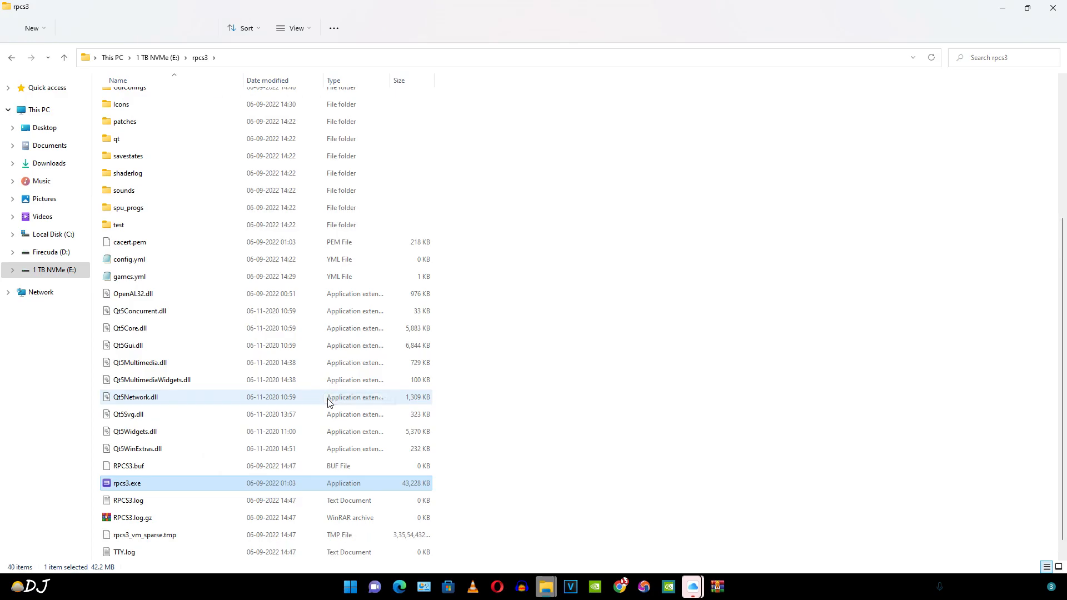
pyautogui.doubleClick(127, 482)
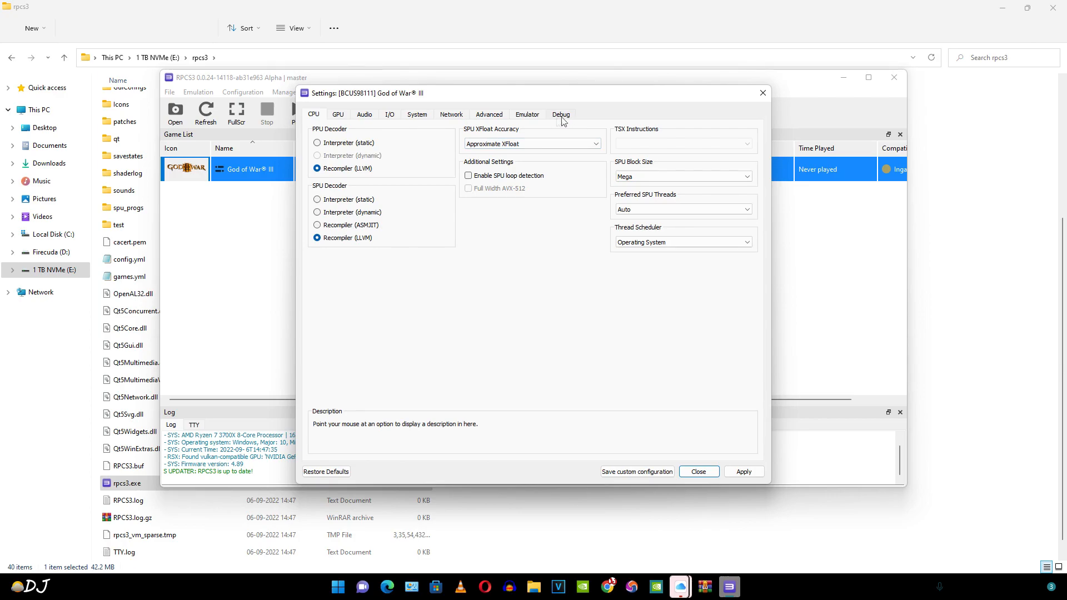
# View the Debug tab in God of War III's custom configuration.
pyautogui.click(560, 114)
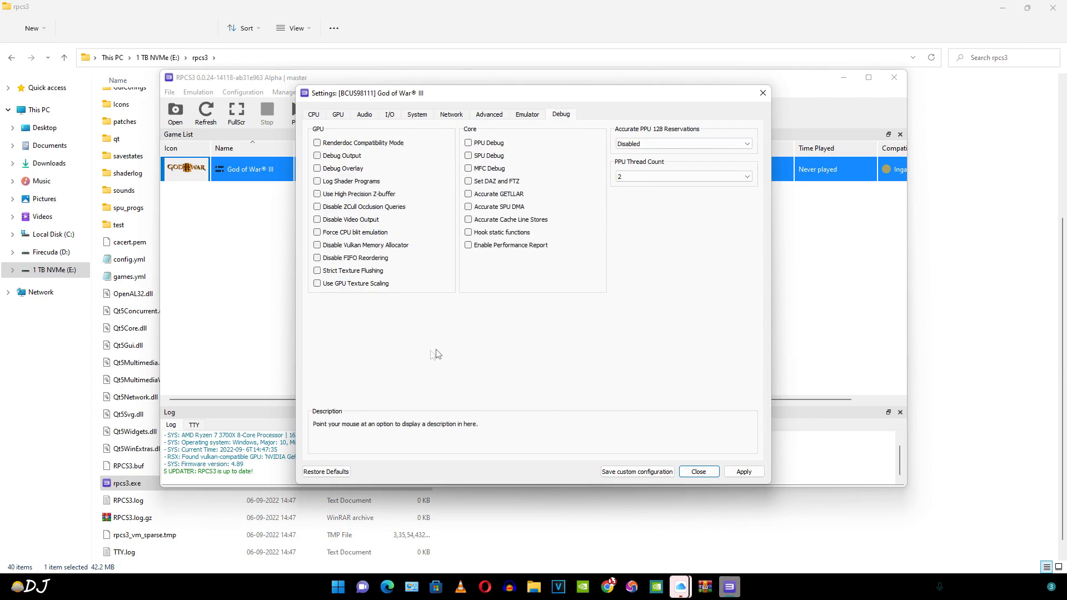
pyautogui.moveTo(570, 252)
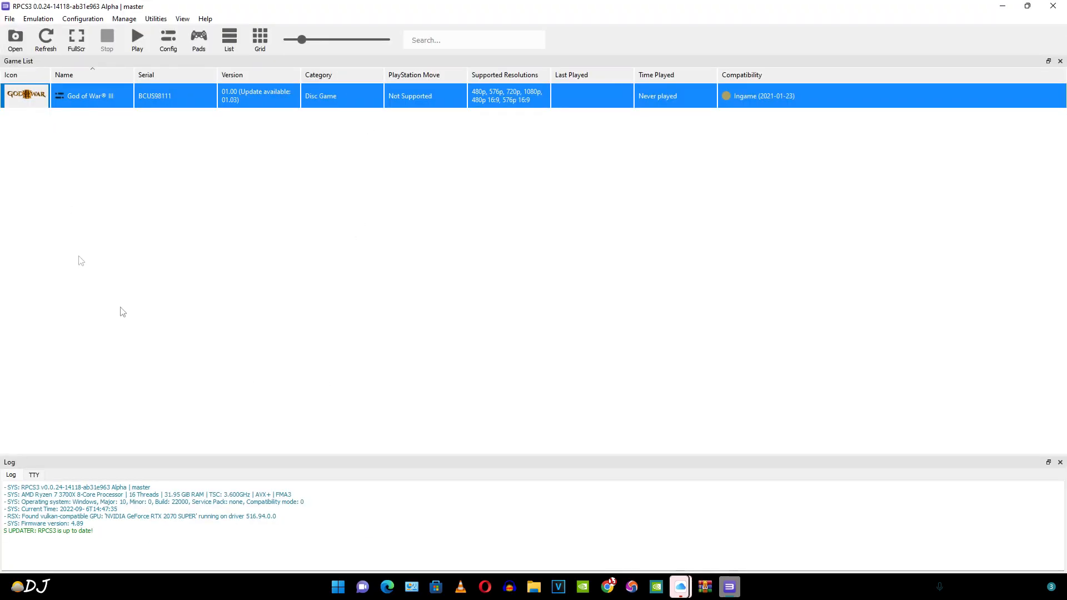
pyautogui.moveTo(141, 161)
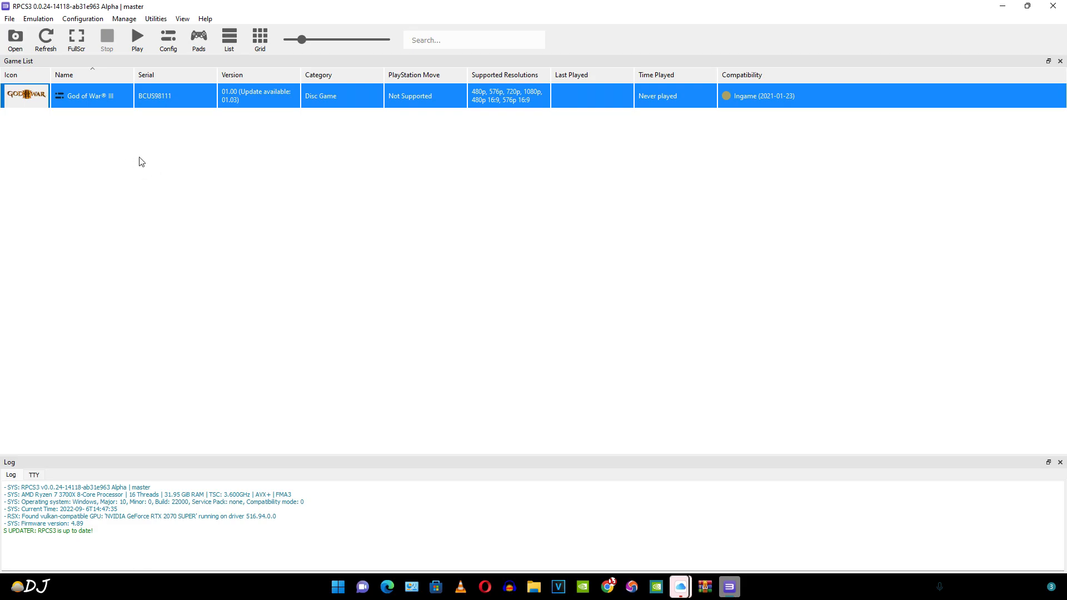
pyautogui.moveTo(178, 111)
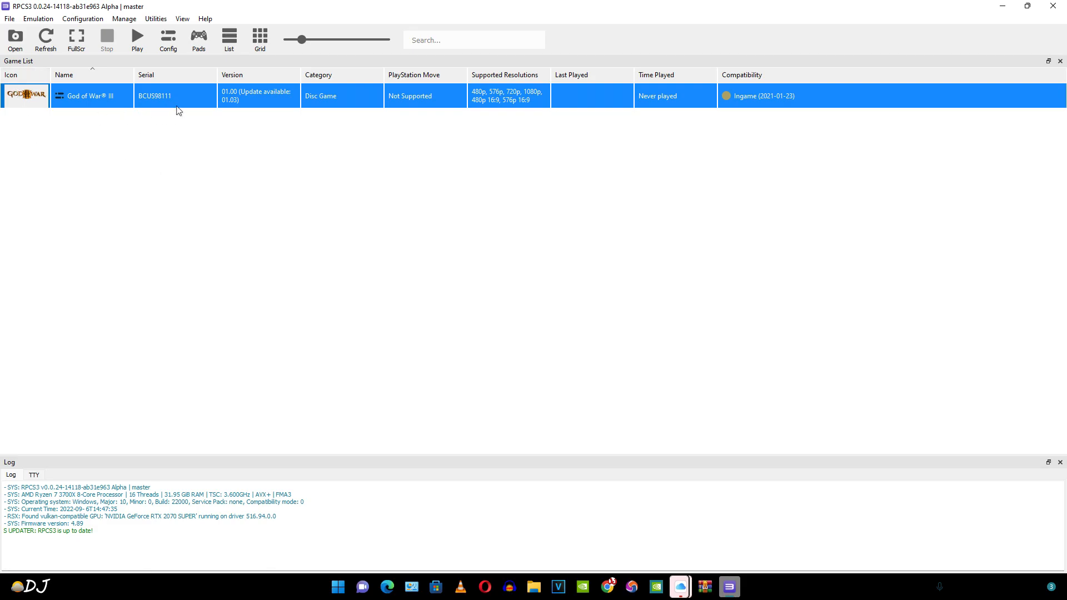
pyautogui.moveTo(319, 97)
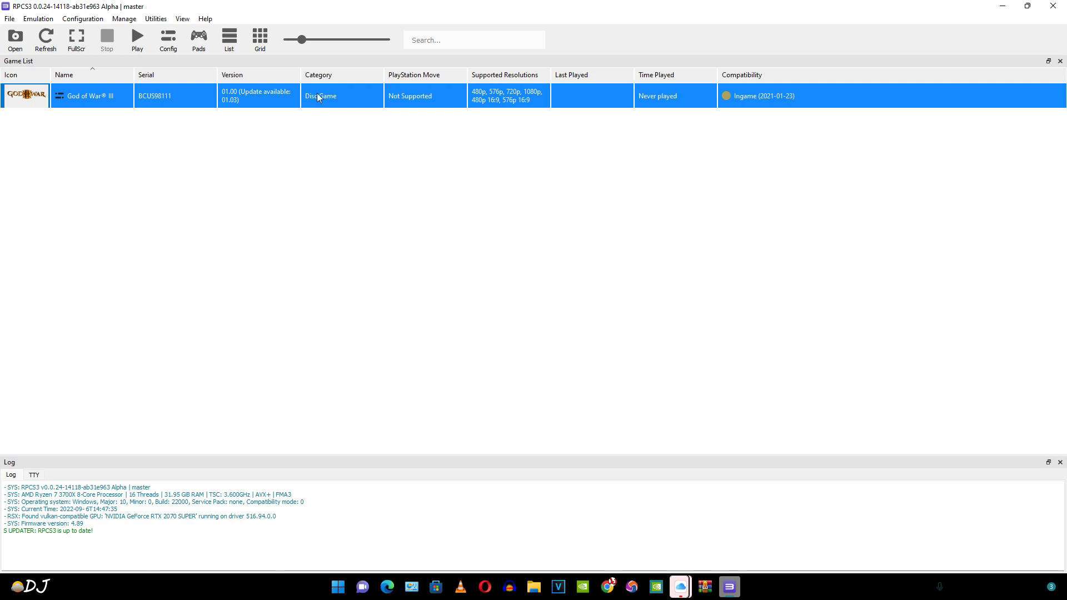
# Open Game Patches from the Configuration > Manage menu.
pyautogui.click(82, 19)
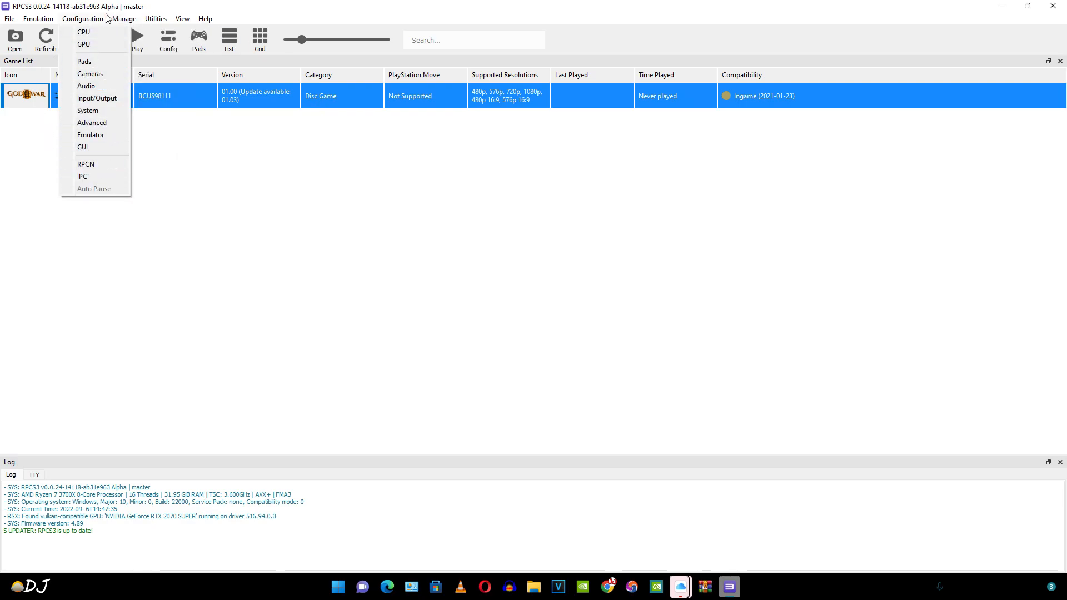
pyautogui.click(125, 18)
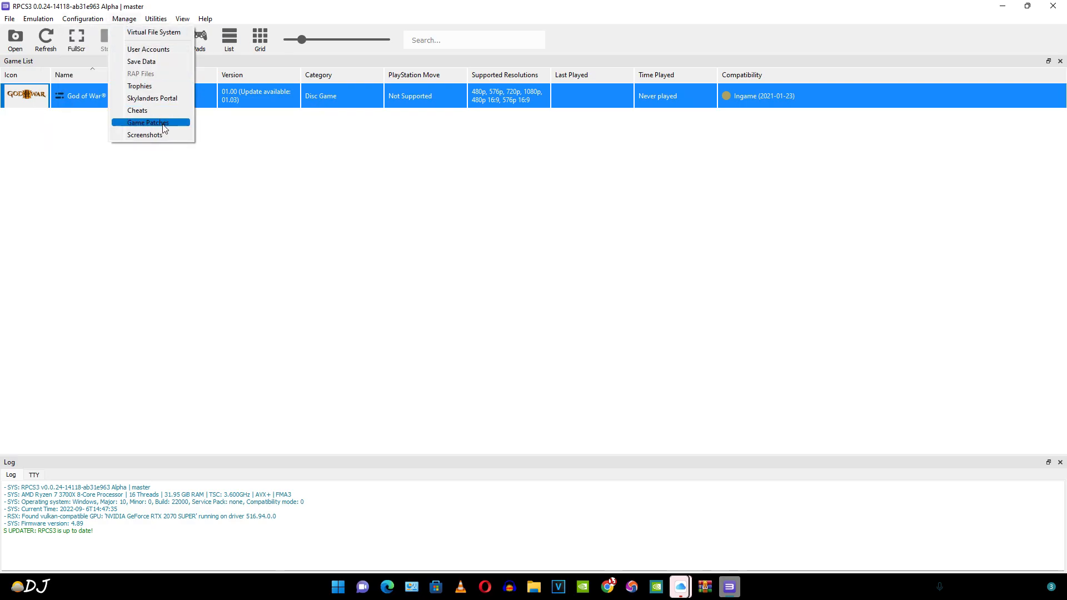
pyautogui.click(148, 122)
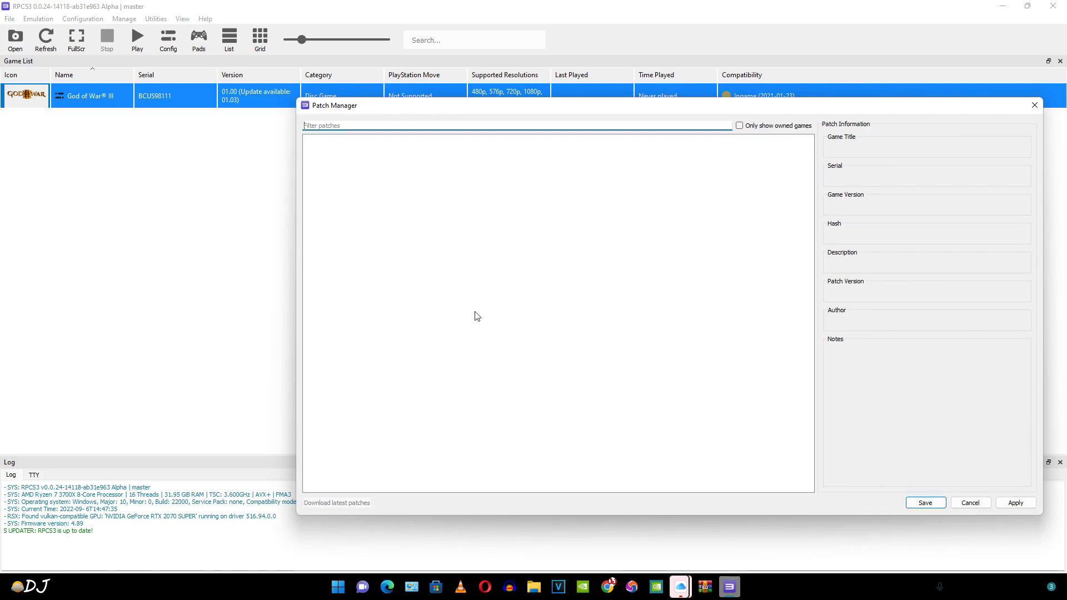
# Download the latest patches and confirm Yes to update the patch list.
pyautogui.click(337, 503)
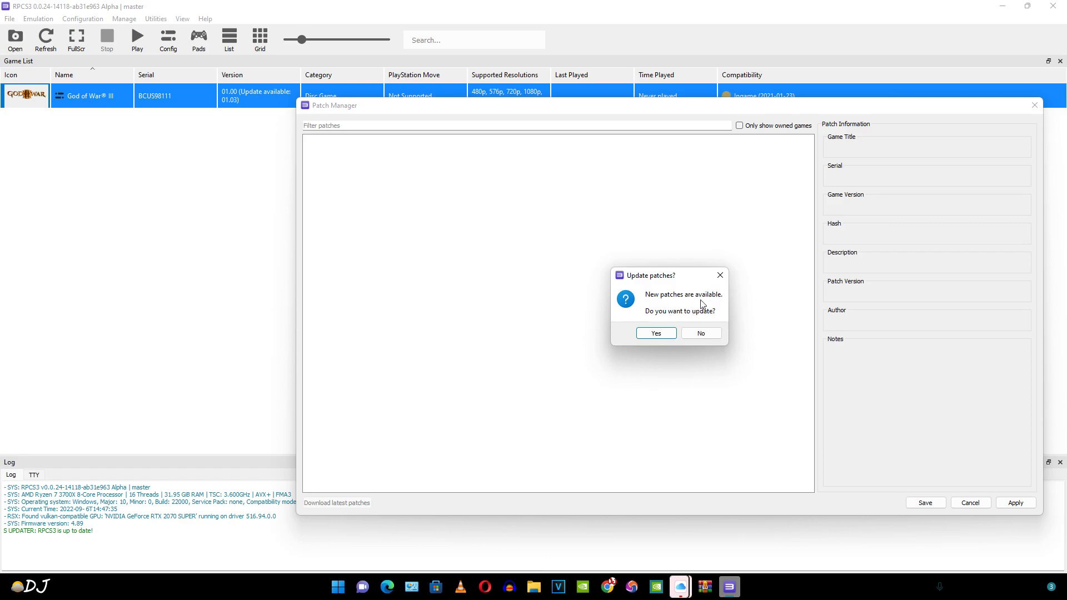
pyautogui.moveTo(627, 361)
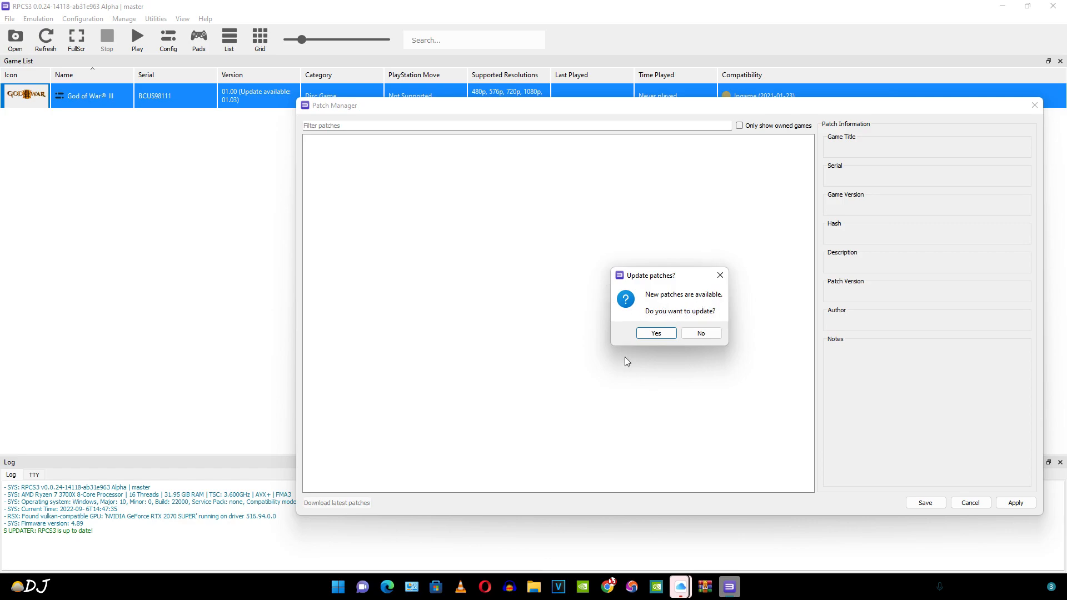
pyautogui.click(656, 332)
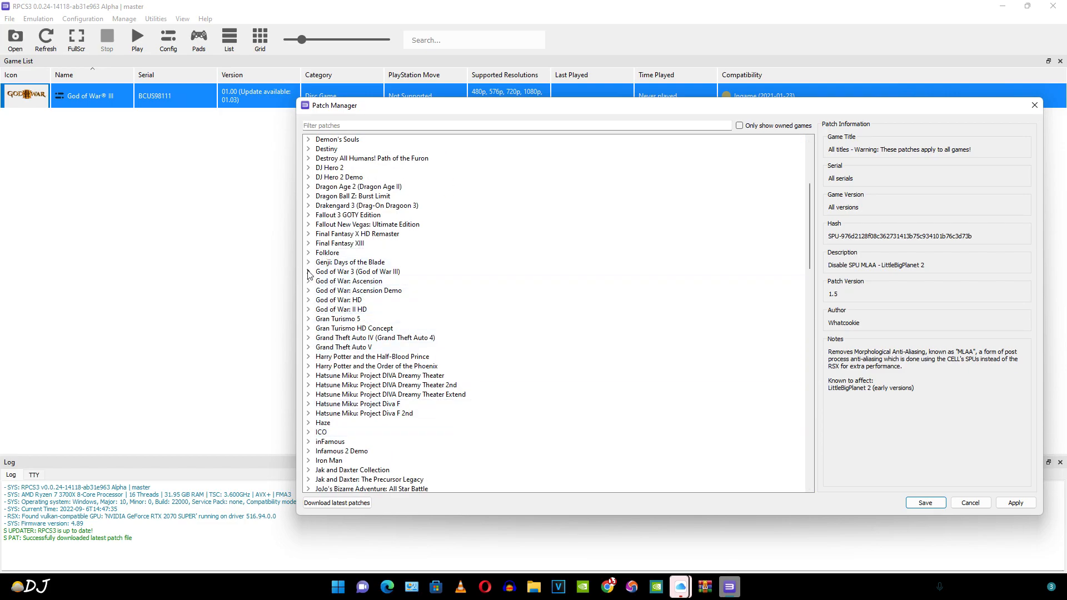
# Expand God of War 3 to reveal the BCUS98111 v.01.00 patches.
pyautogui.click(308, 271)
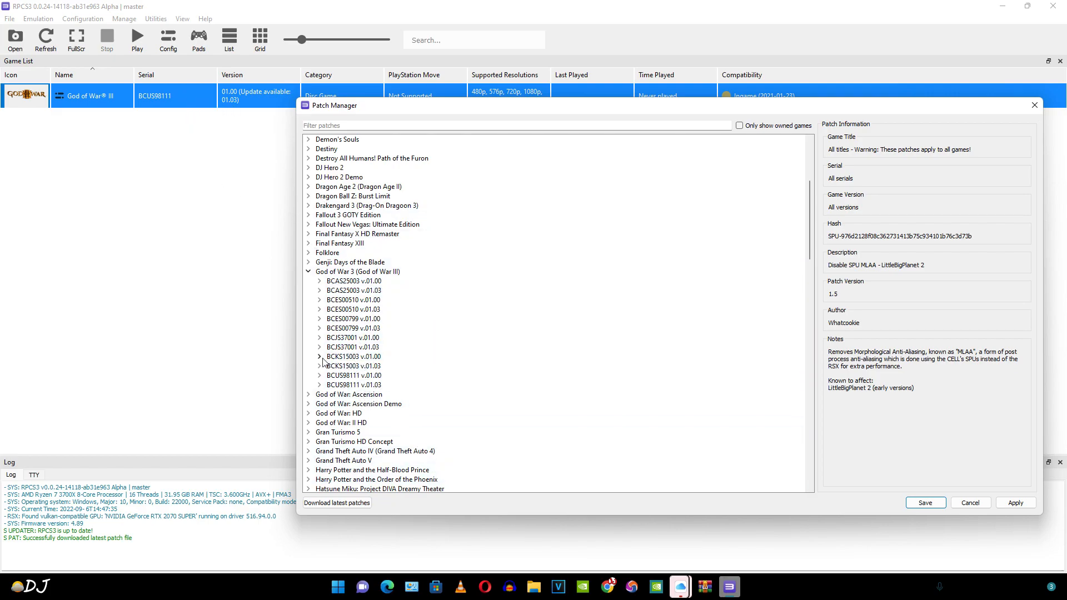
pyautogui.click(319, 375)
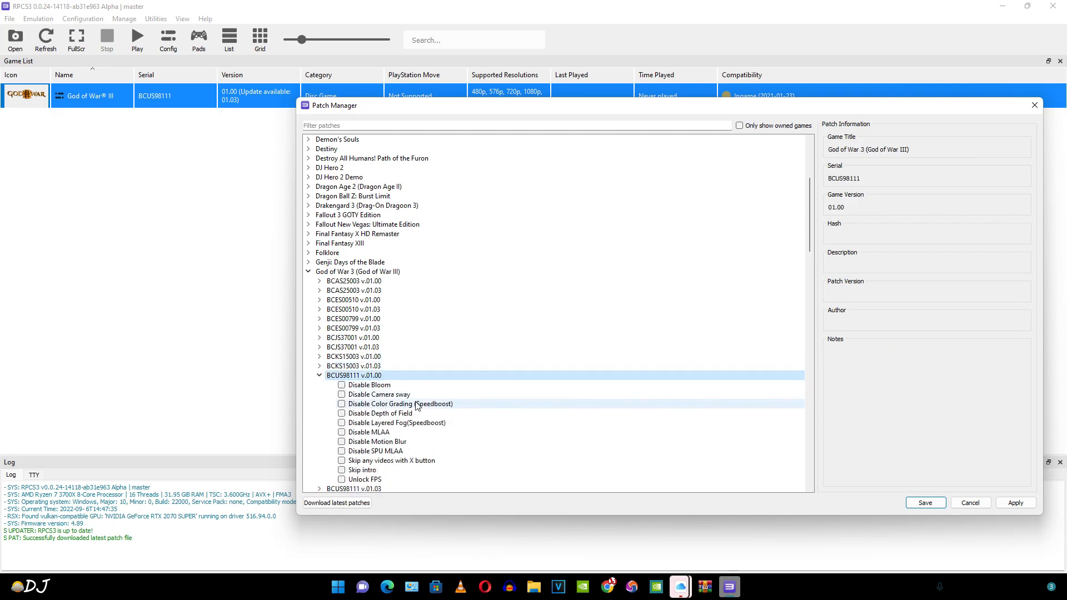
pyautogui.scroll(-3)
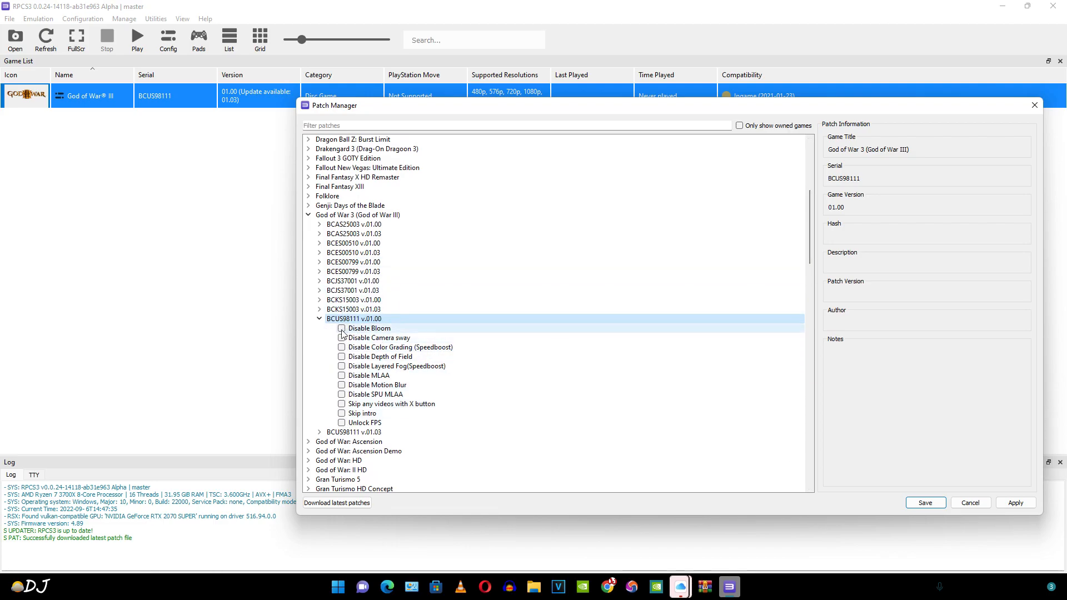
# Tick Disable Bloom, Camera sway, Color Grading, Depth of Field, Layered Fog, MLAA/motion blur, and Skip videos.
pyautogui.click(342, 328)
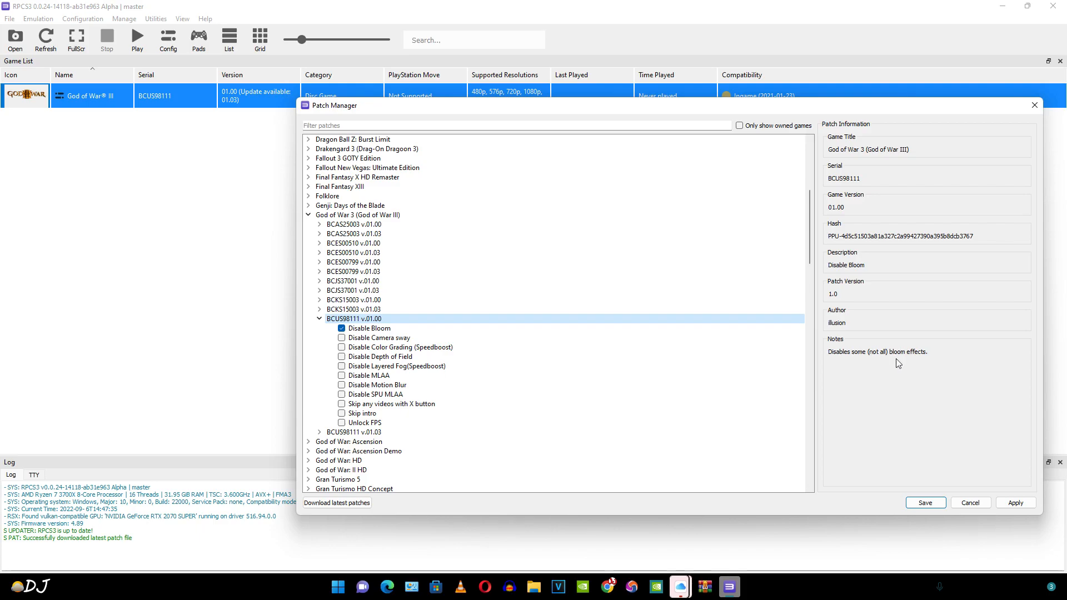
pyautogui.click(341, 338)
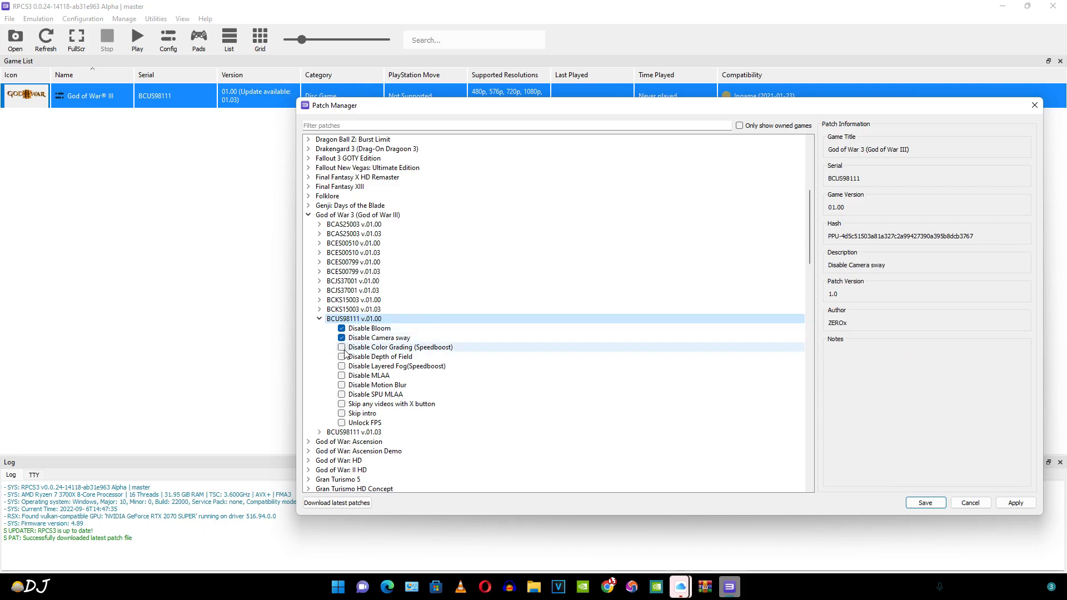
pyautogui.click(341, 357)
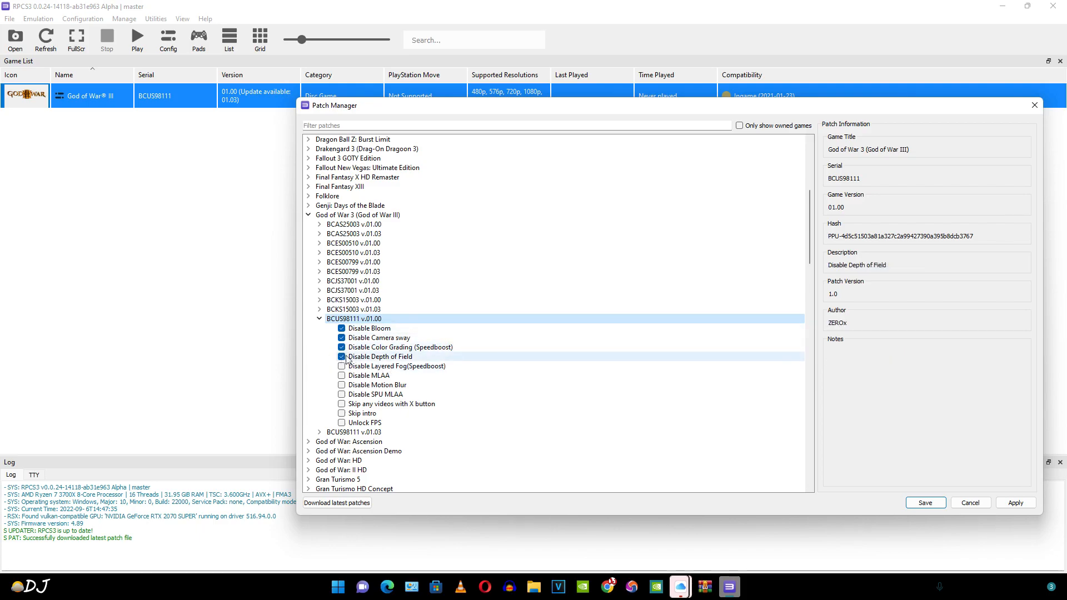
pyautogui.click(342, 366)
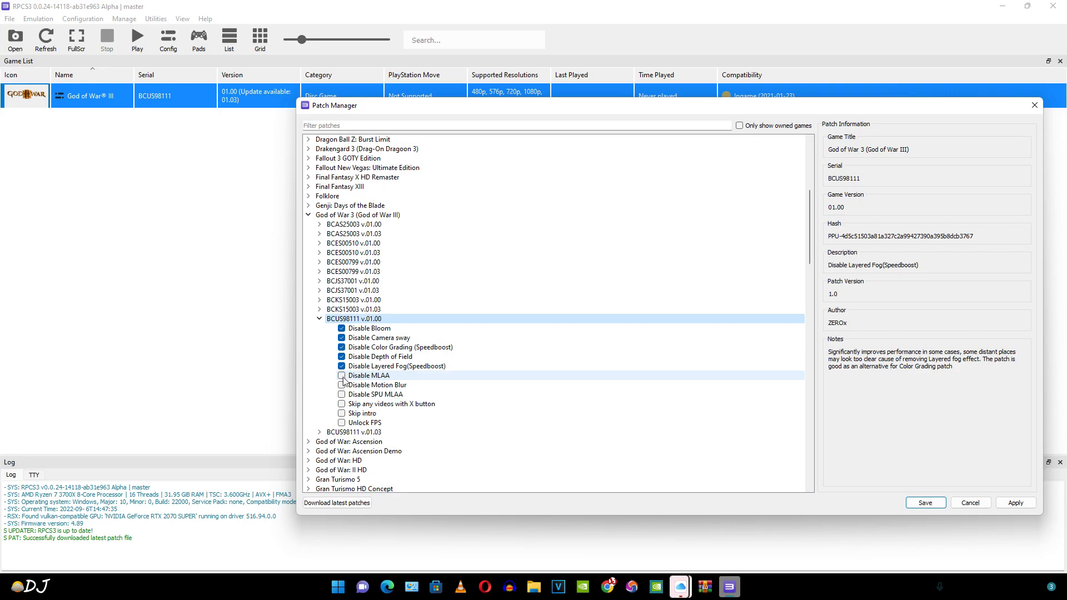
pyautogui.click(341, 375)
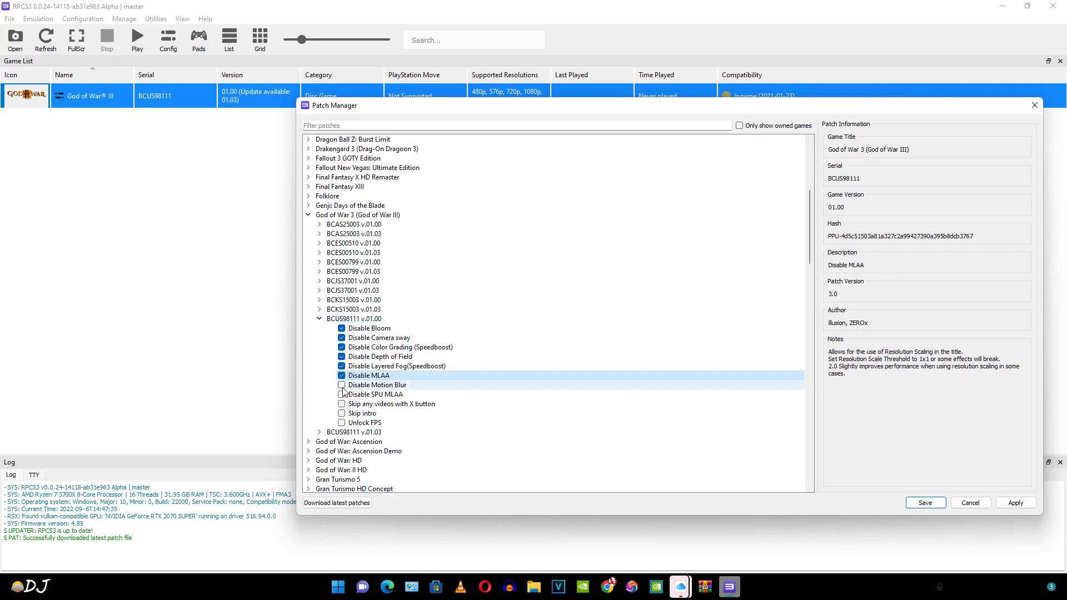
pyautogui.click(341, 394)
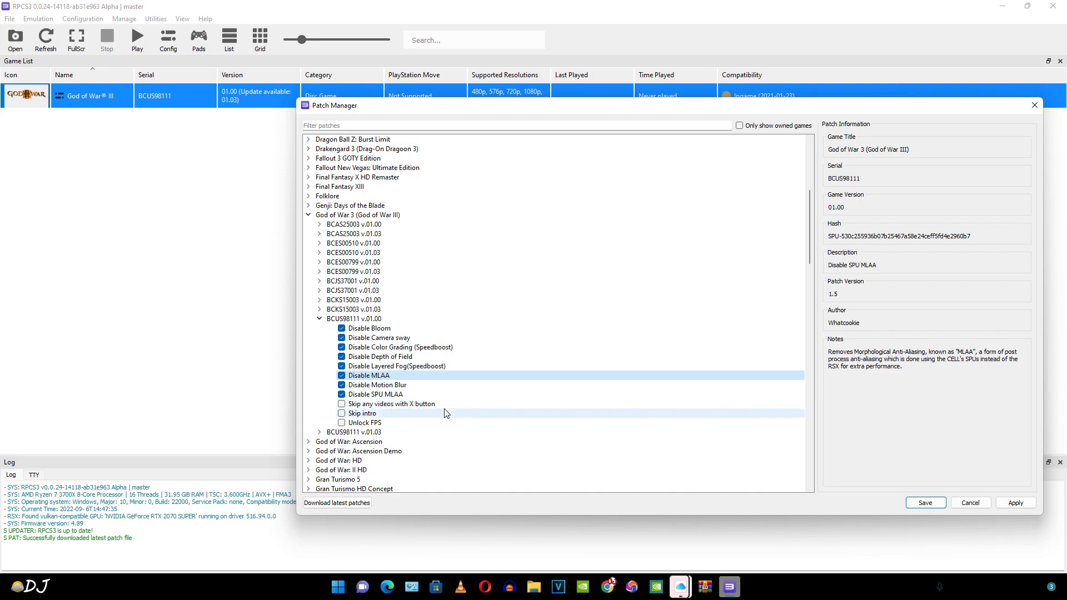
pyautogui.click(341, 404)
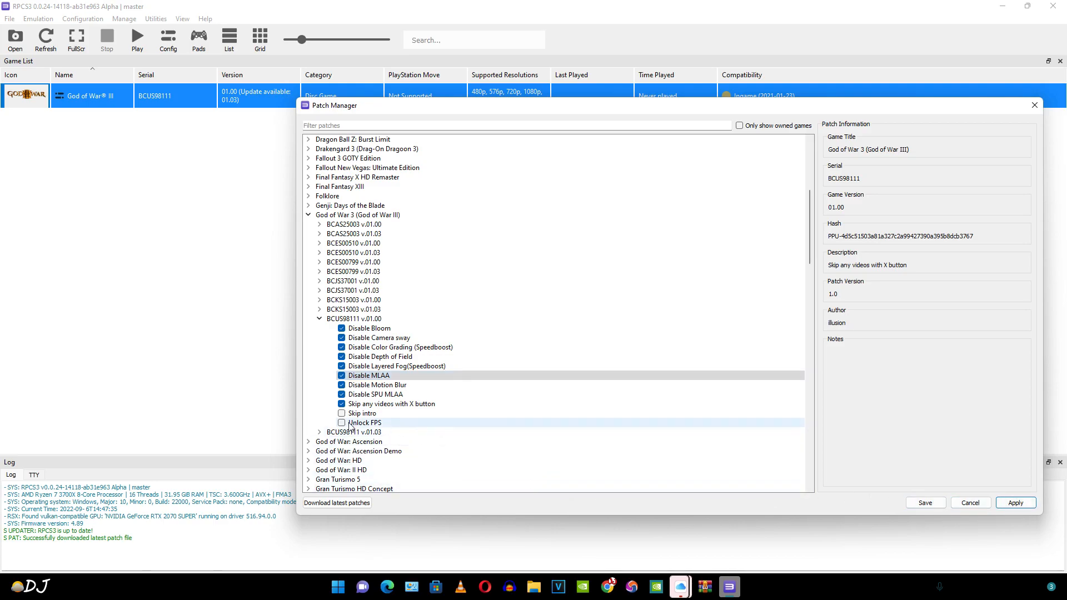
pyautogui.click(364, 423)
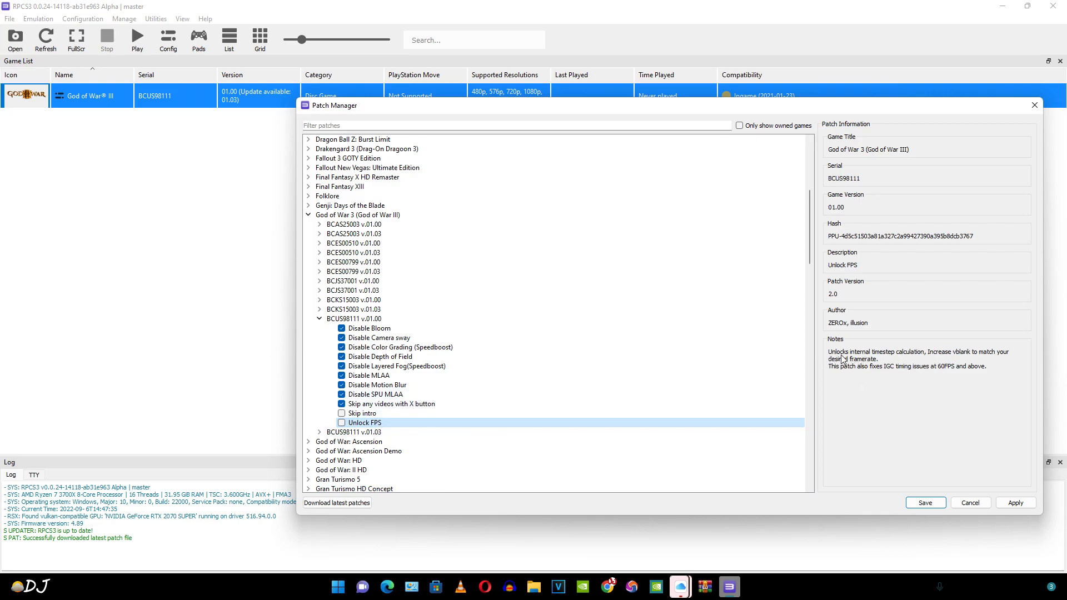
pyautogui.moveTo(892, 359)
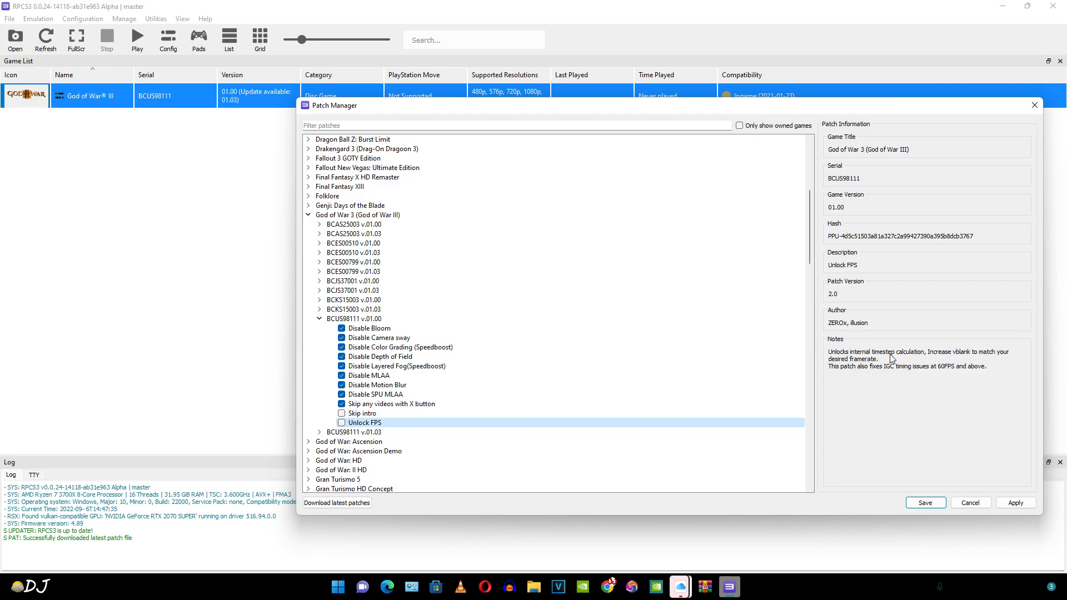
pyautogui.moveTo(964, 360)
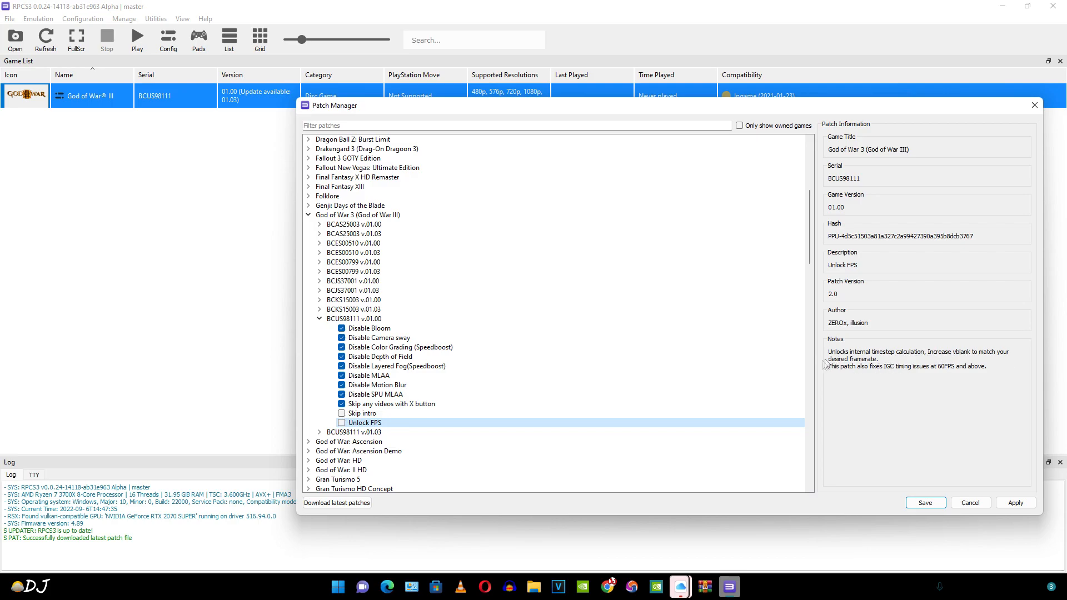
pyautogui.moveTo(859, 366)
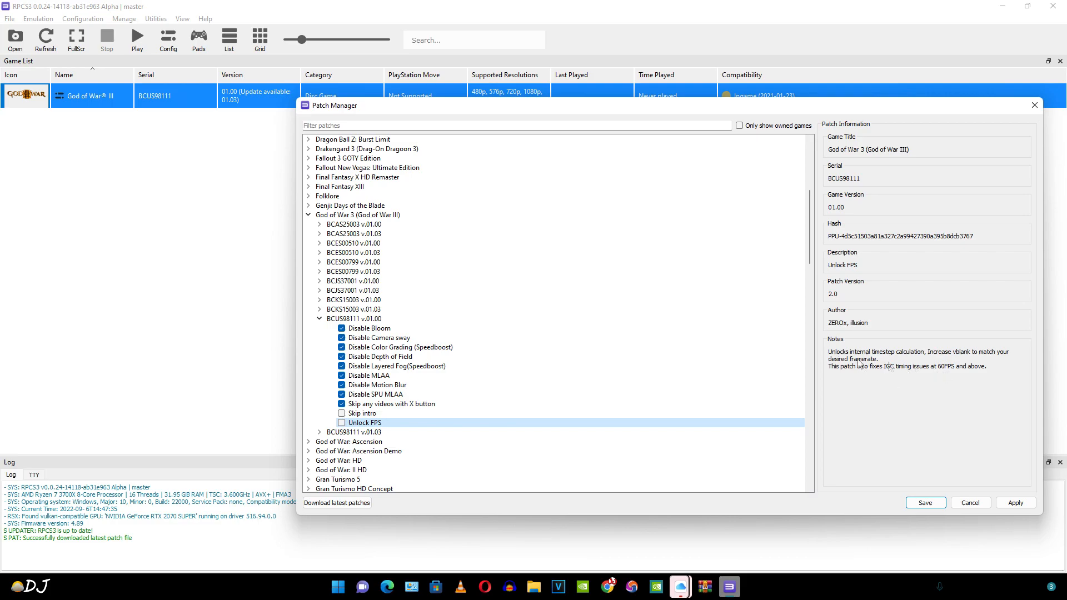
pyautogui.moveTo(990, 368)
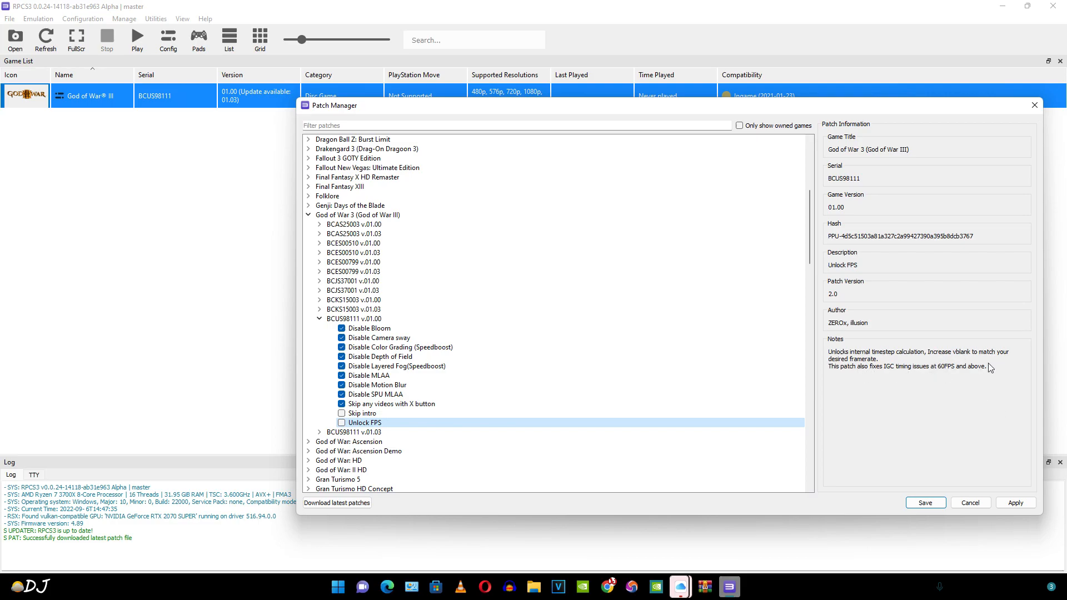
pyautogui.moveTo(997, 367)
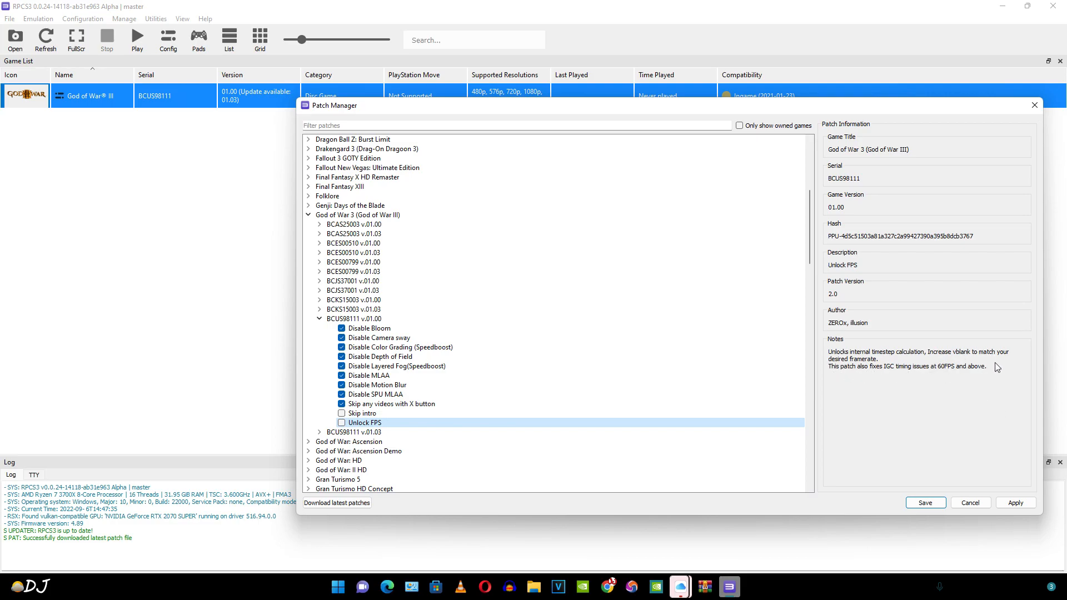